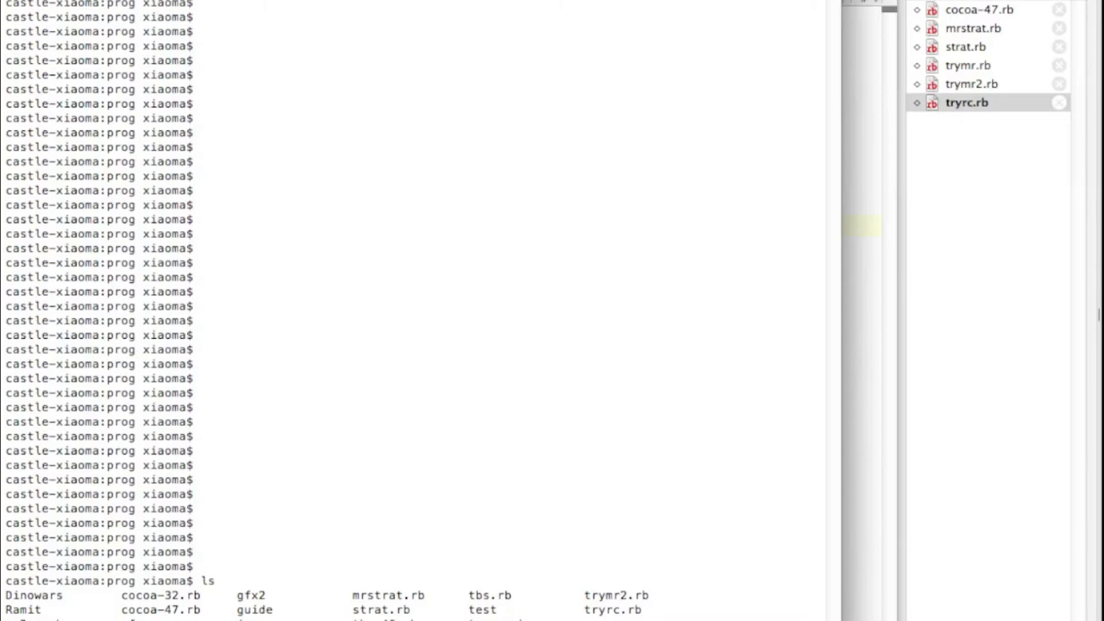
Abandon the typed macruby command and enter macirb instead
scroll(down, 3)
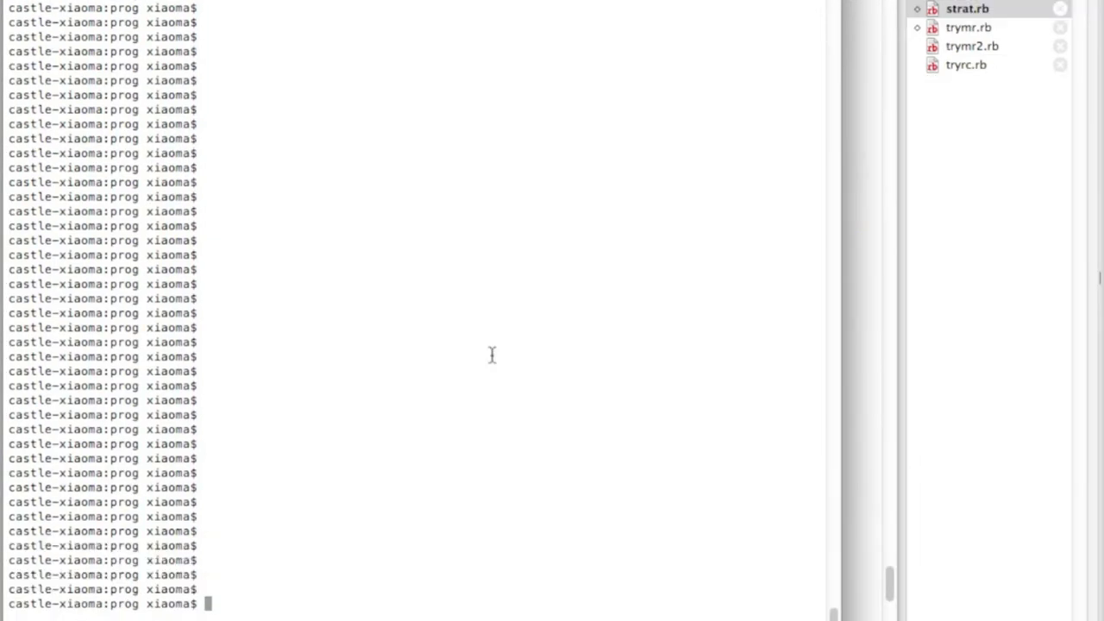
text(ma)
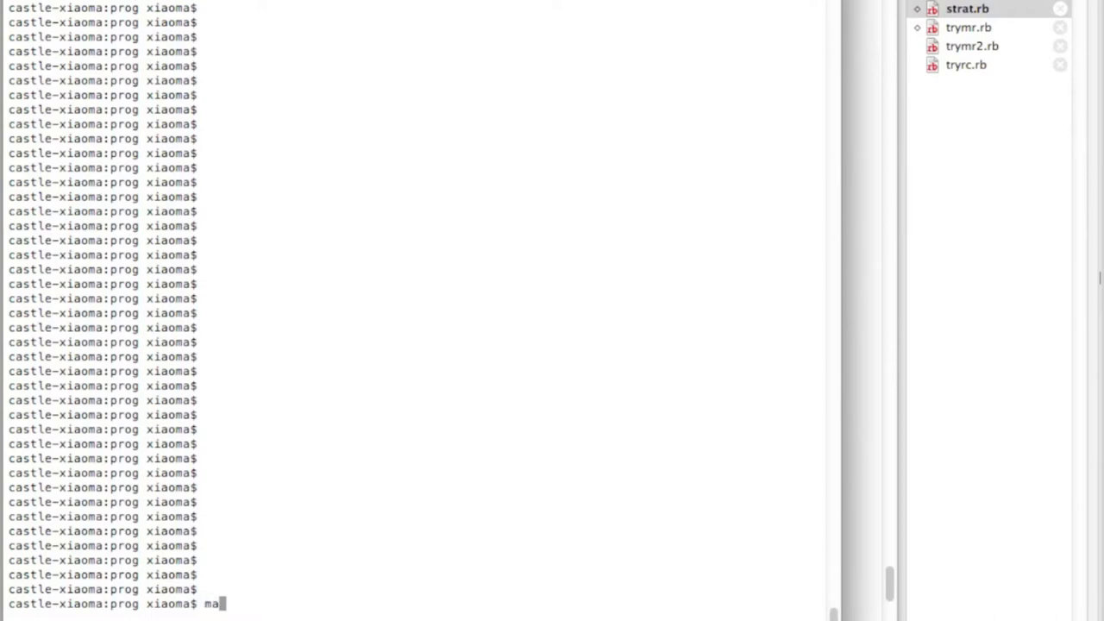
text(cruby)
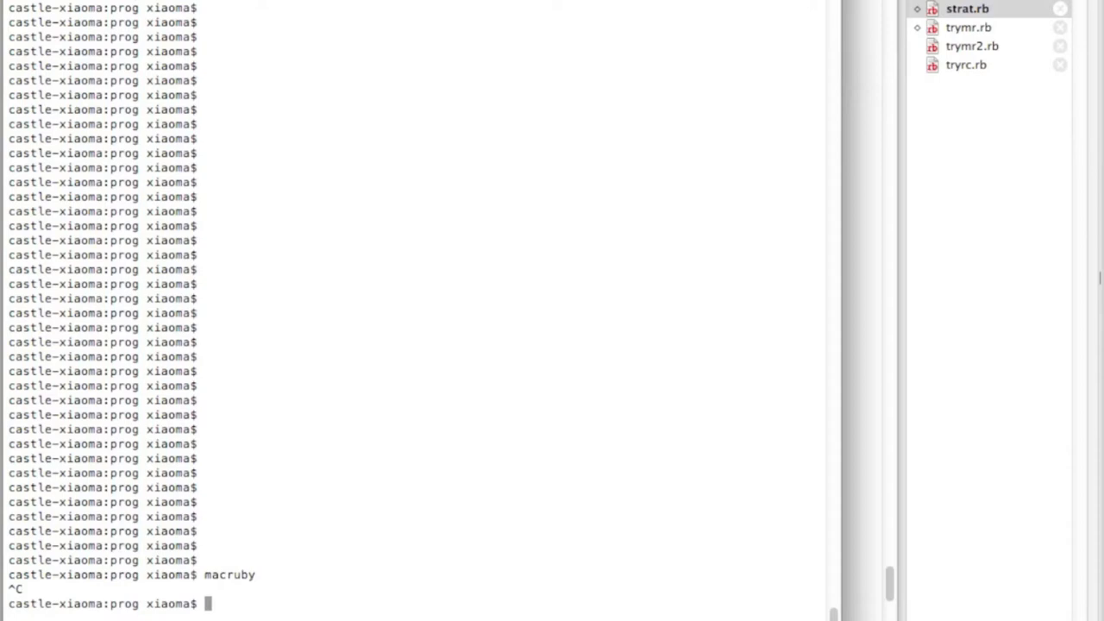
text(macu)
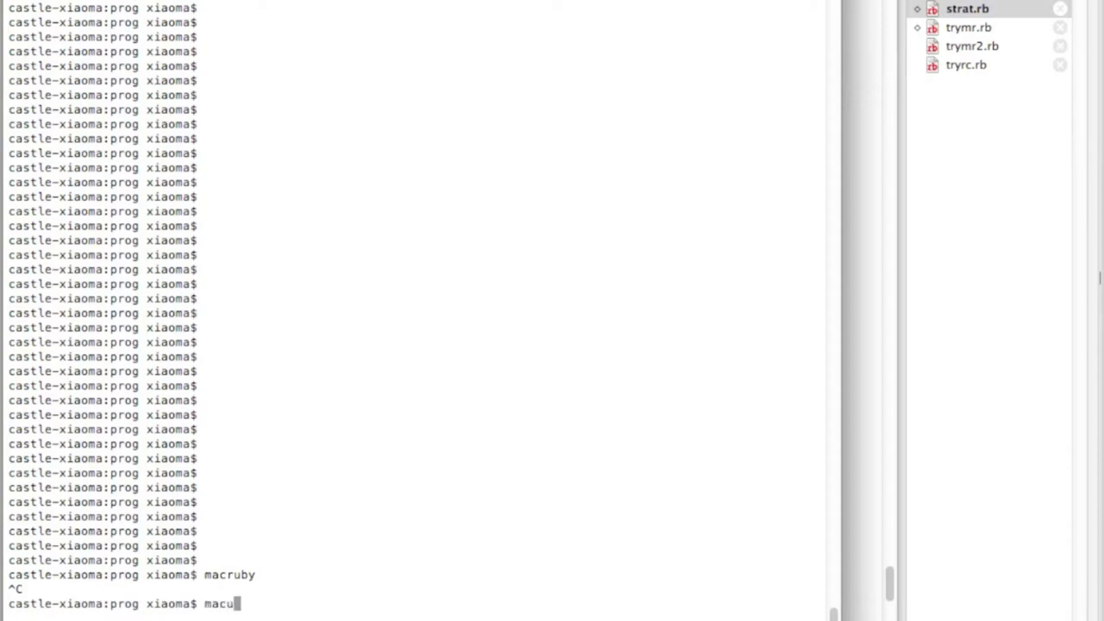
text(b)
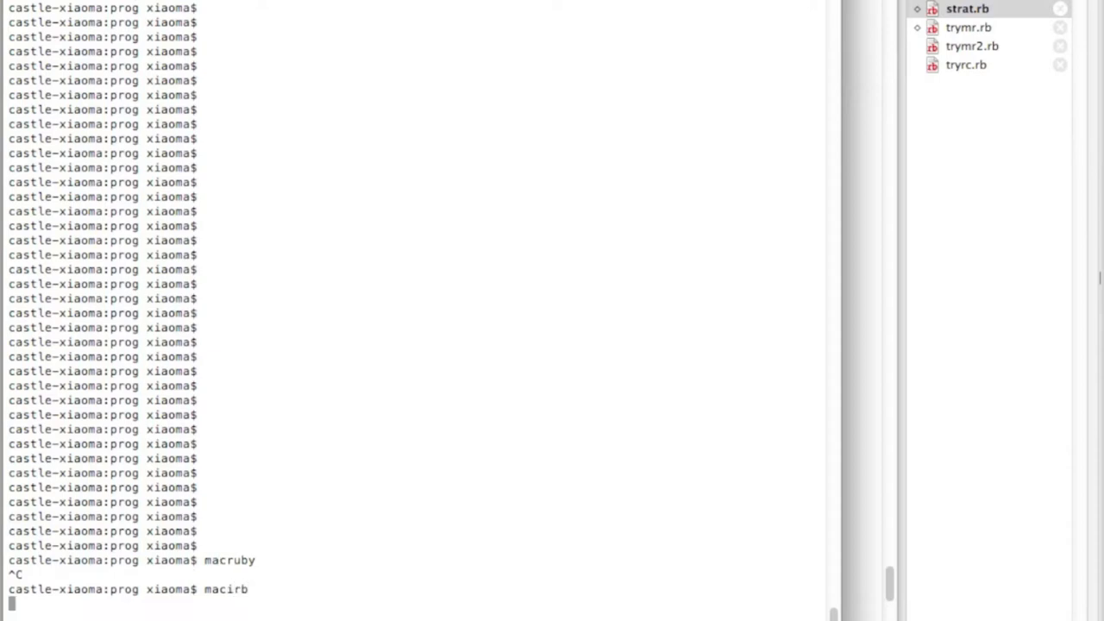
Start macirb and create the variable s = "some string"
key(Return)
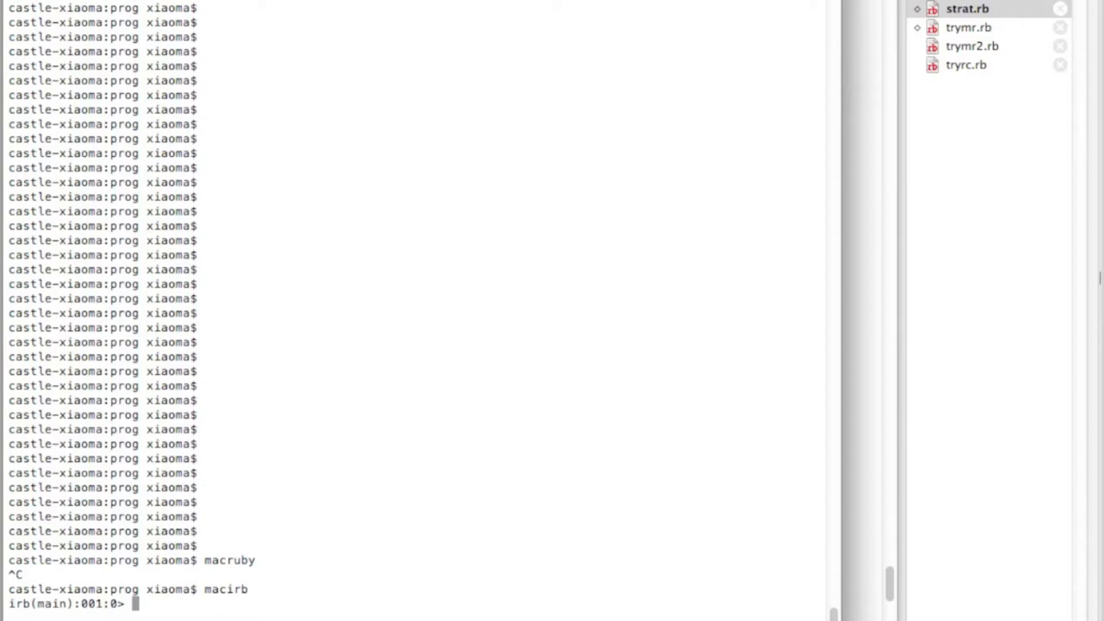
text(s =)
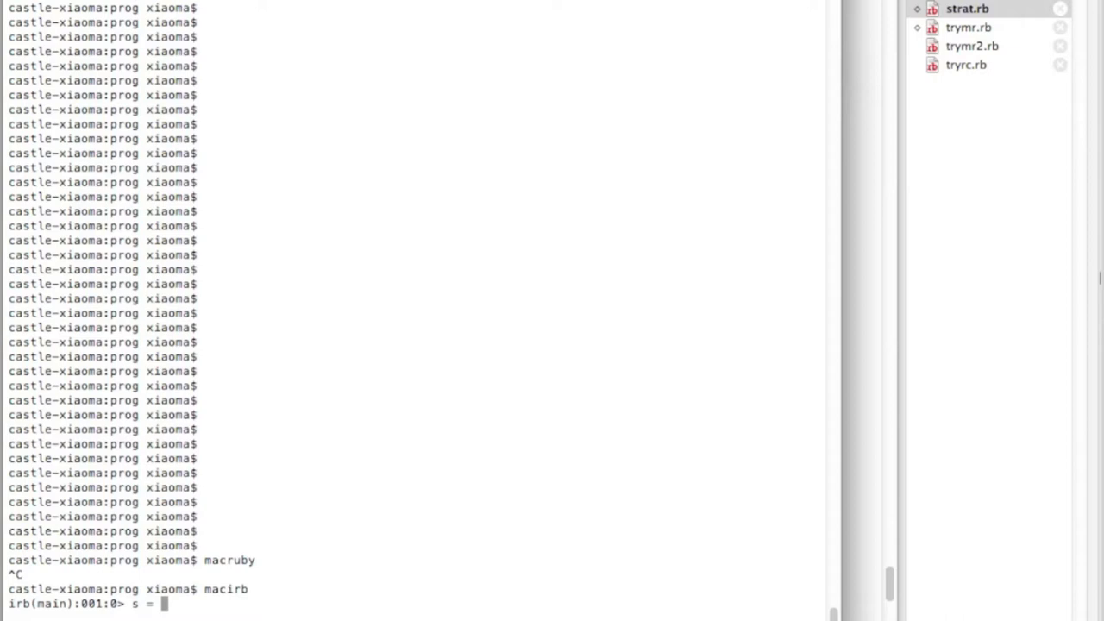
text(")
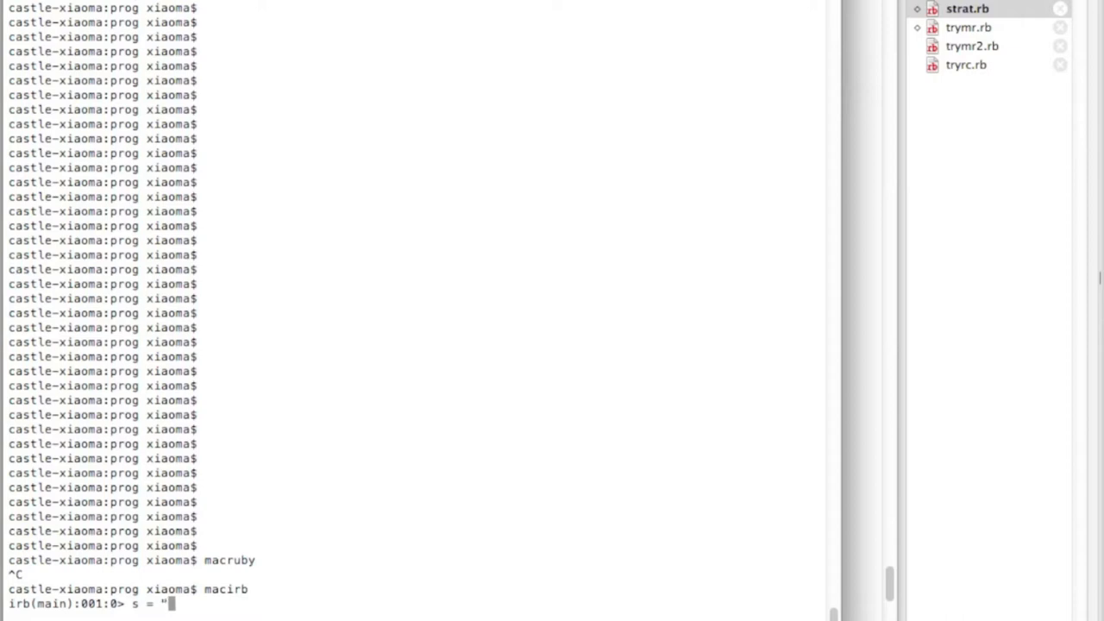
text(some string)
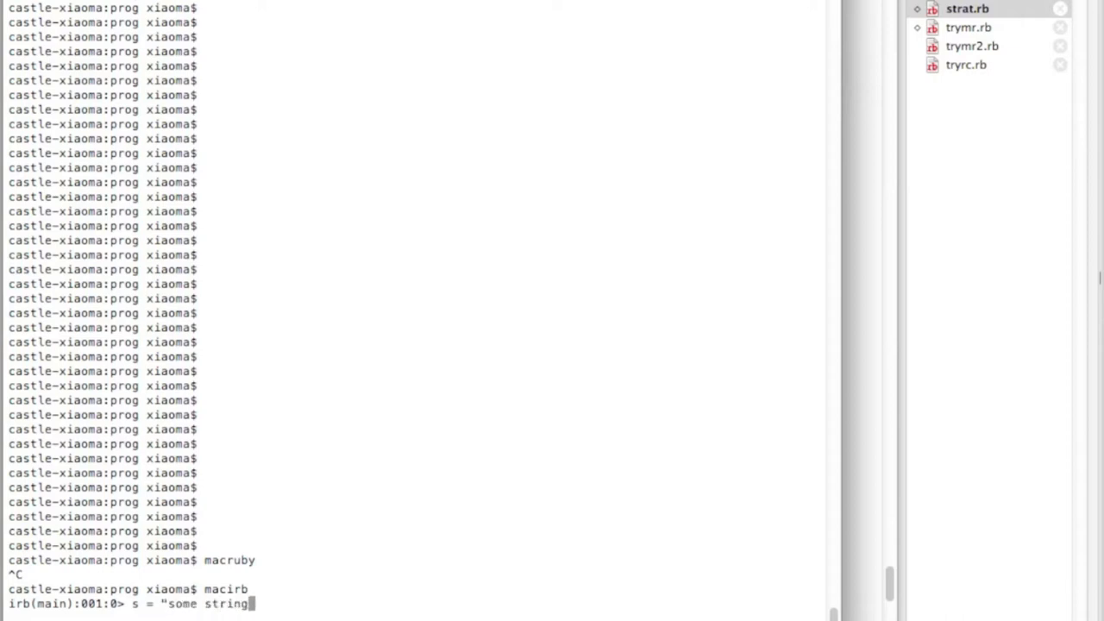
key(Return)
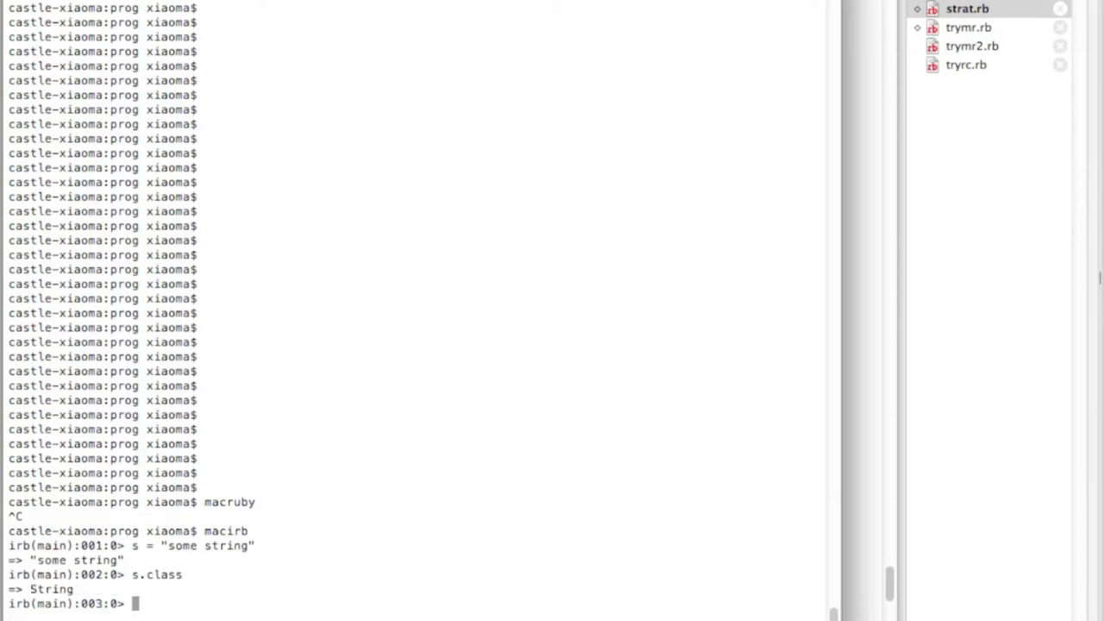
List s.class.ancestors, showing String, NSMutableString, NSString, Comparable, NSObject, Kernel
text(s)
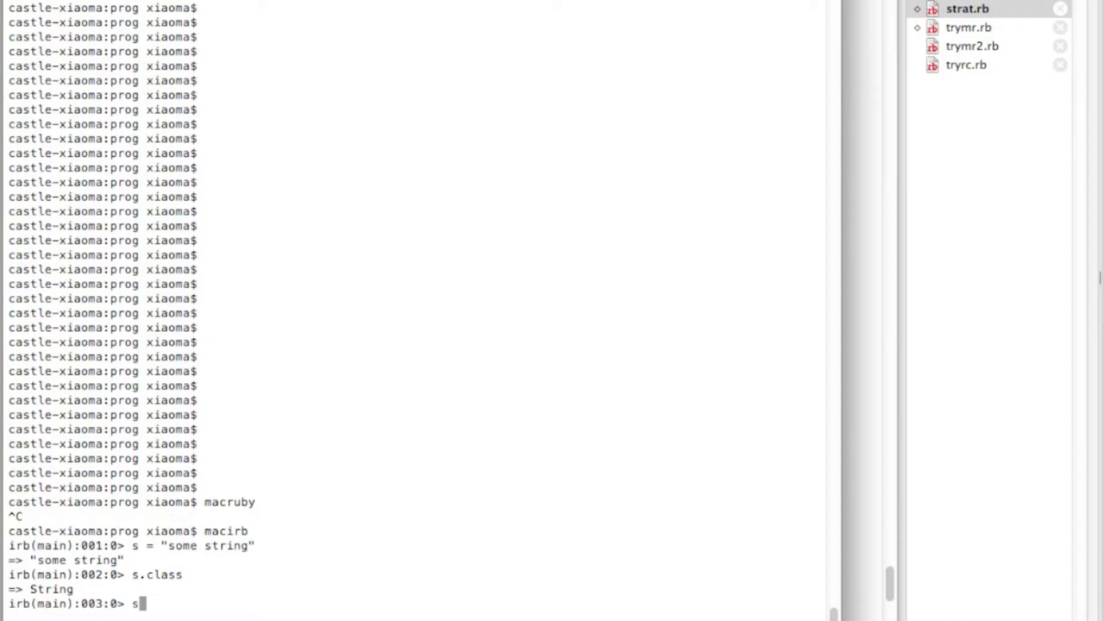
text(.class.)
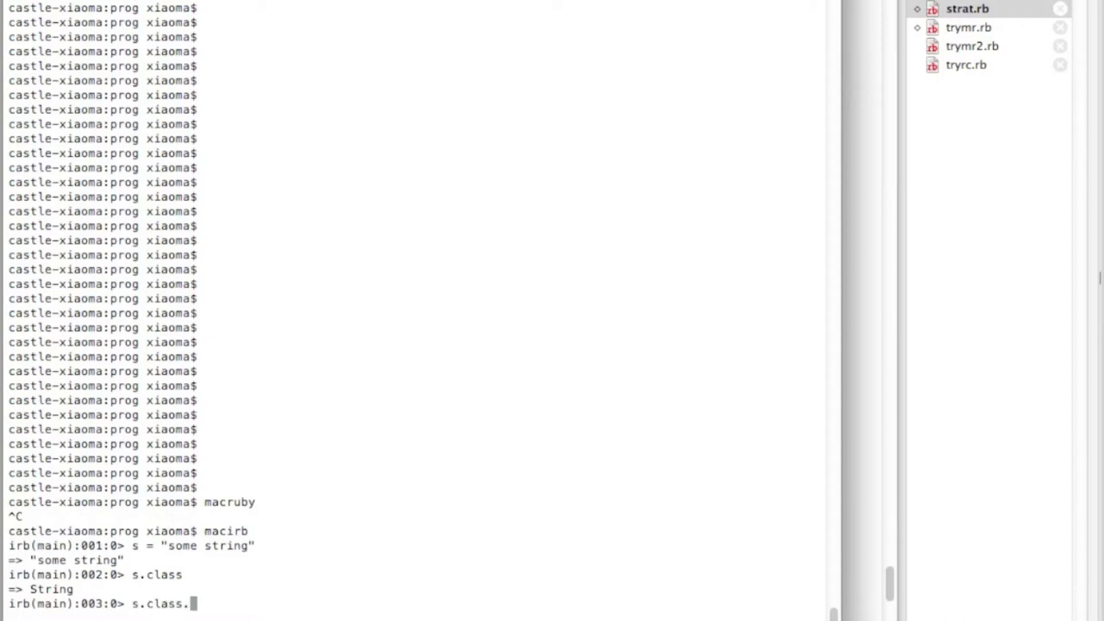
text(ancestors)
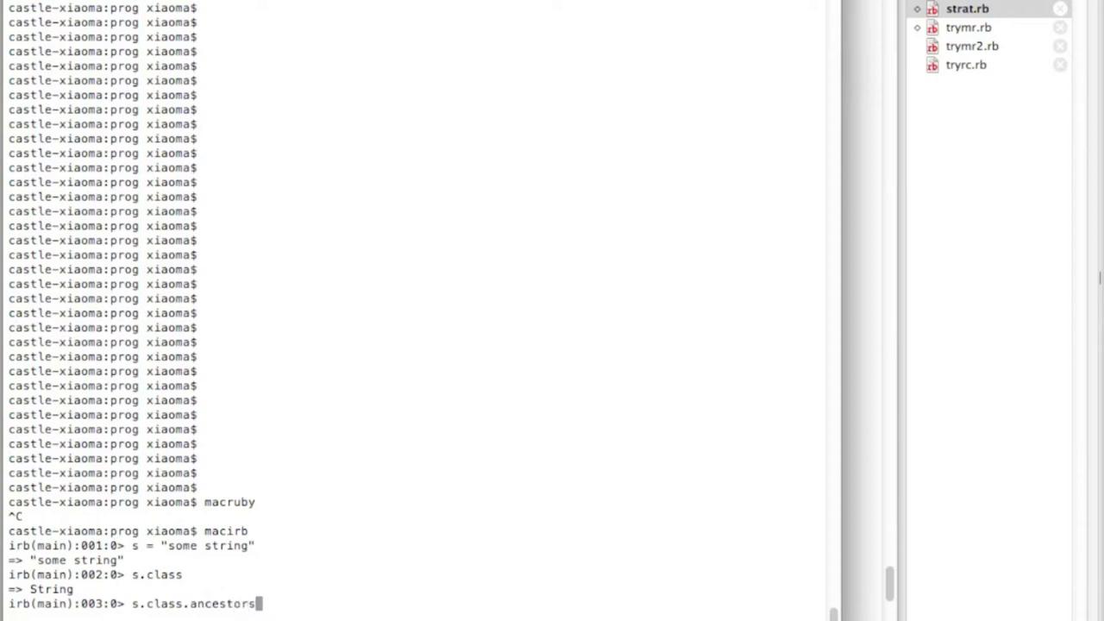
key(return)
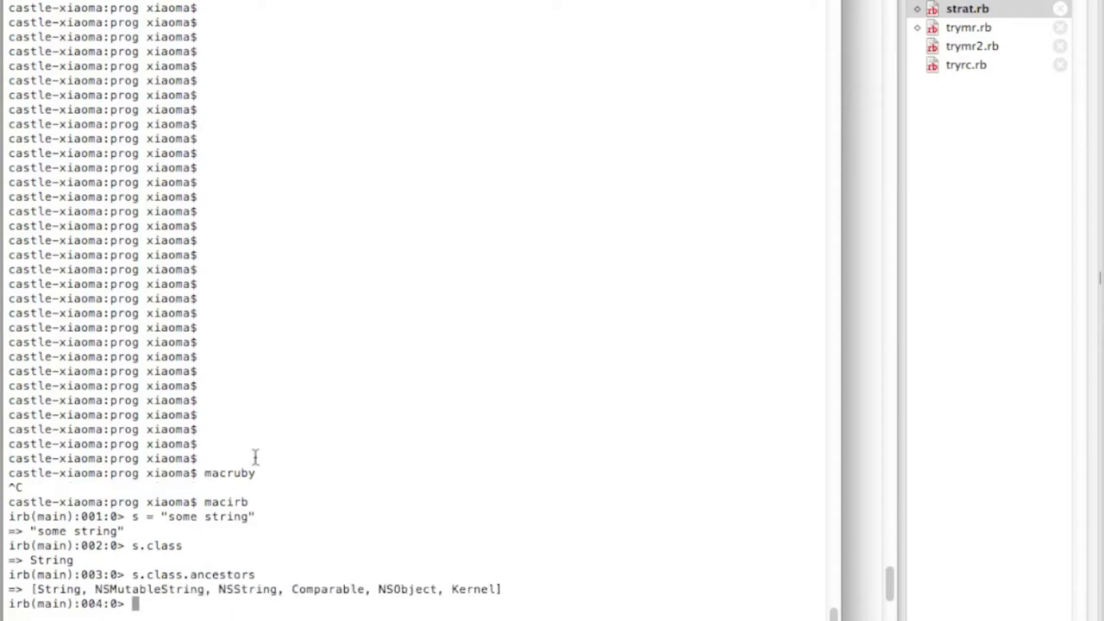
double_click(144, 588)
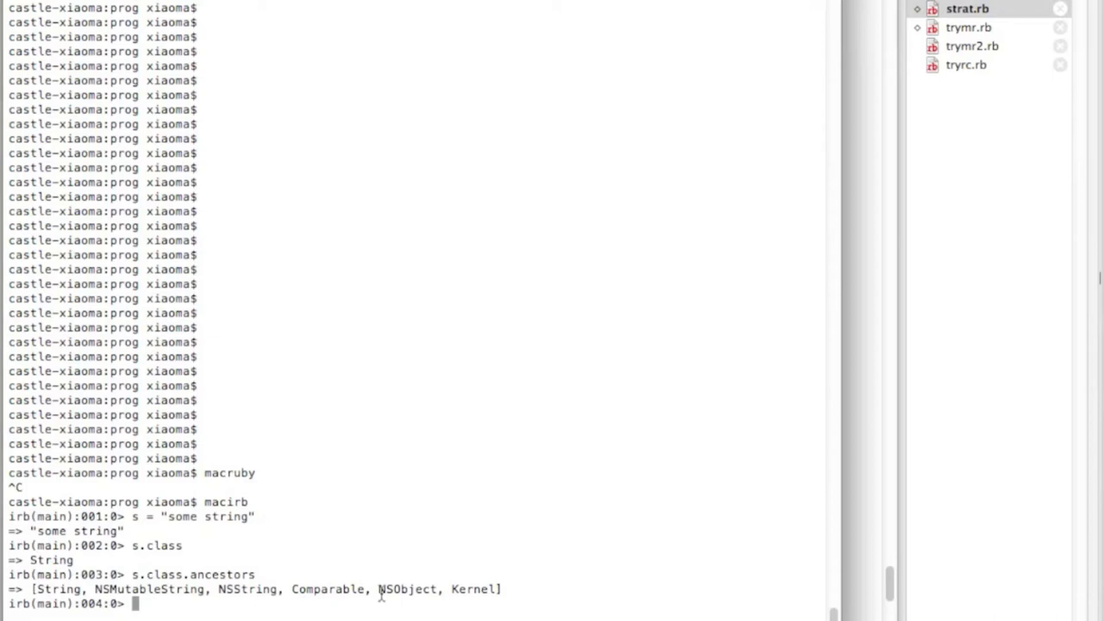
double_click(472, 589)
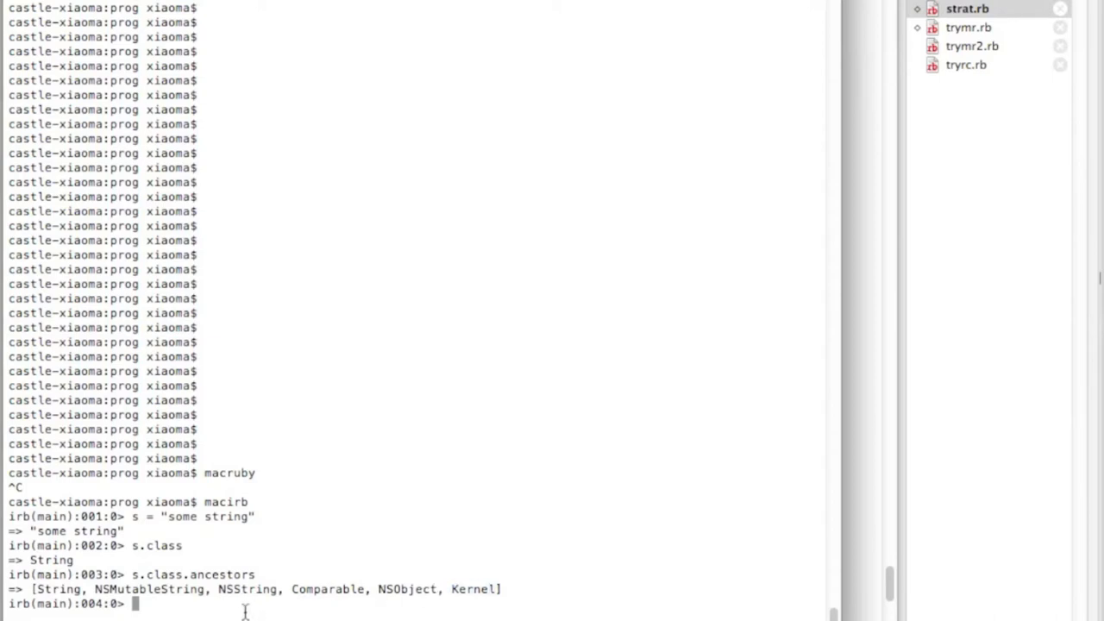
Create s2 with NSMutableString.alloc.initWithString("another string")
text(s2 =)
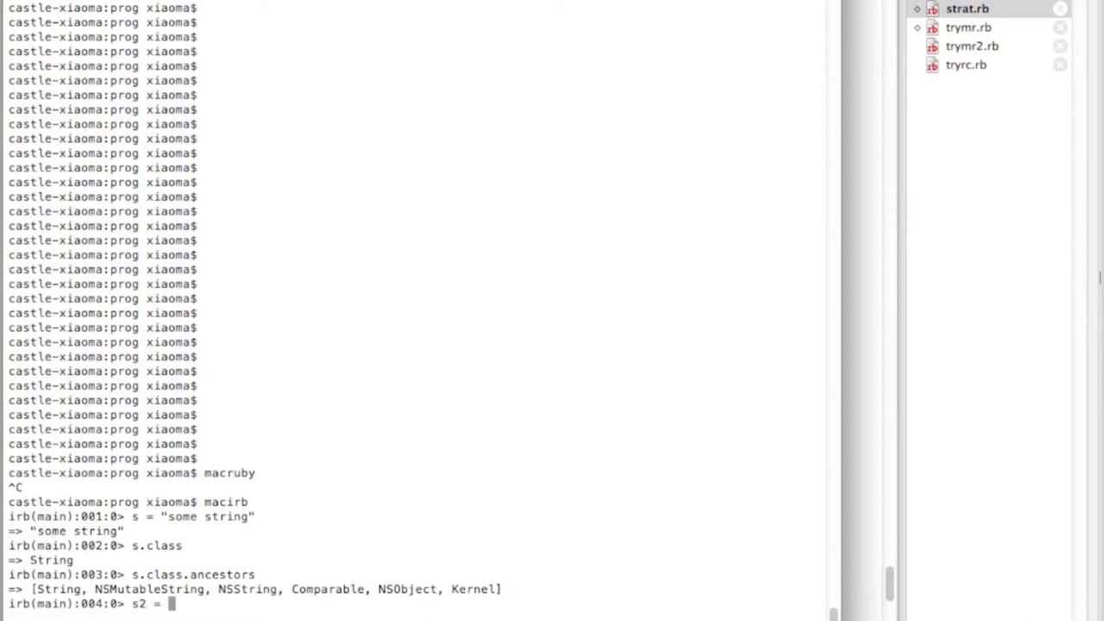
text(NSMutableString.a)
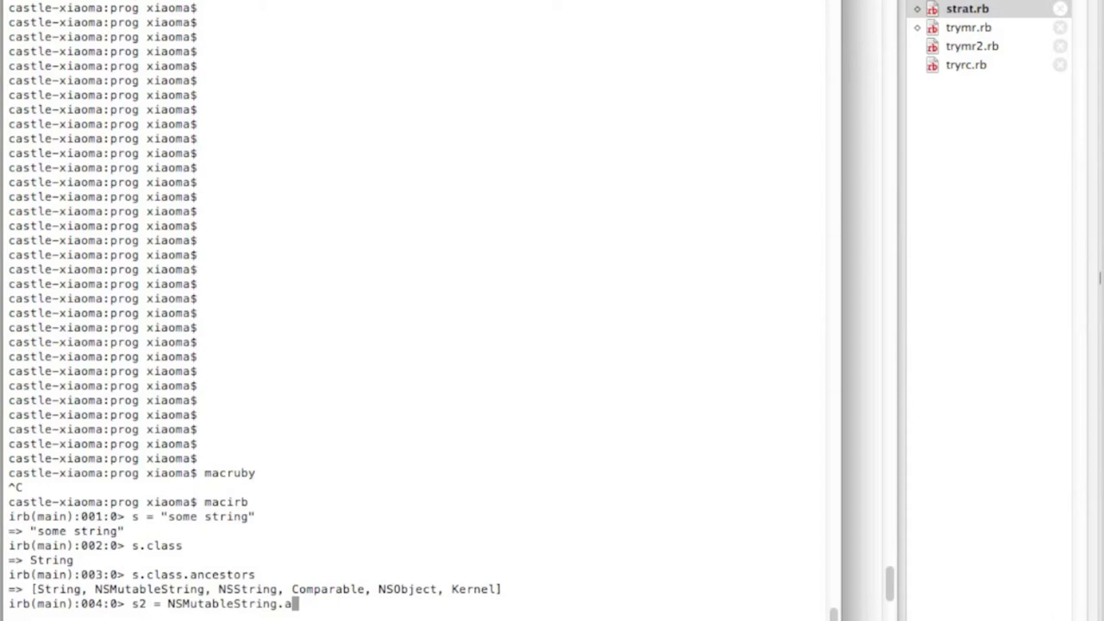
text(lloc.init)
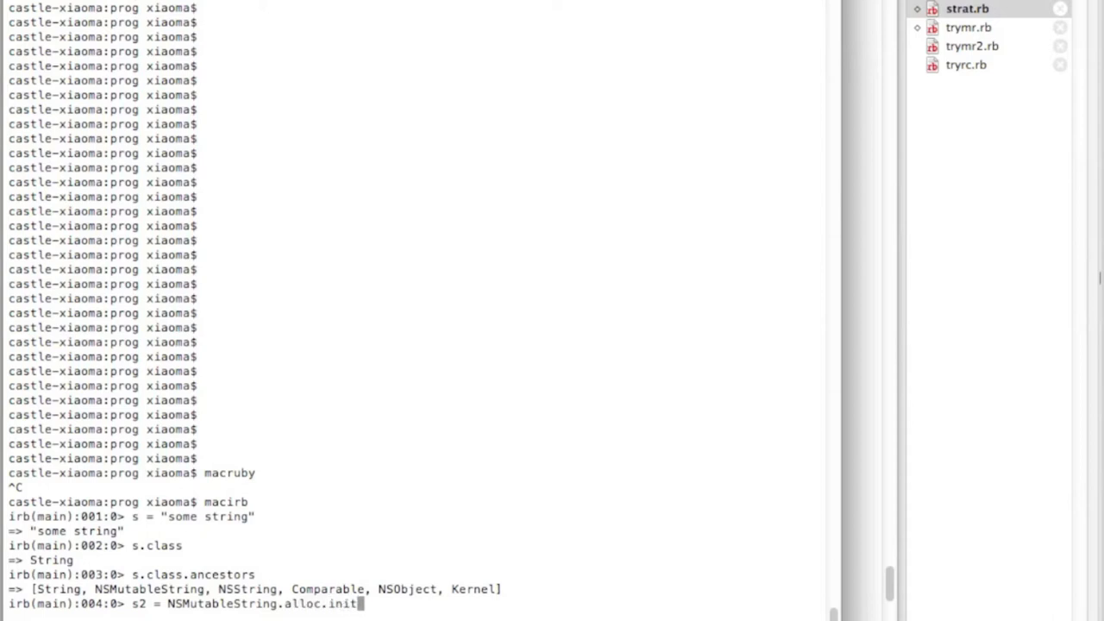
text(WithString)
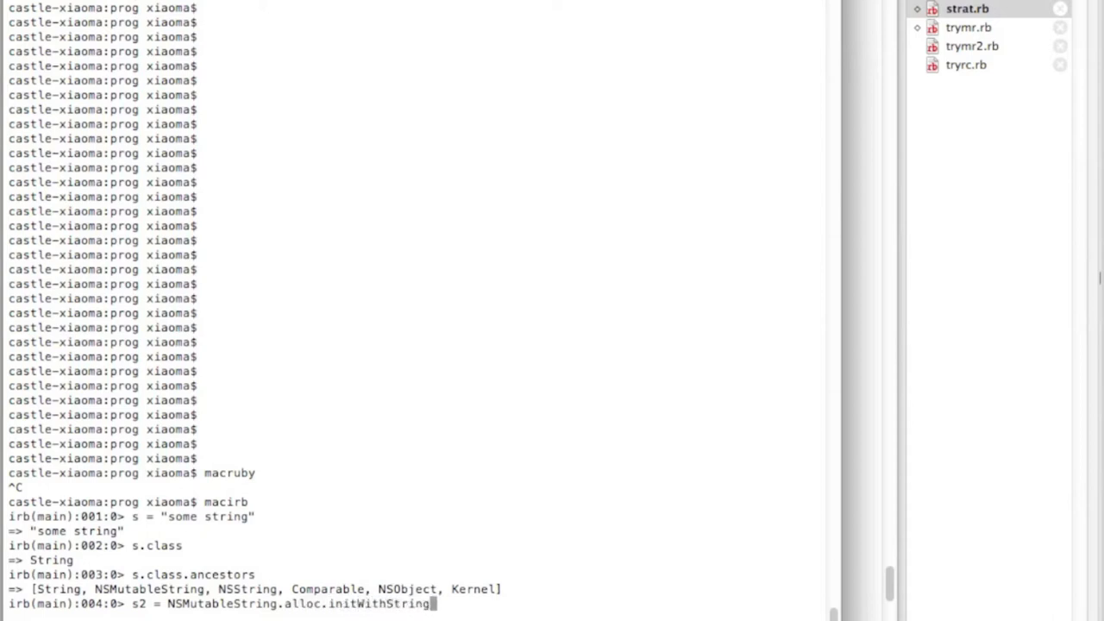
text(")
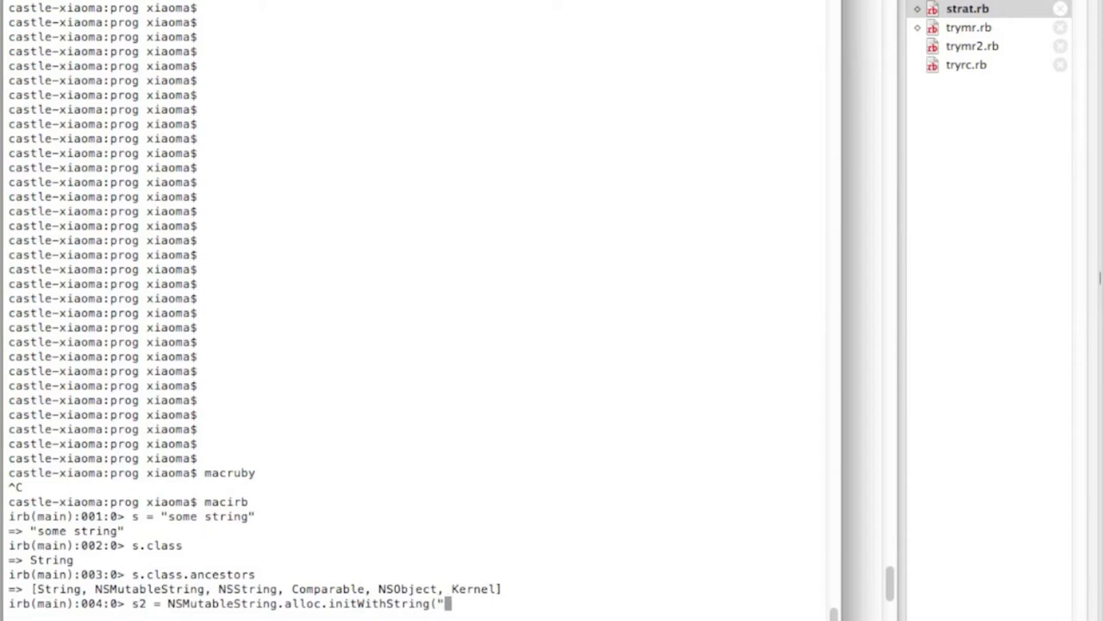
text(another)
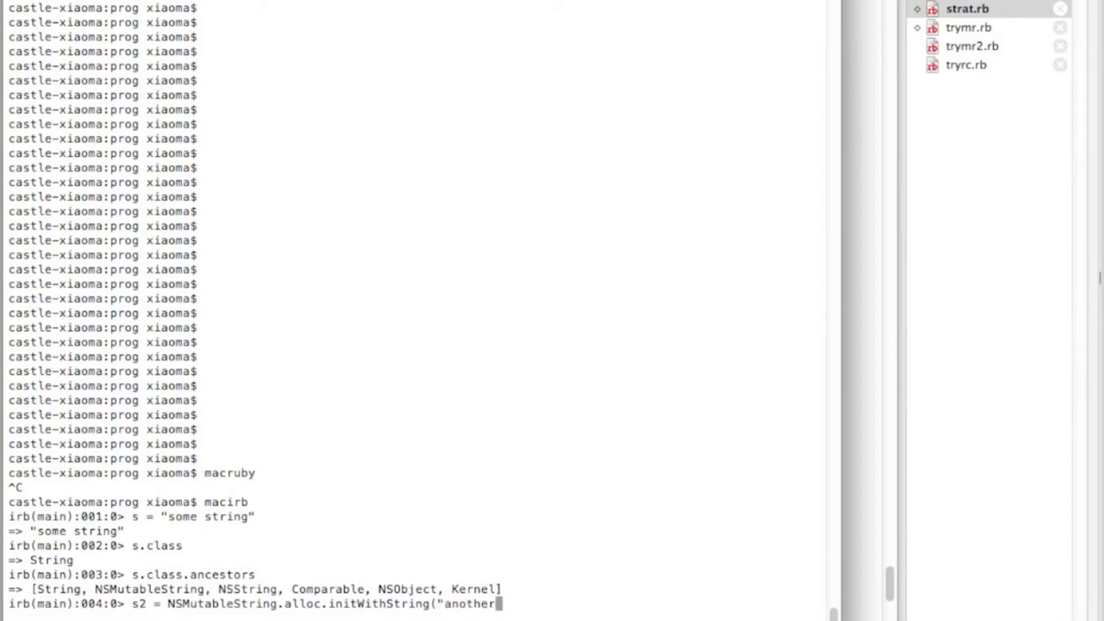
key(Return)
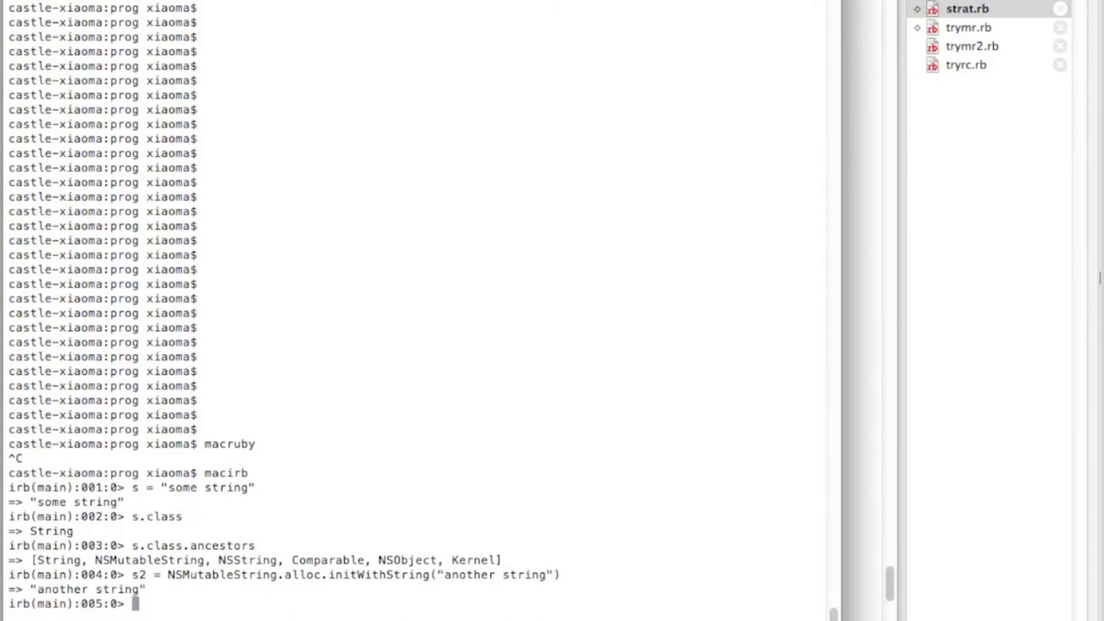
Confirm s2's class is String and call s2.upcase for ANOTHER STRING
text(s2.c)
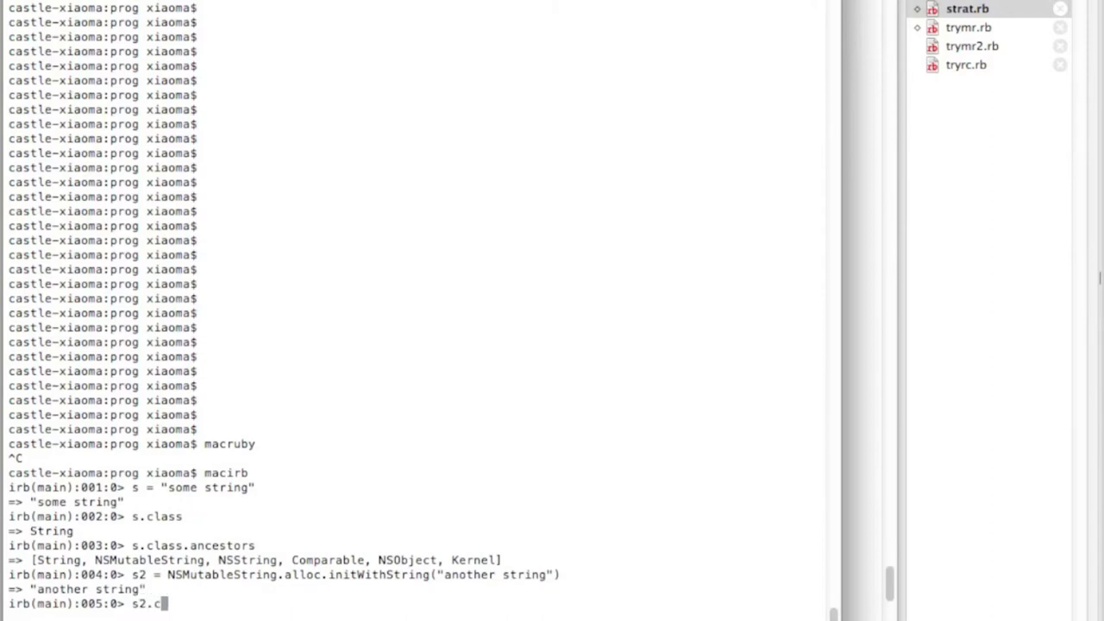
key(Return)
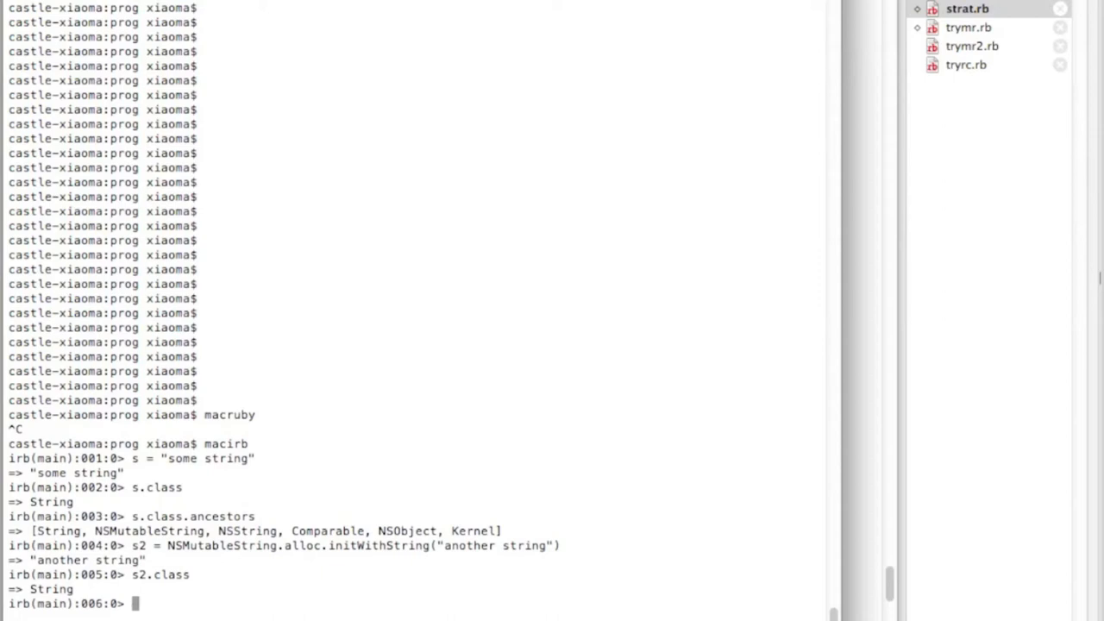
text(s2.upcase)
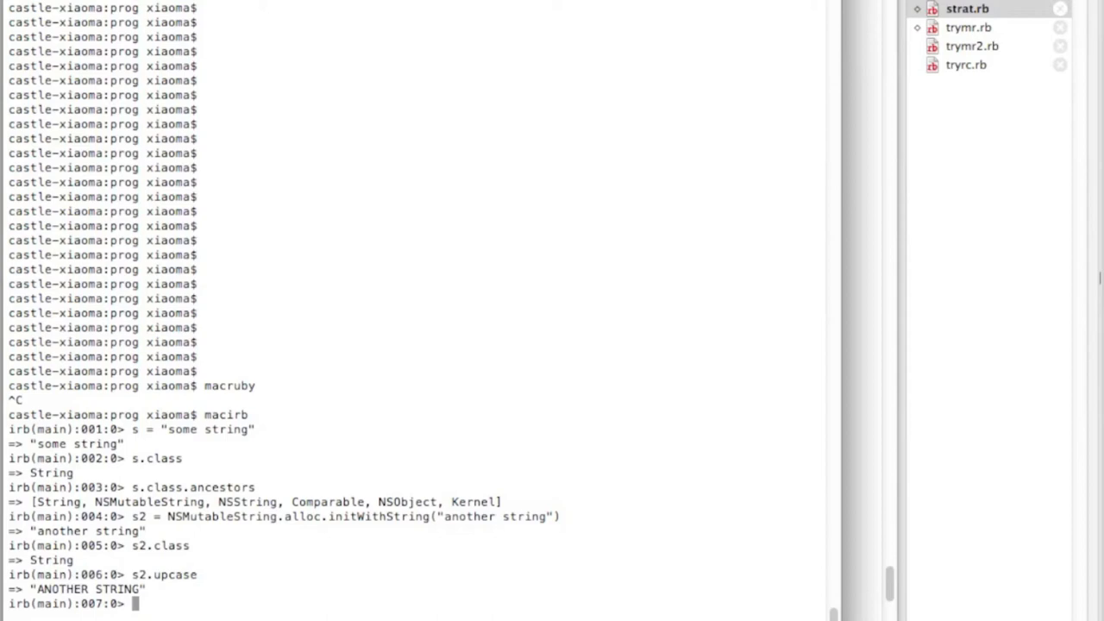
Create hashes h and h2 = {}, then h3 as NSMutableDictionary after NSMutableHash fails
text(h = Hash.new)
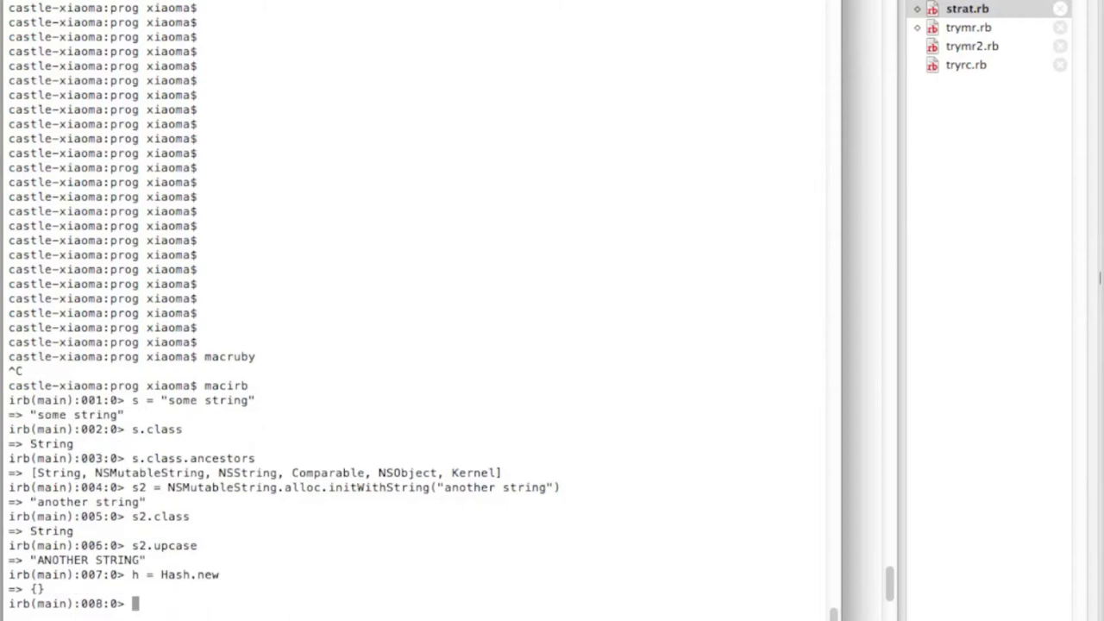
text(h2 = {)
text(h2.class)
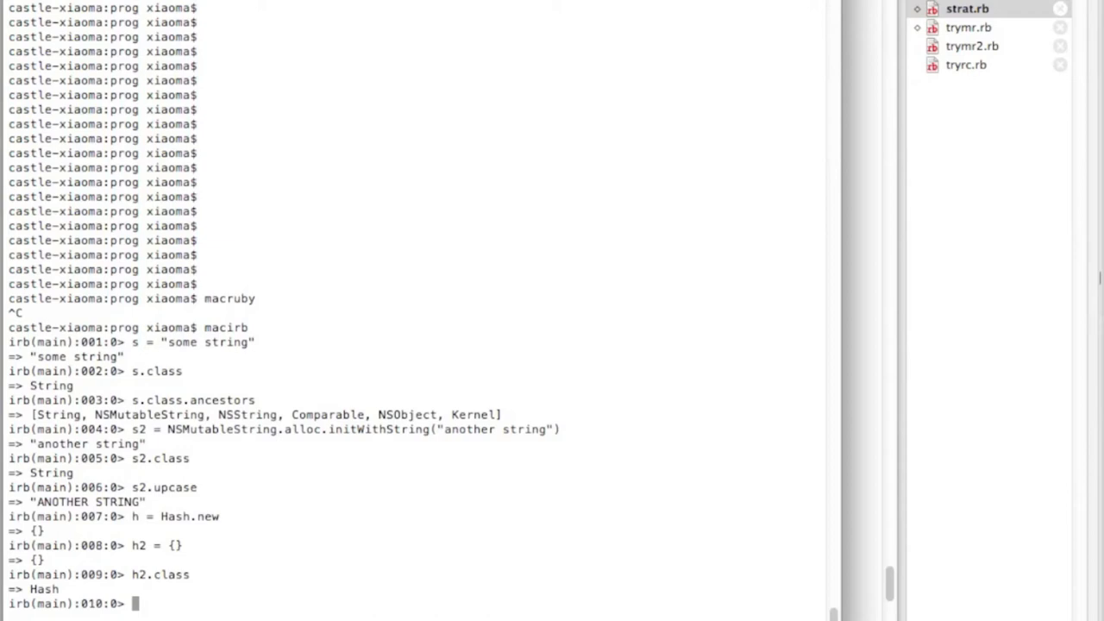
text(h3)
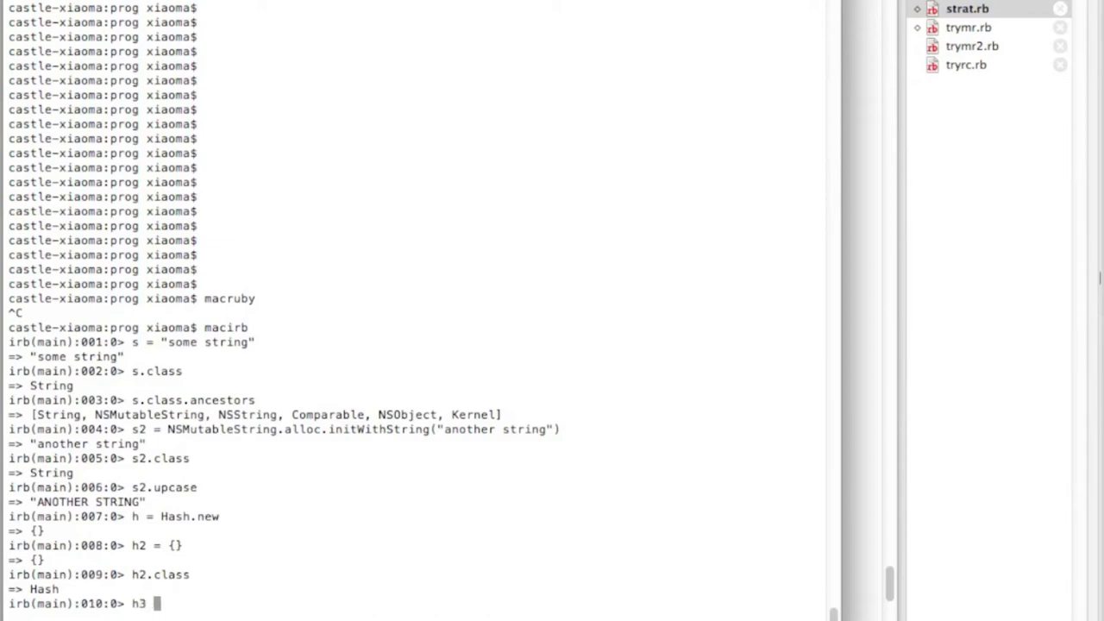
text(=)
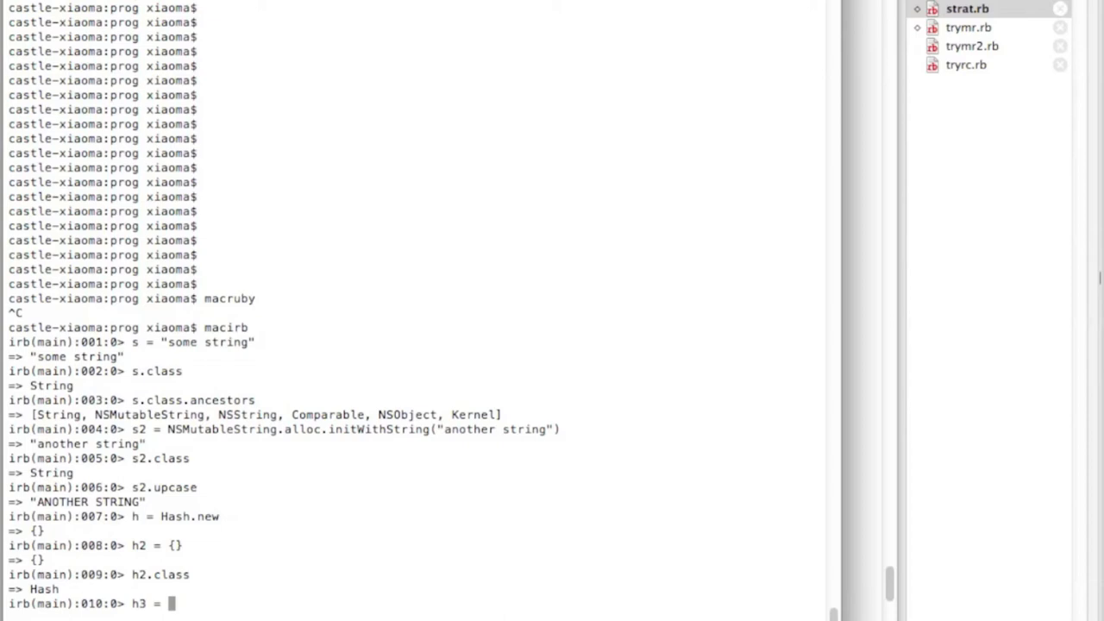
text(NS)
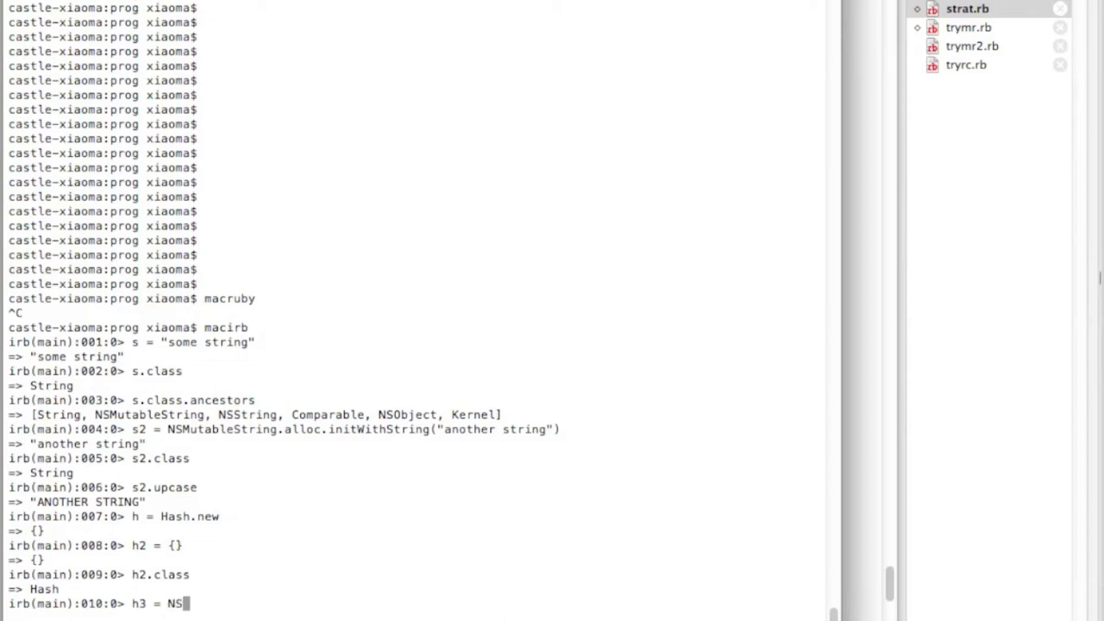
text(uta)
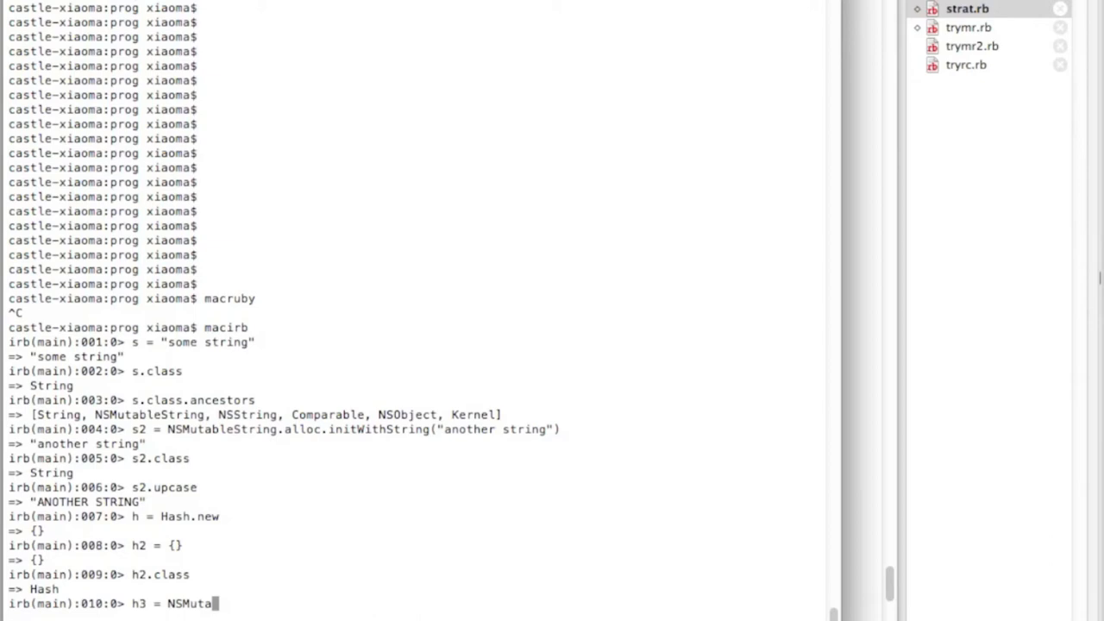
text(ble)
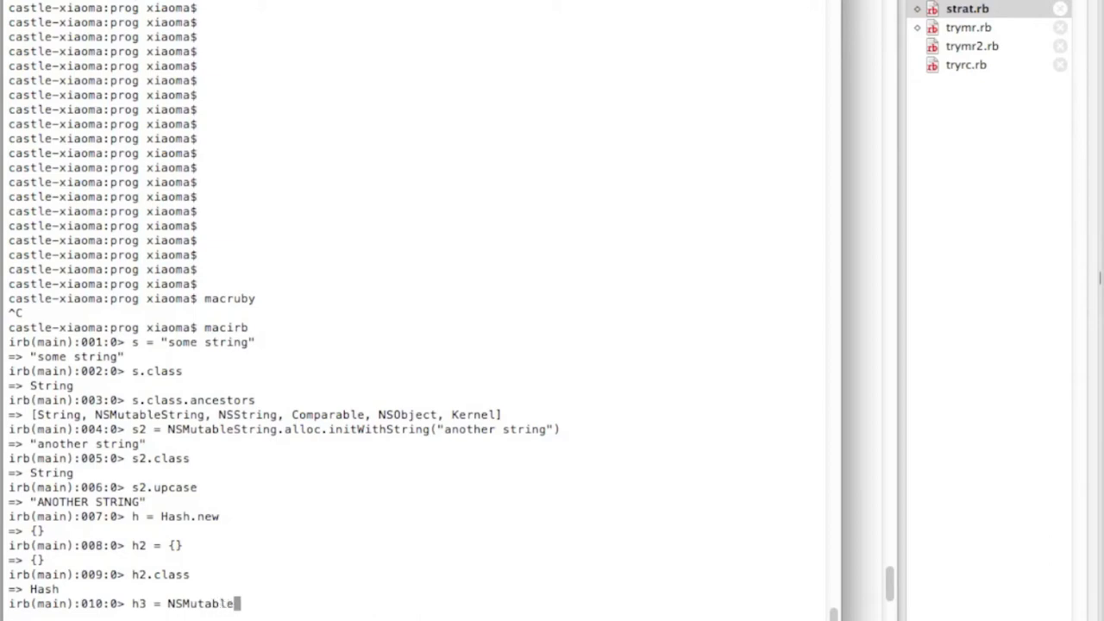
text(Hash)
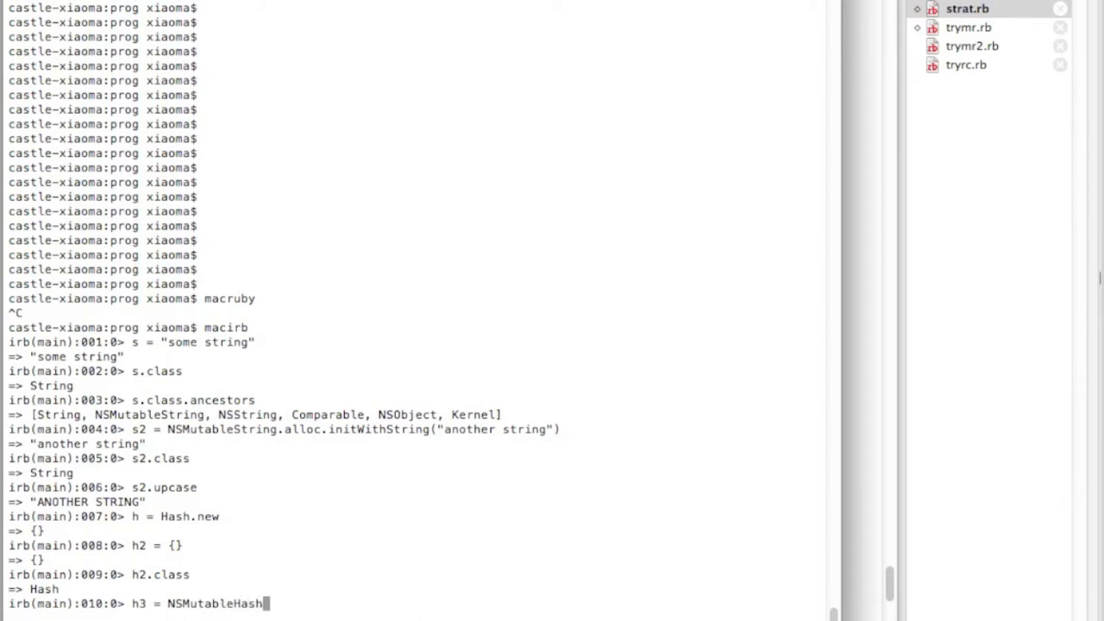
text(.alloc.init)
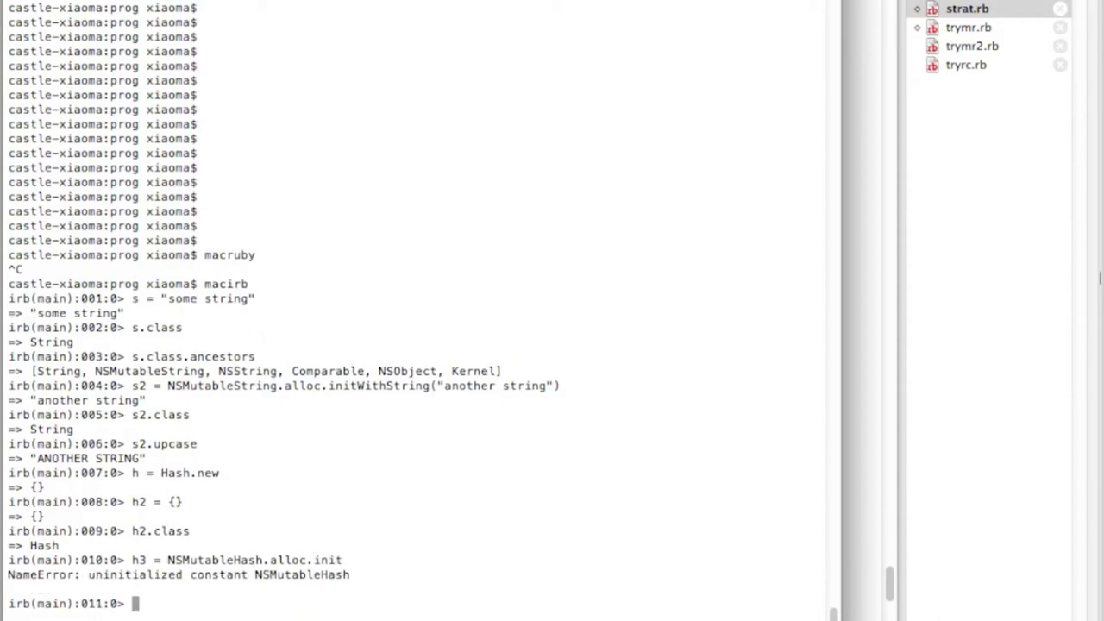
text(h3 = NSMutableHash.alloc.init)
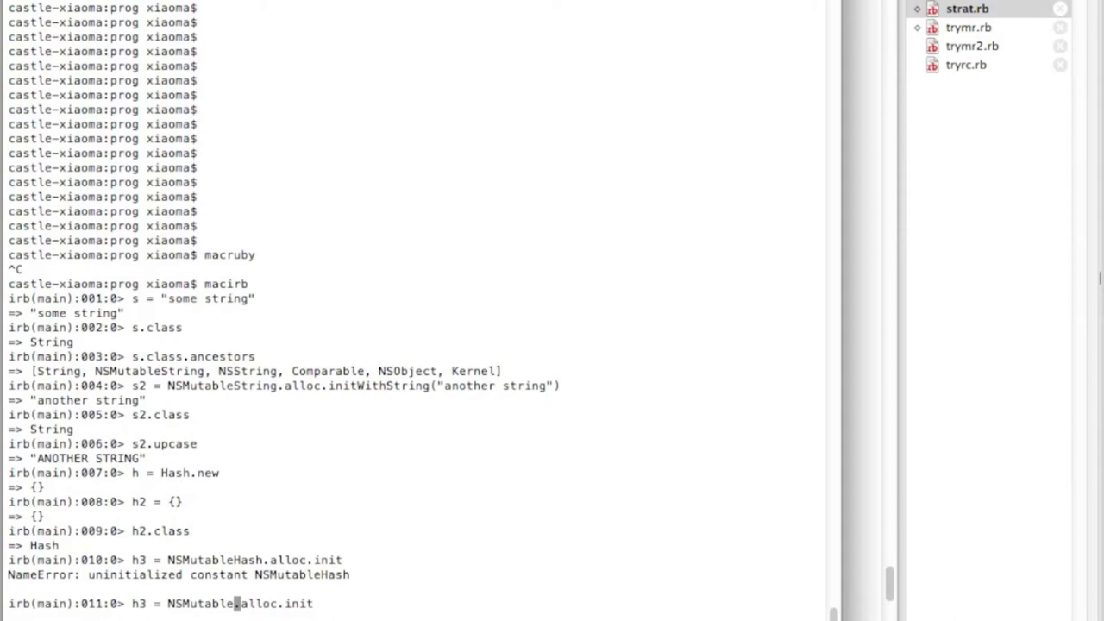
text(Dictionary)
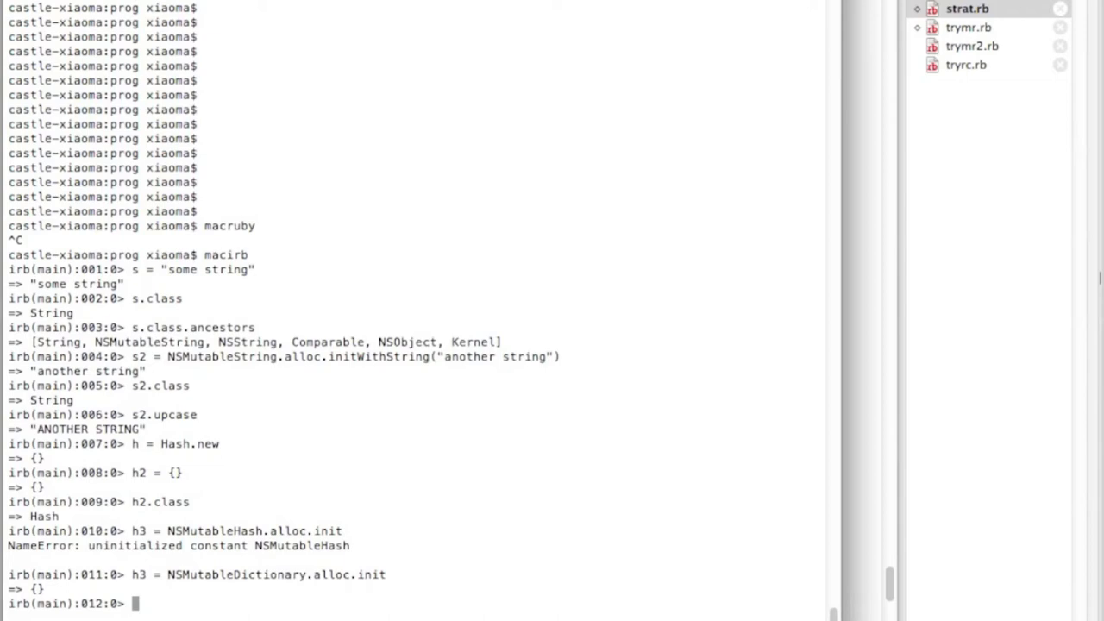
Set h['color'] = 'purple', returning "purple"
text(h)
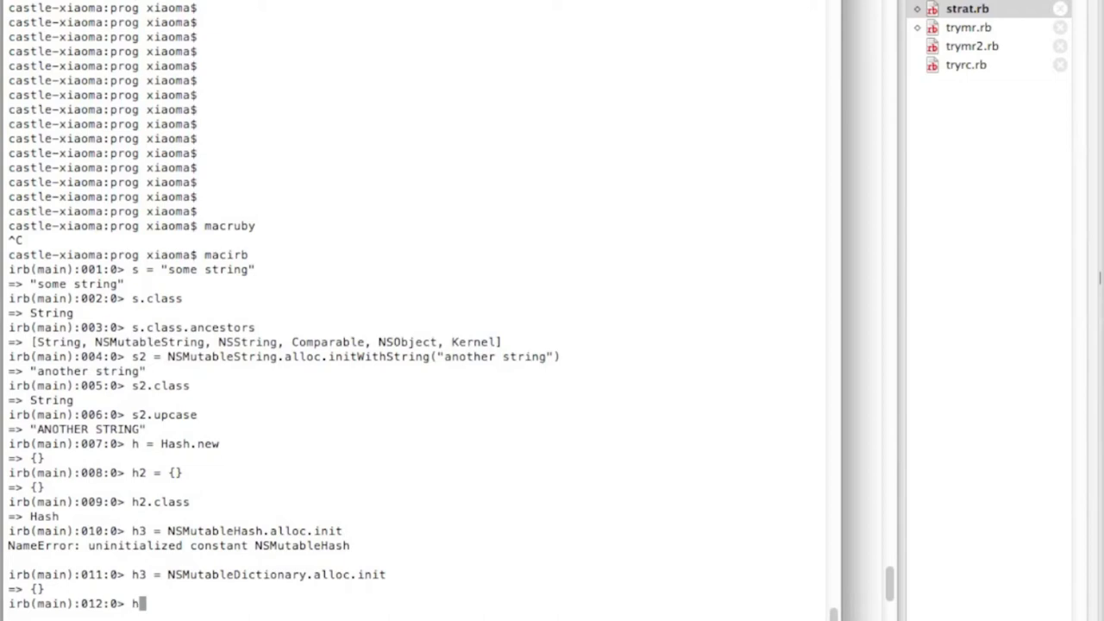
text([)
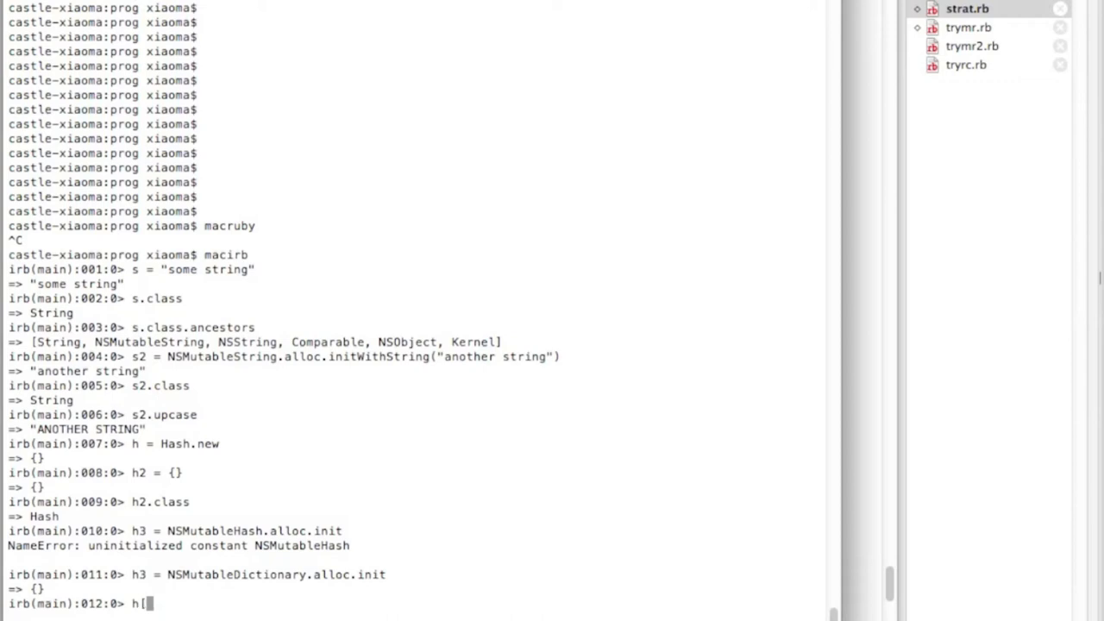
text('color)
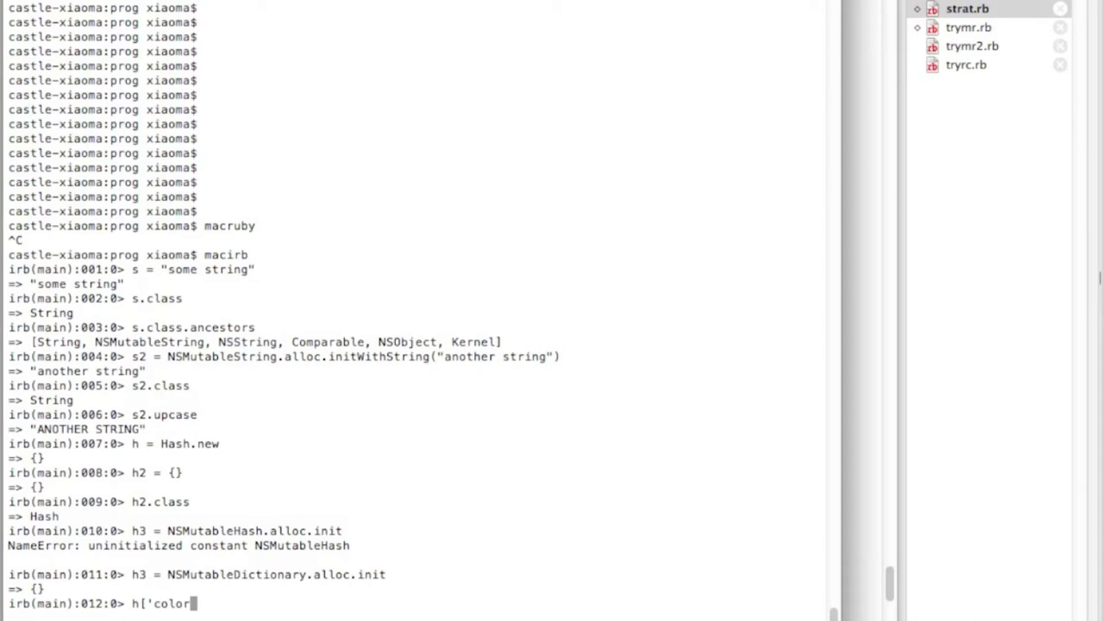
text(])
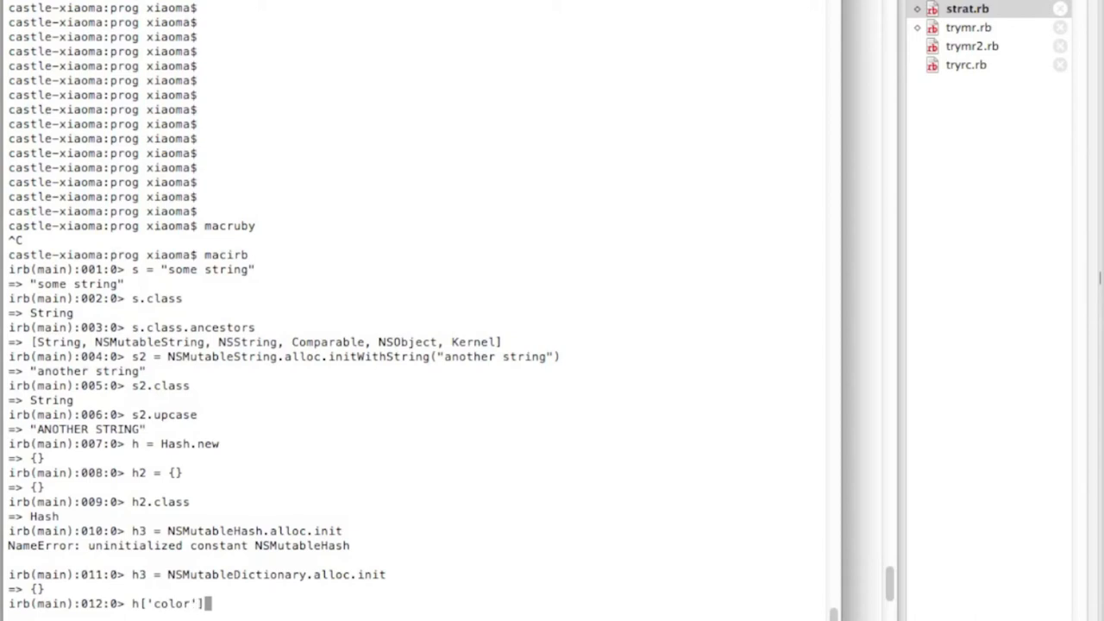
text(=)
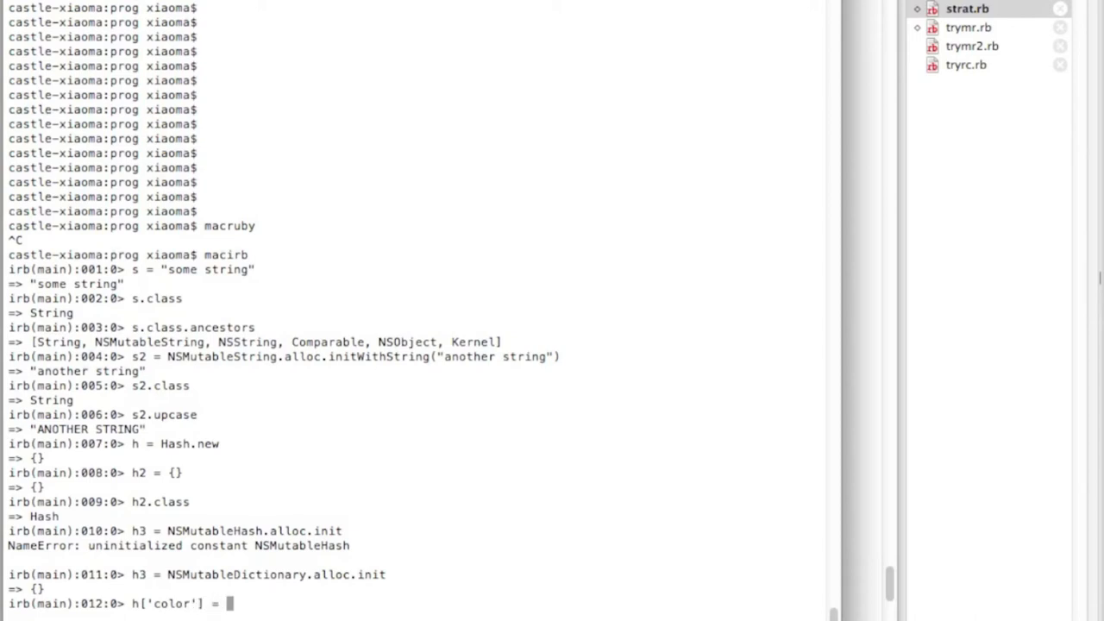
text('pu)
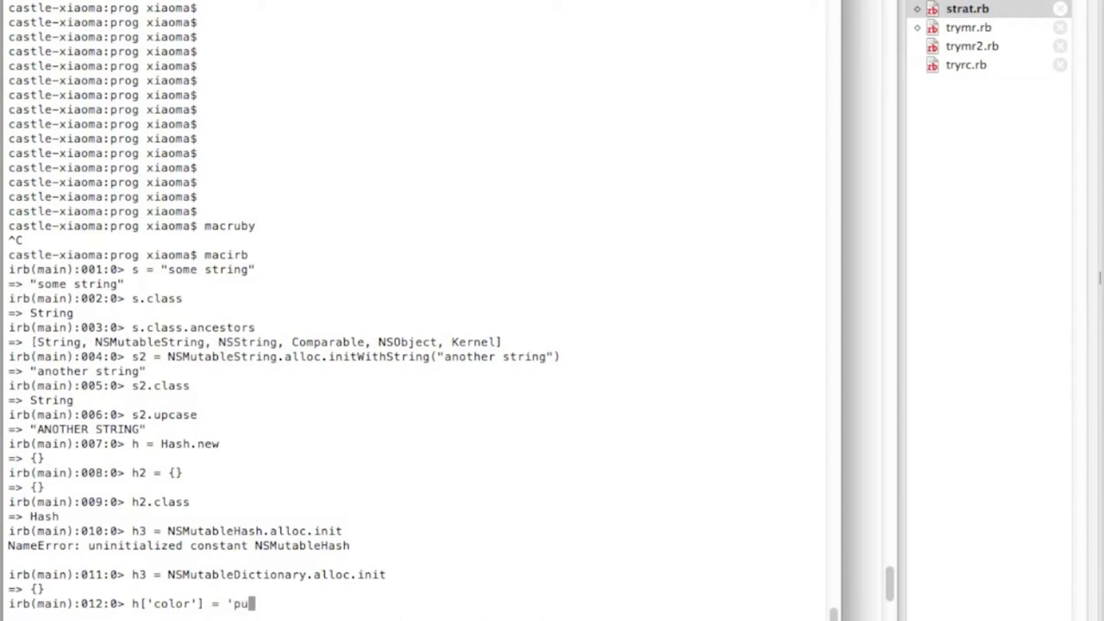
text(rple)
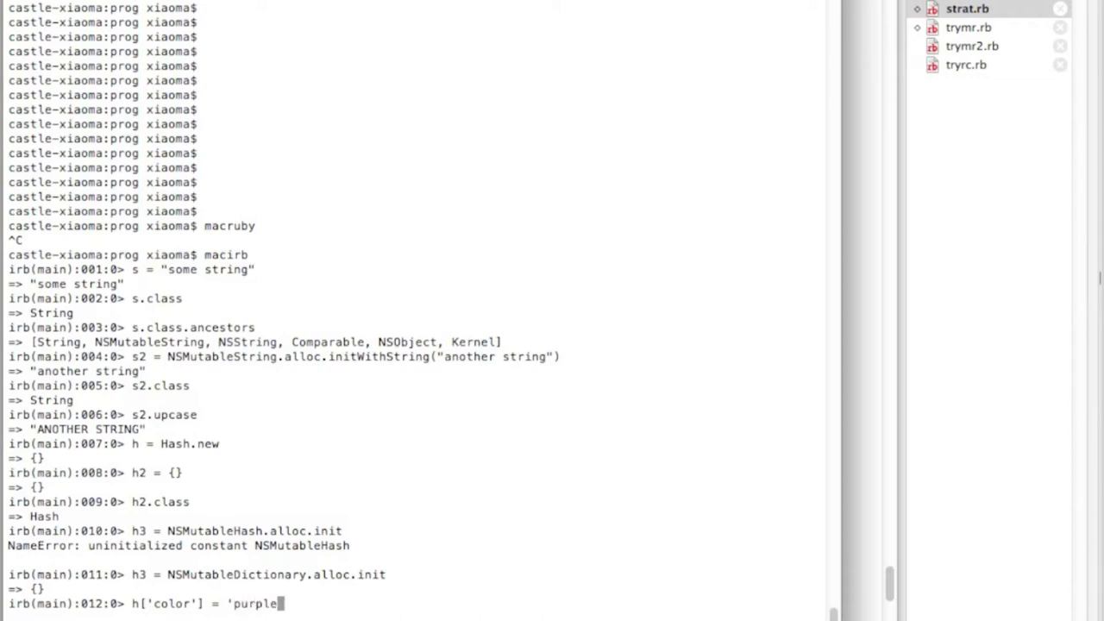
key(Return)
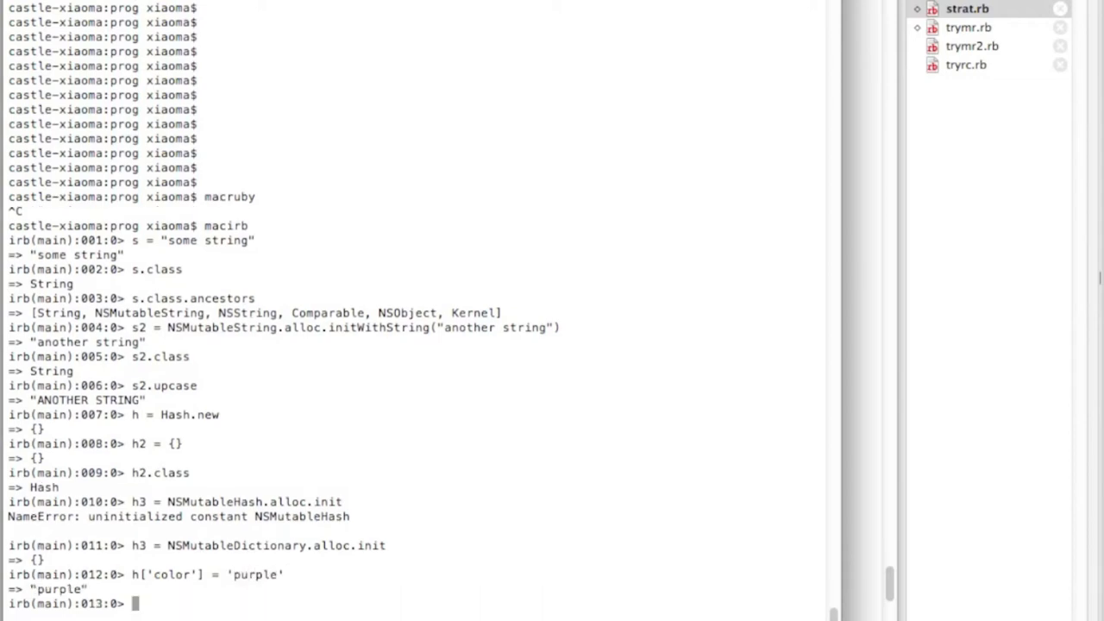
Enter h2.setObject('color', forKey: 'green'), correcting typos along the way
text(h)
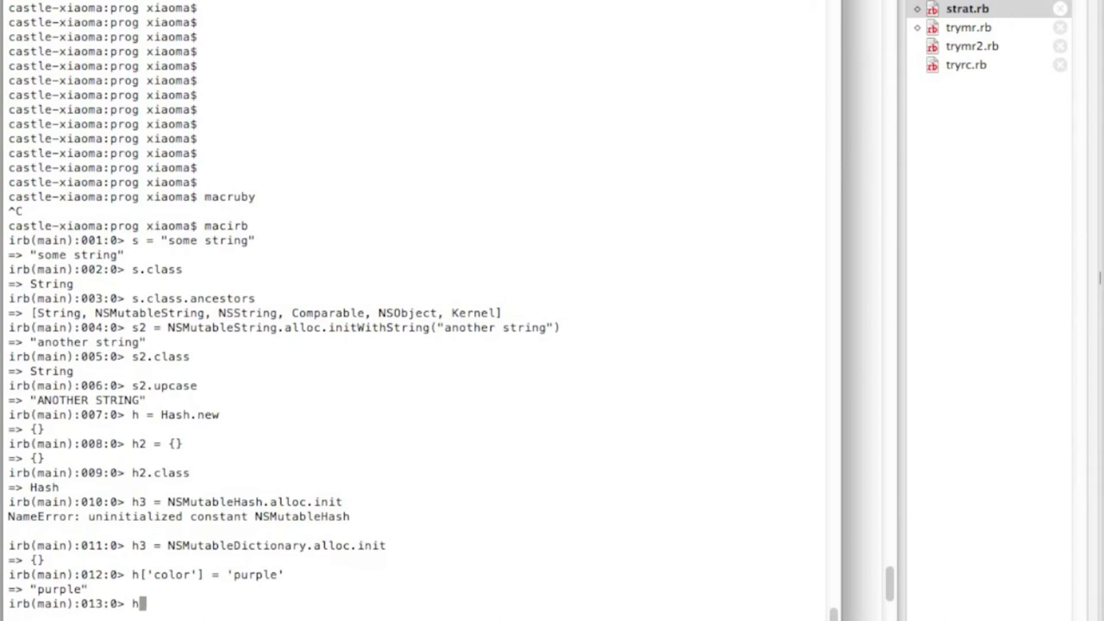
text(2)
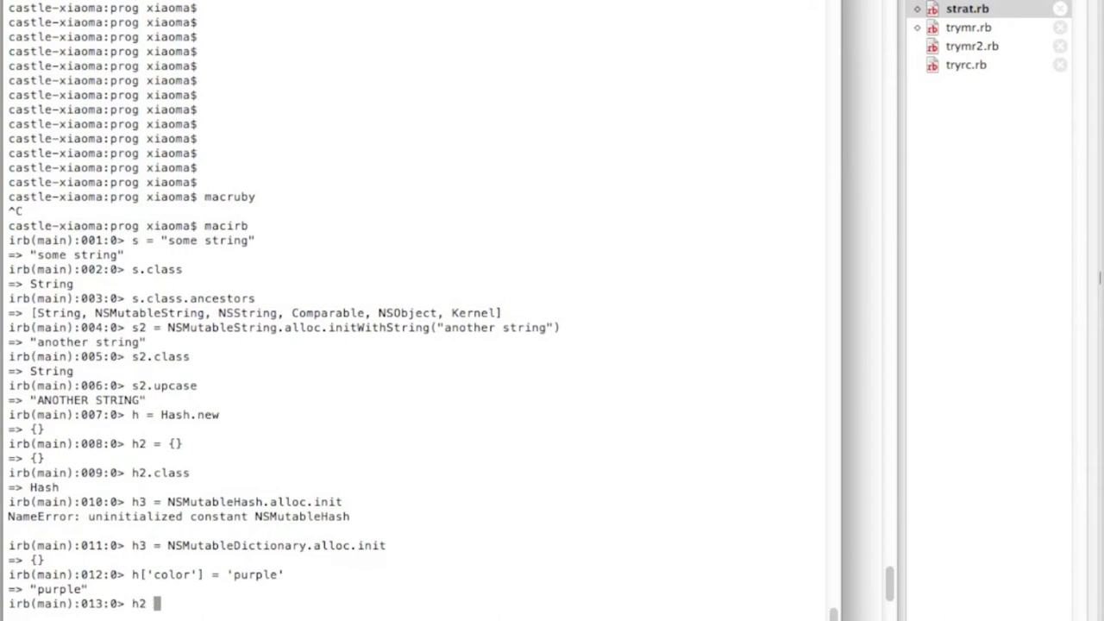
key(Backspace)
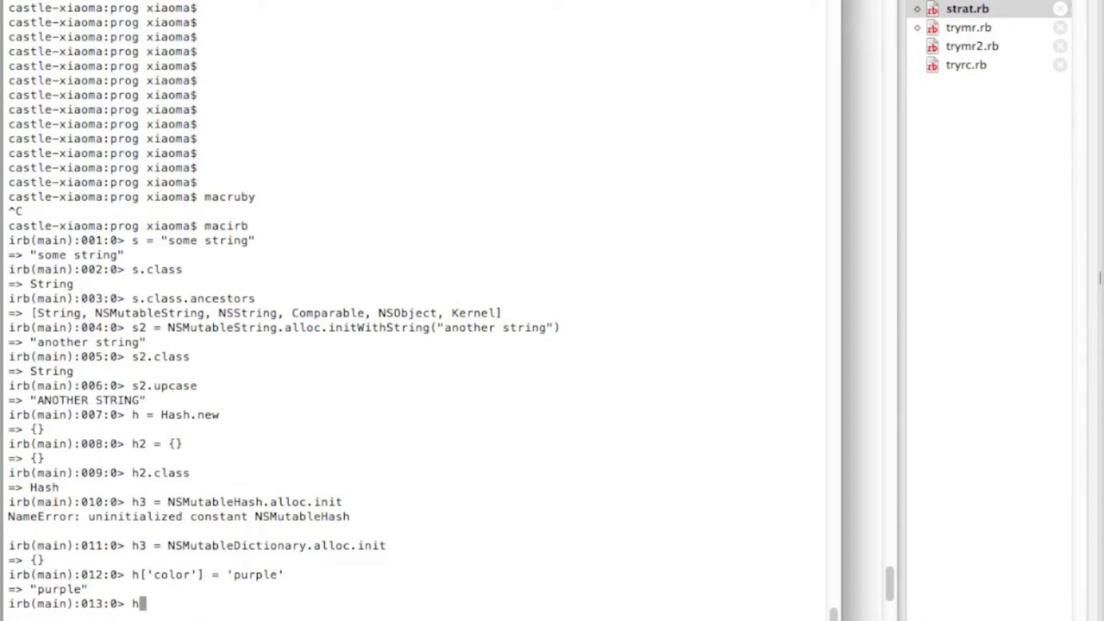
text(2.ob)
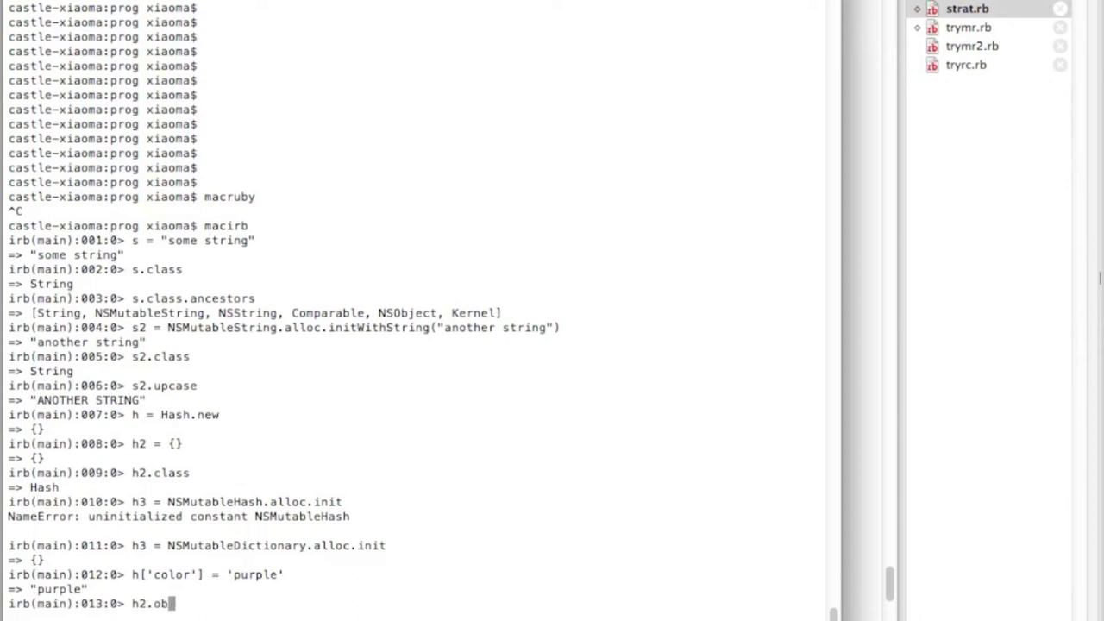
text(ject)
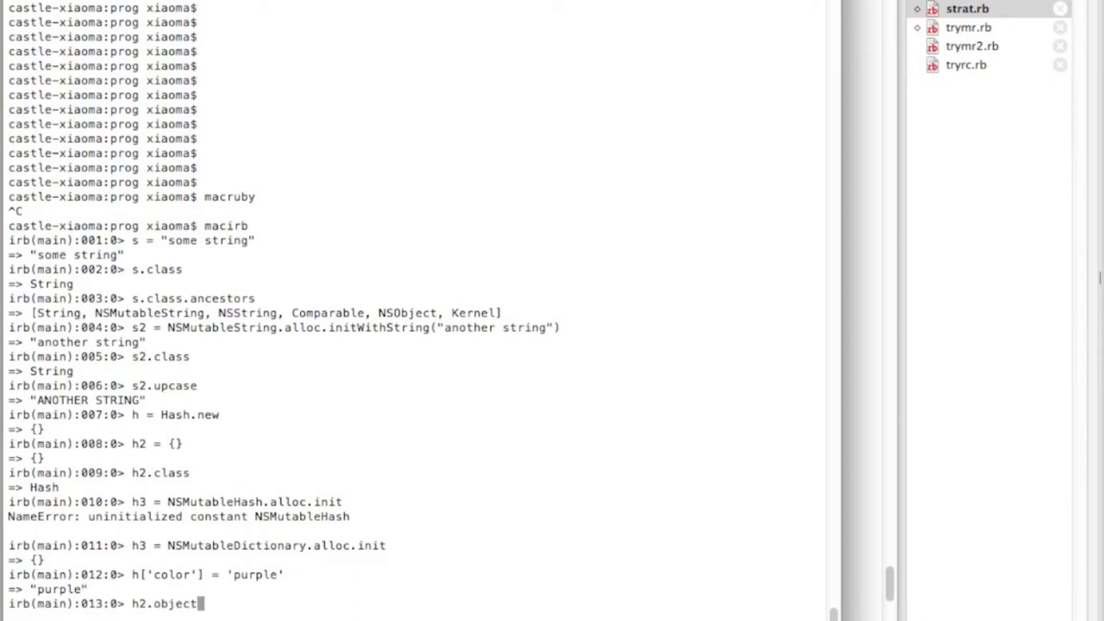
key(Backspace)
text(S)
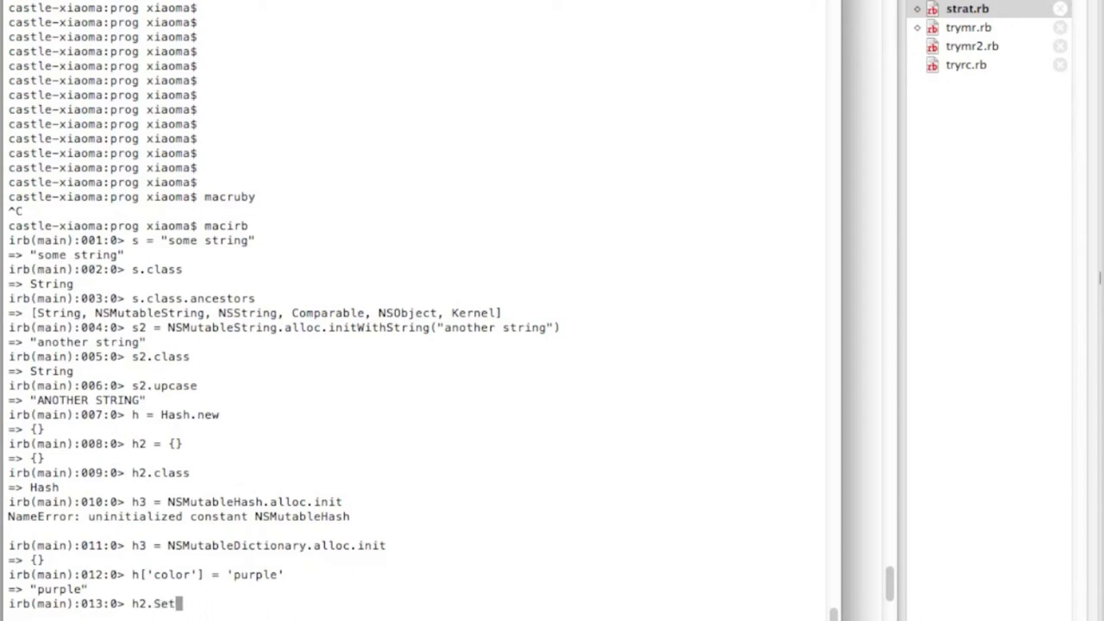
text(etObj)
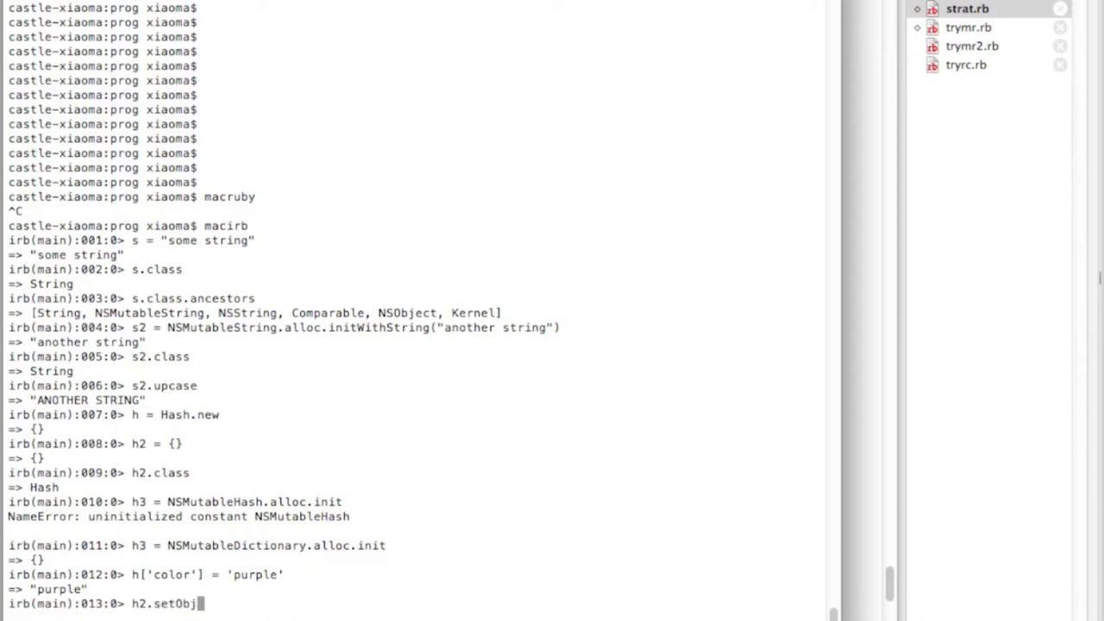
text(ect()
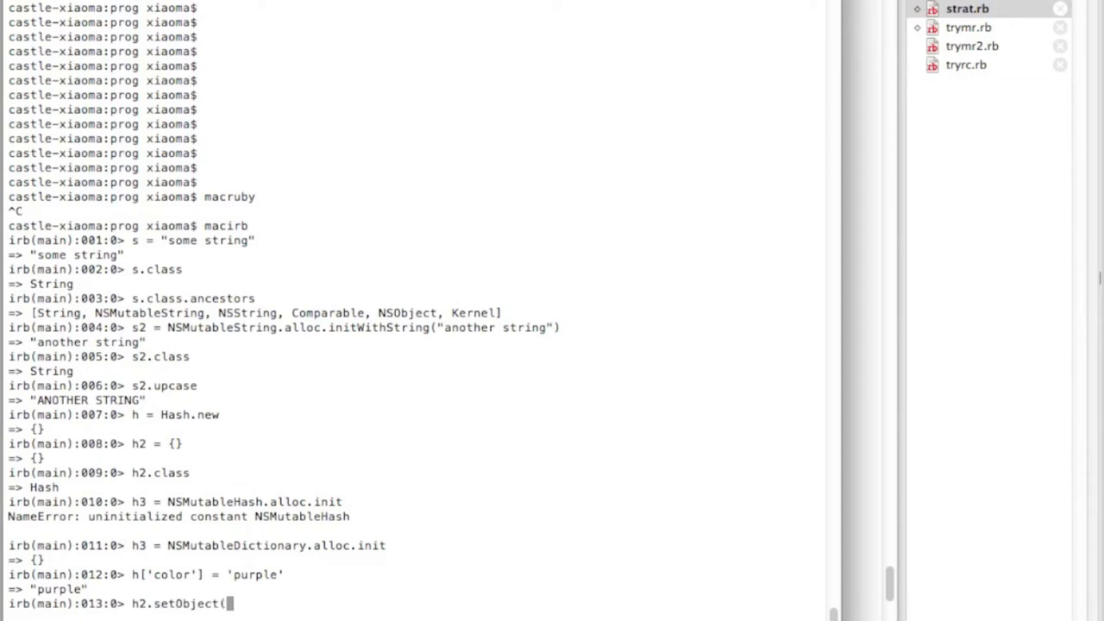
text('color')
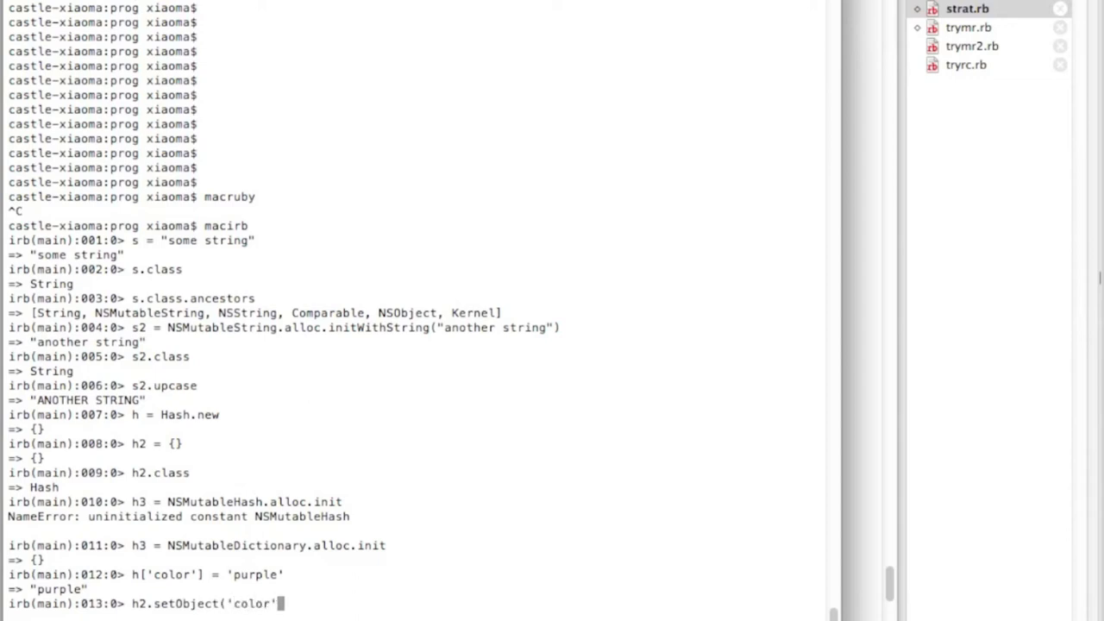
text(, for)
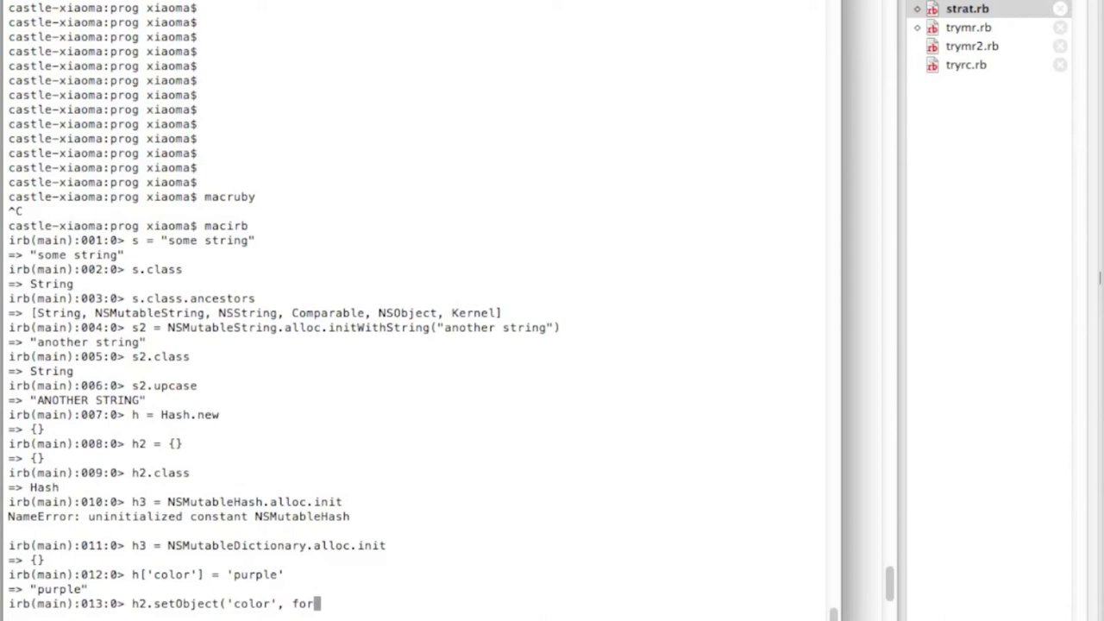
text(Key: ')
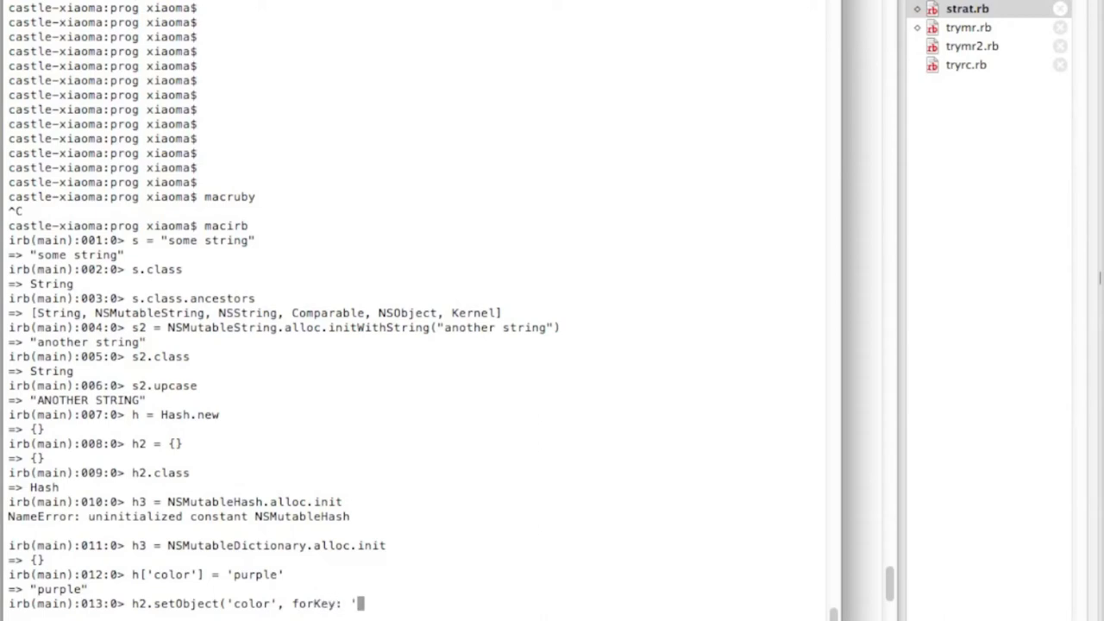
text(green)
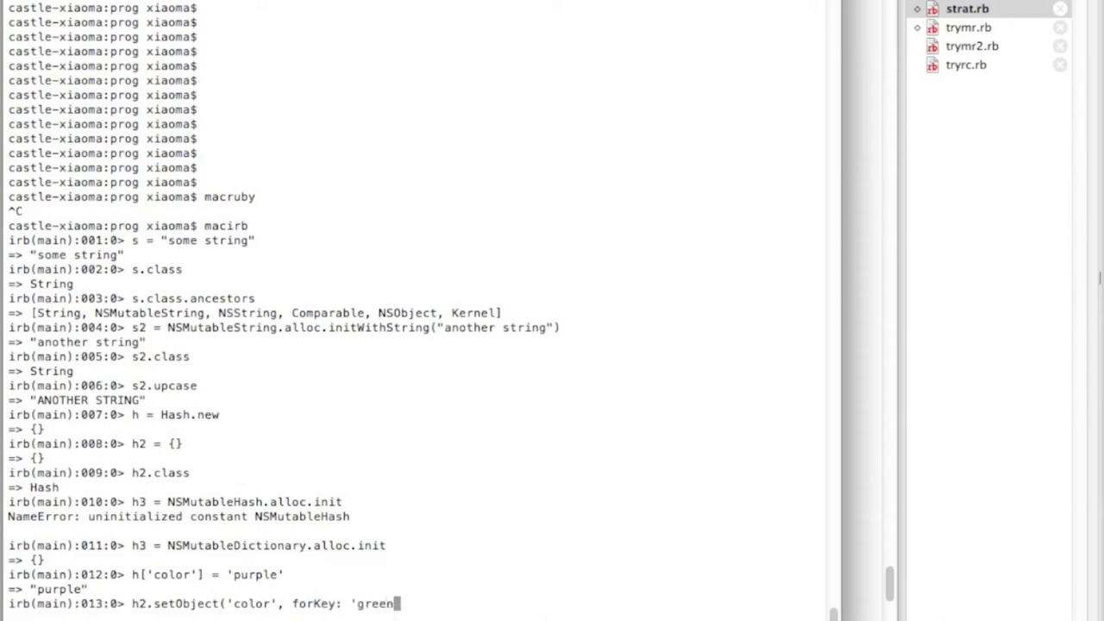
text('))
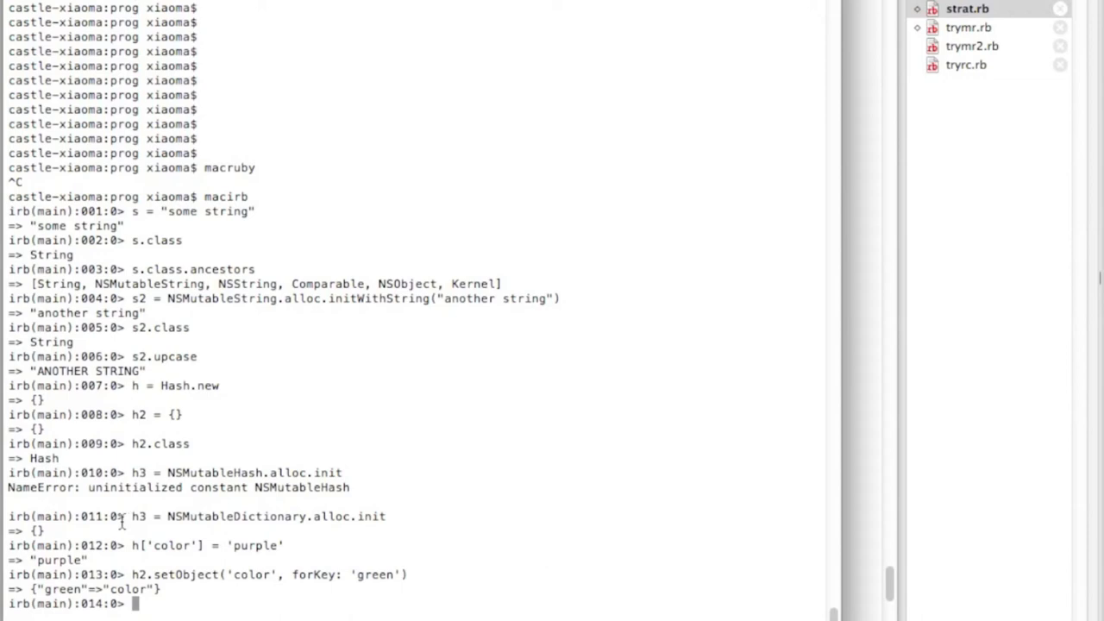
mouse_move(307, 563)
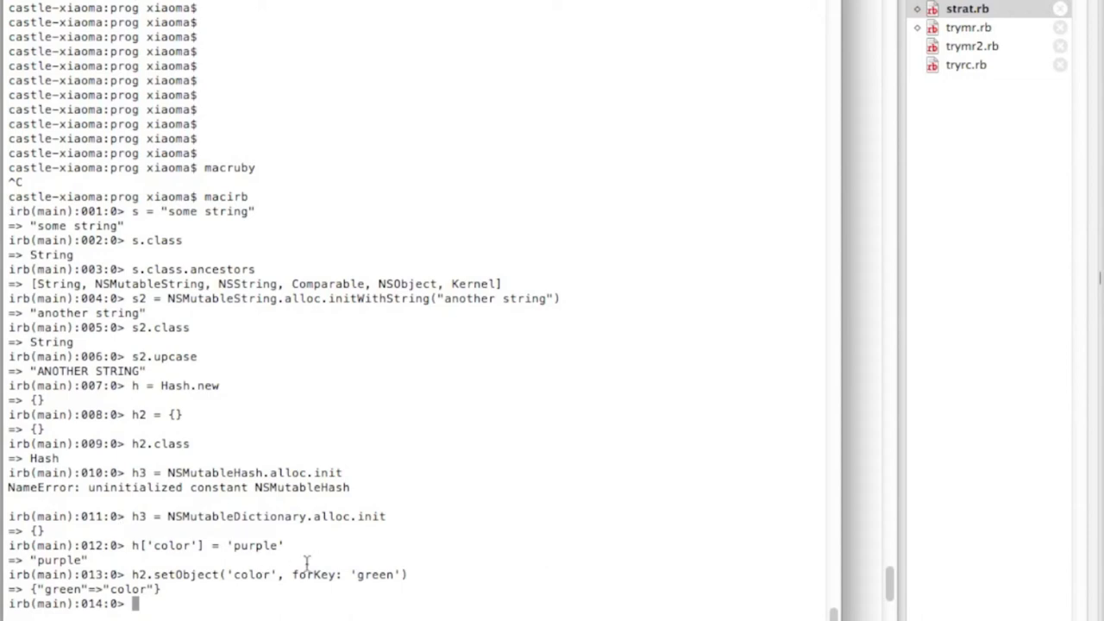
mouse_move(202, 604)
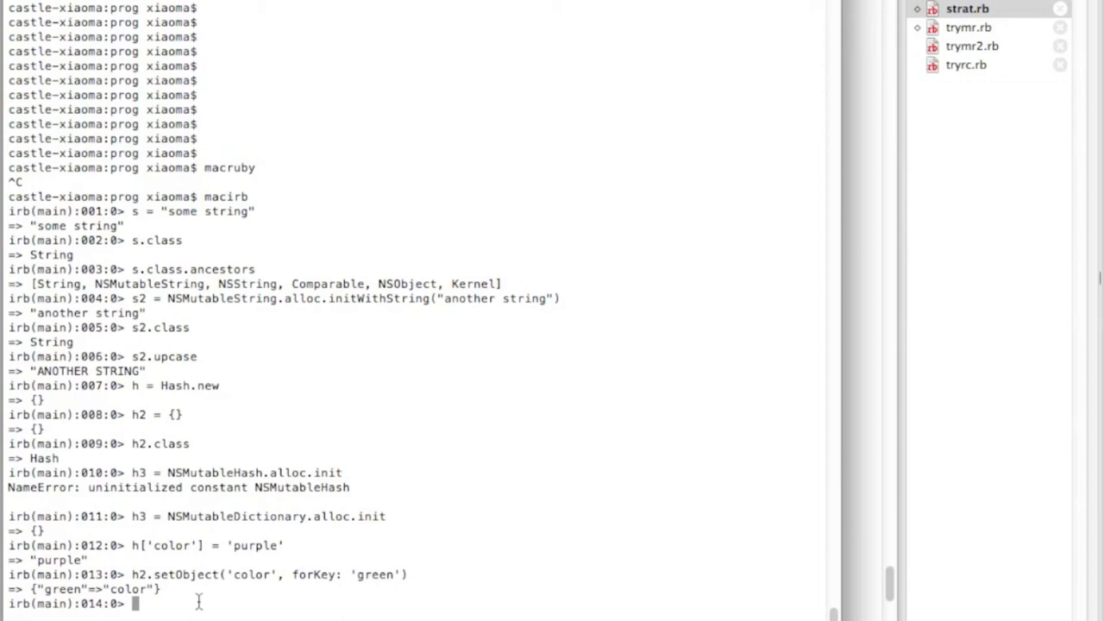
mouse_move(193, 599)
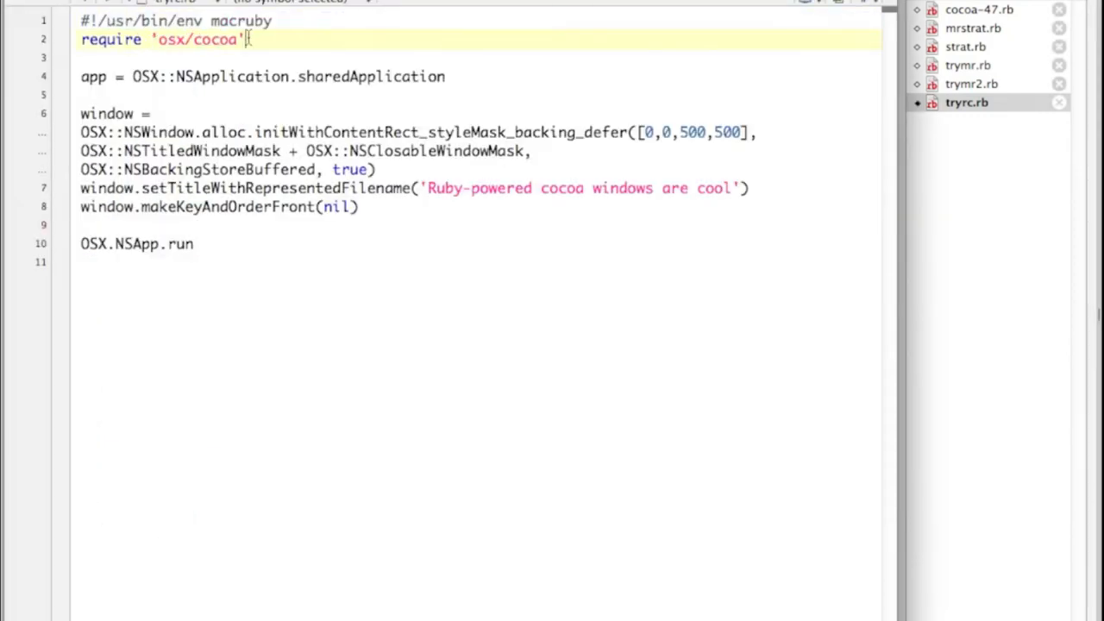
Convert tryrc.rb to framework 'AppKit', keyword initWithContentRect arguments and no OSX:: prefixes
text(f)
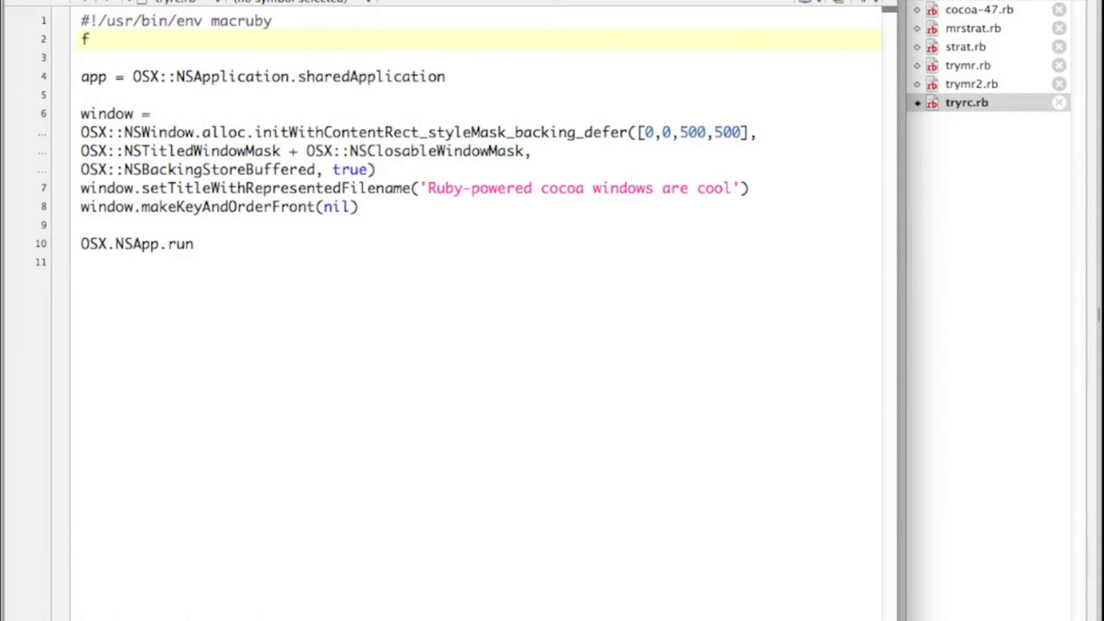
text(ramework 'AppKit')
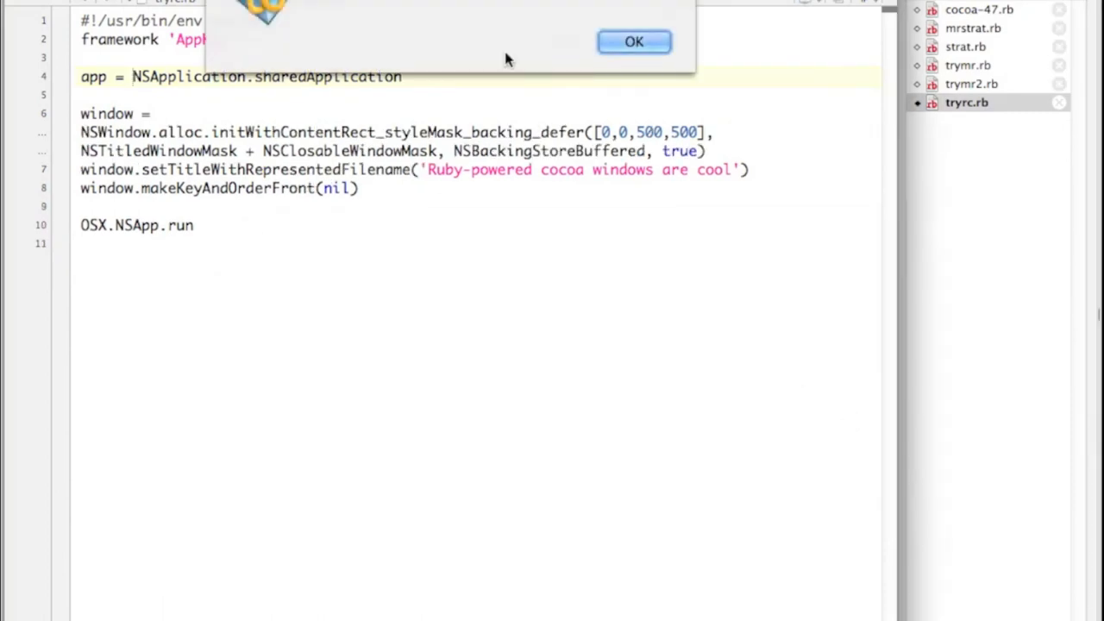
click(633, 42)
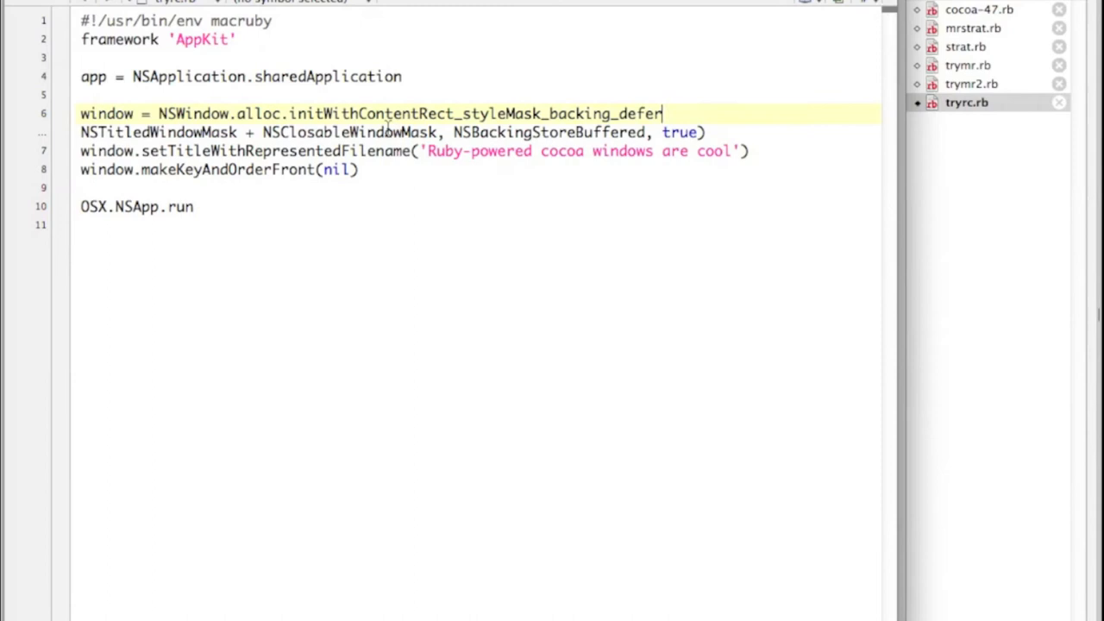
text([0,0,500,500],)
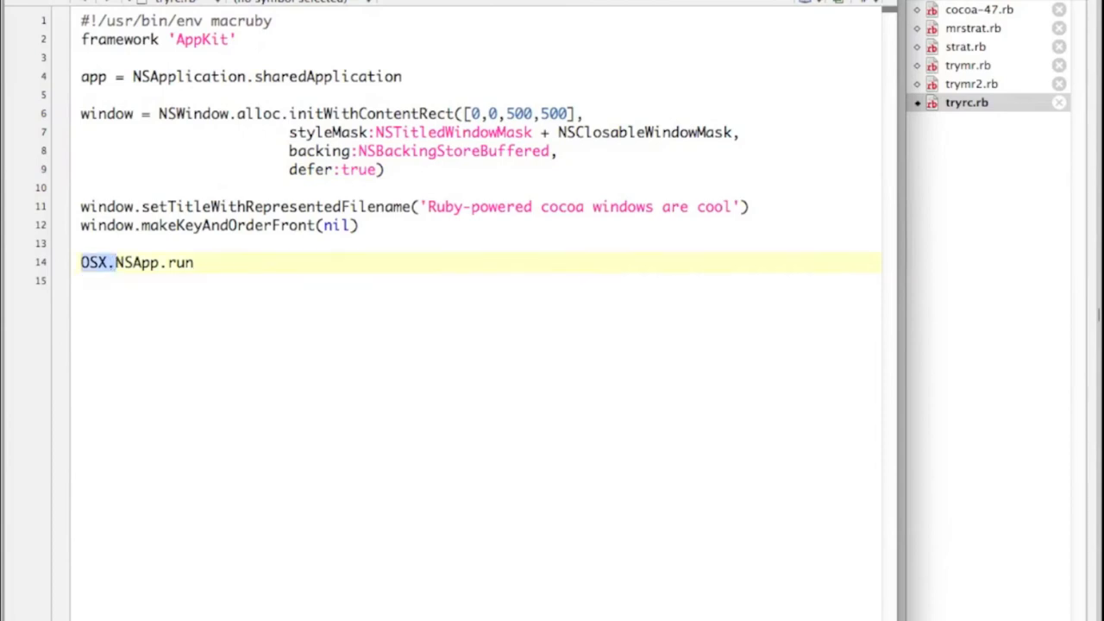
key(Backspace)
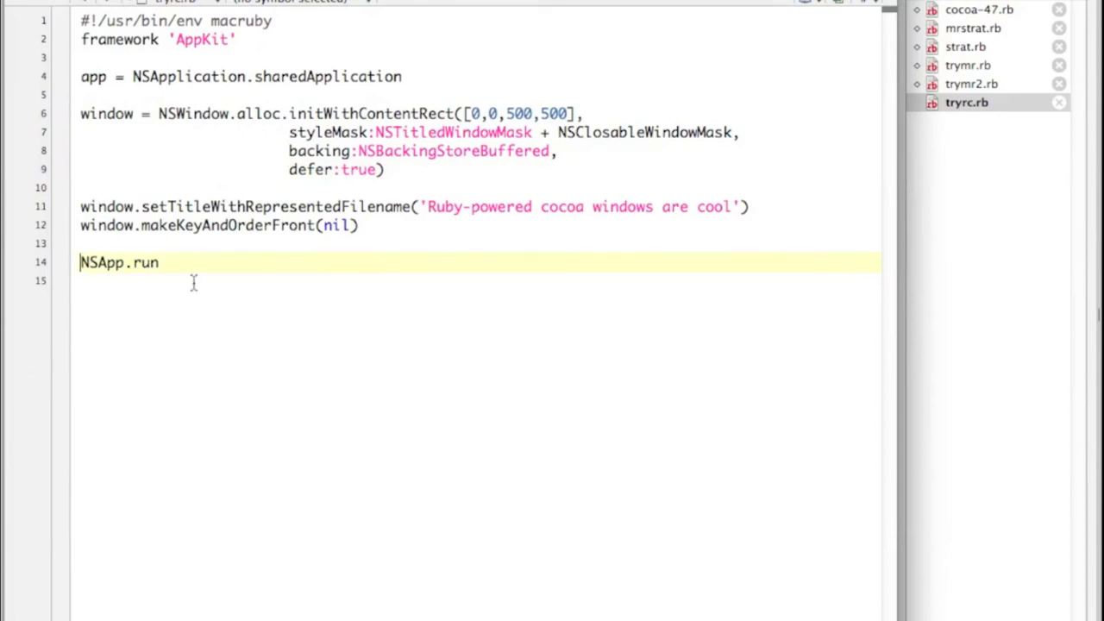
mouse_move(408, 399)
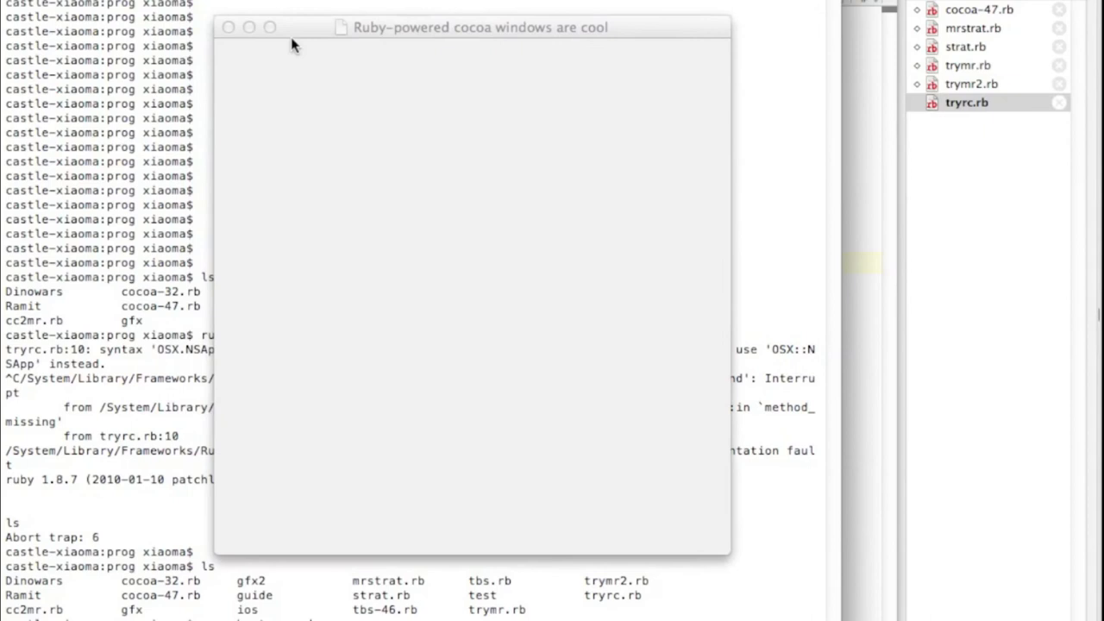
click(972, 83)
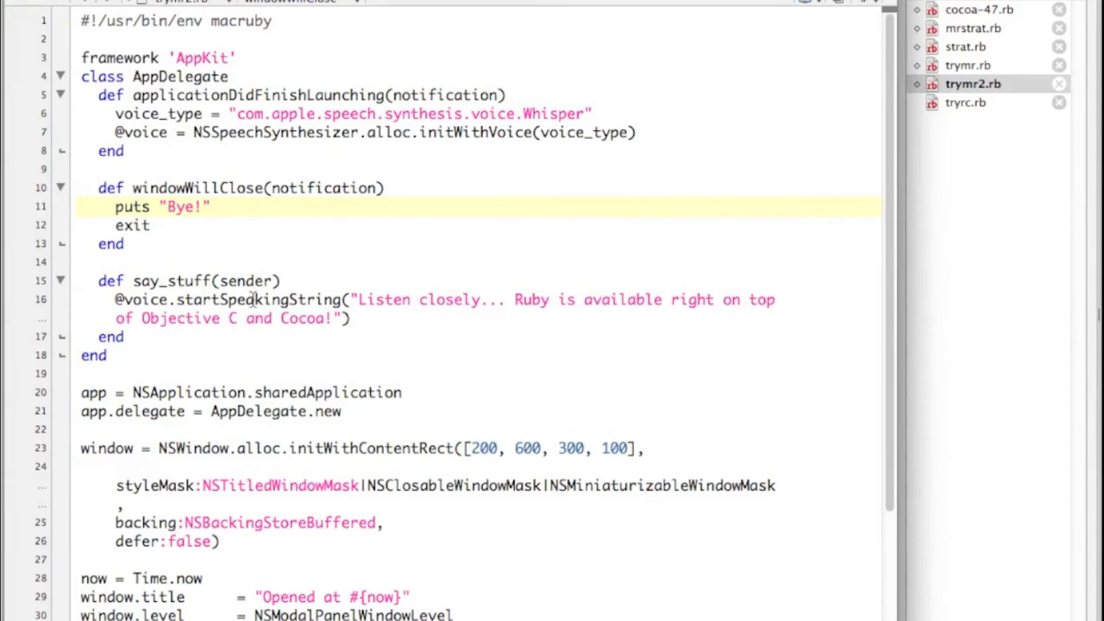
Join the split styleMask arguments of initWithContentRect into aligned lines
scroll(down, 3)
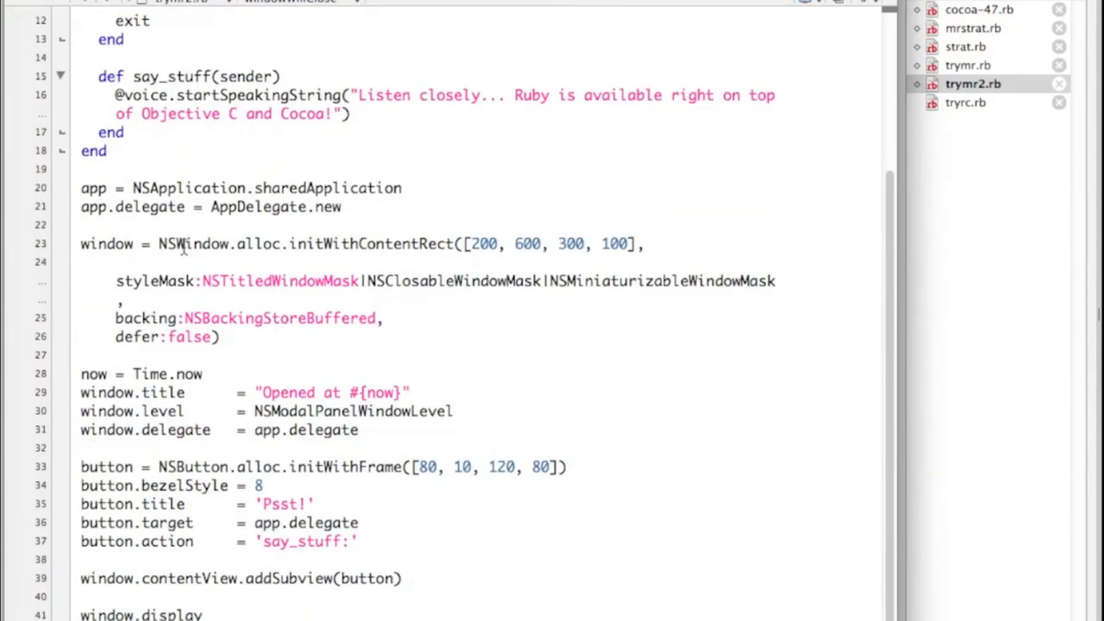
drag(80, 243, 220, 336)
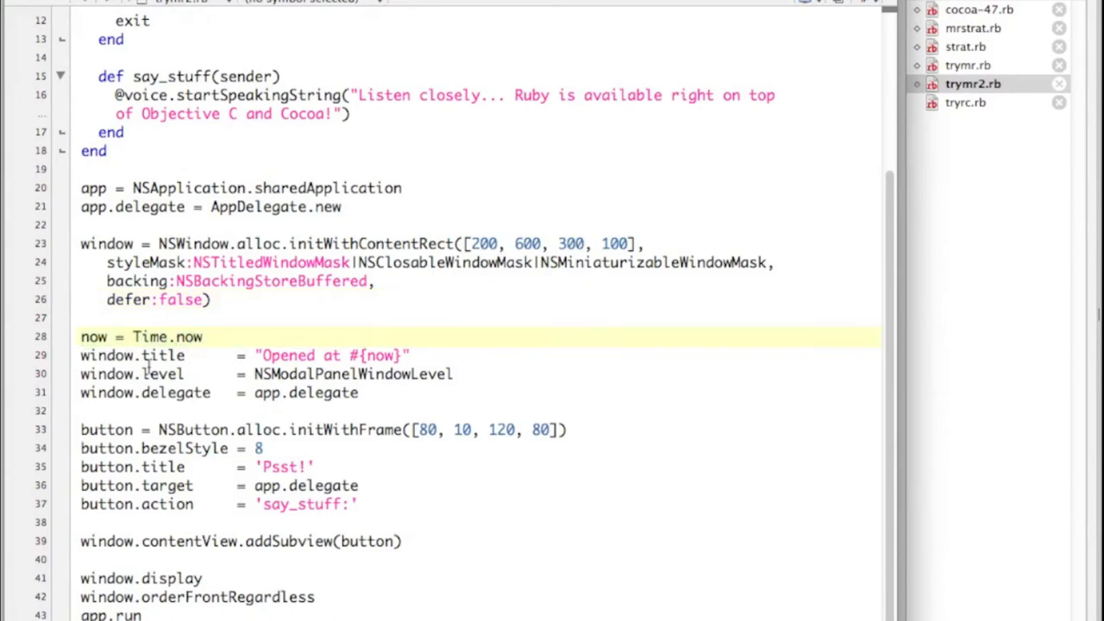
drag(80, 354, 360, 392)
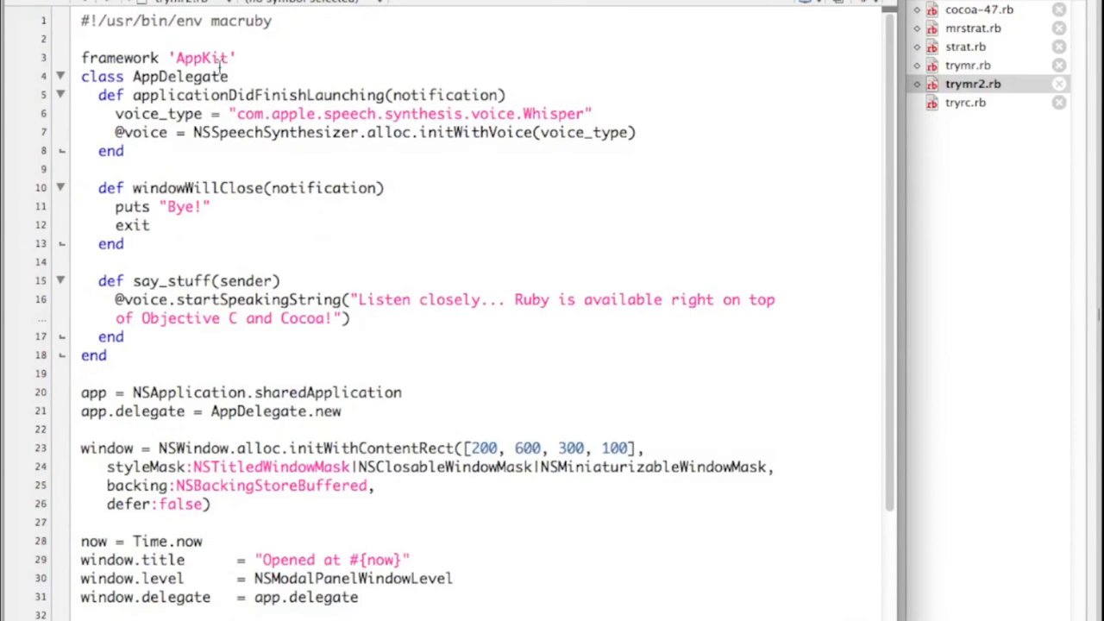
click(112, 76)
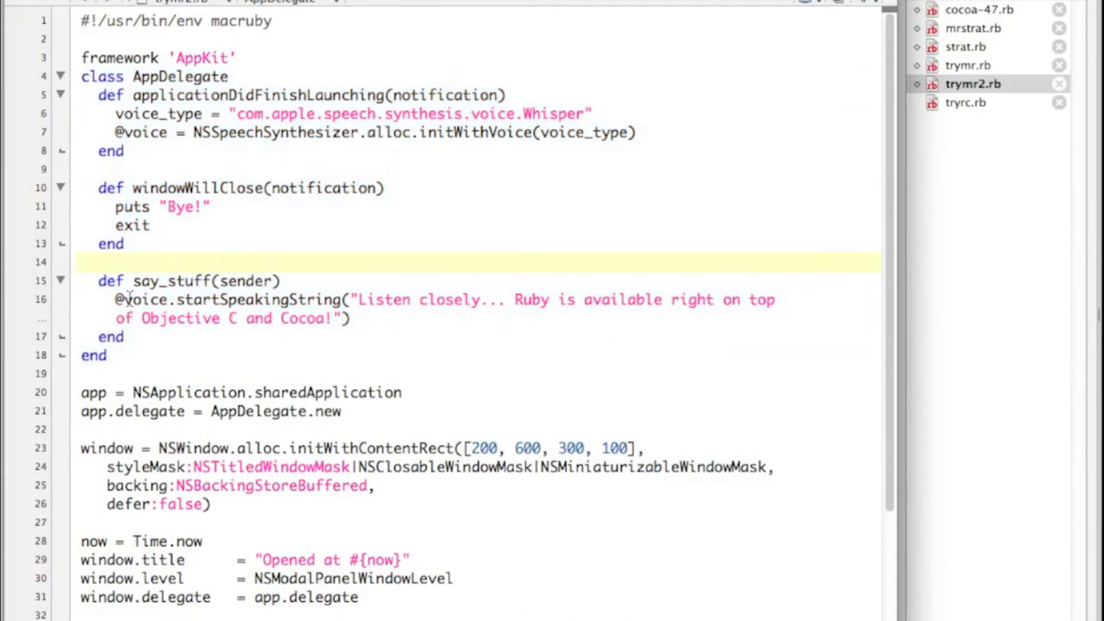
click(81, 261)
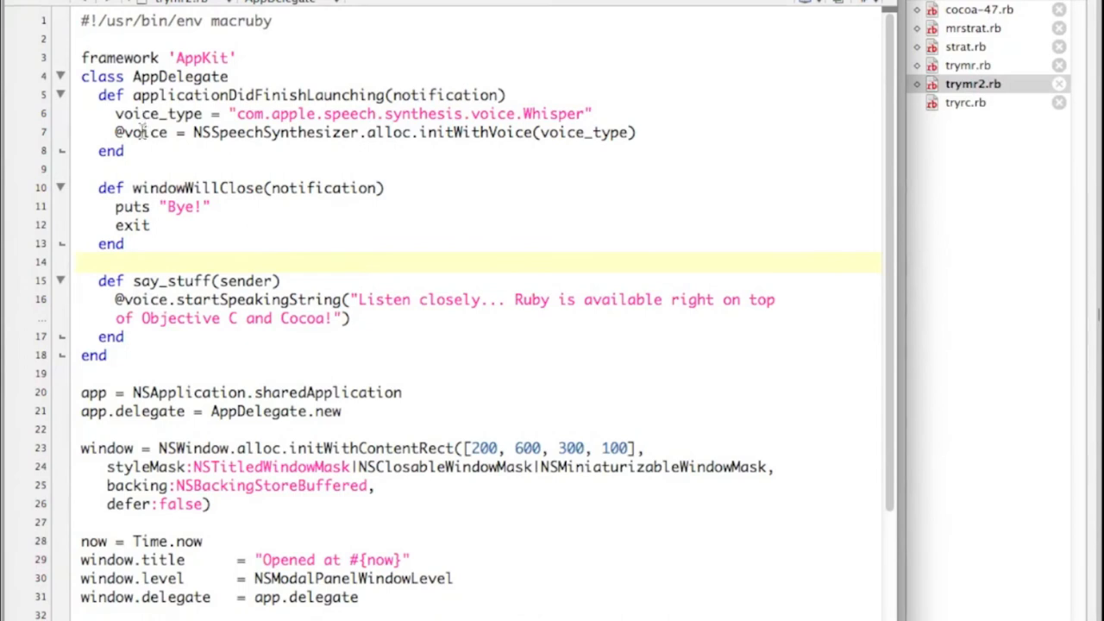
click(80, 262)
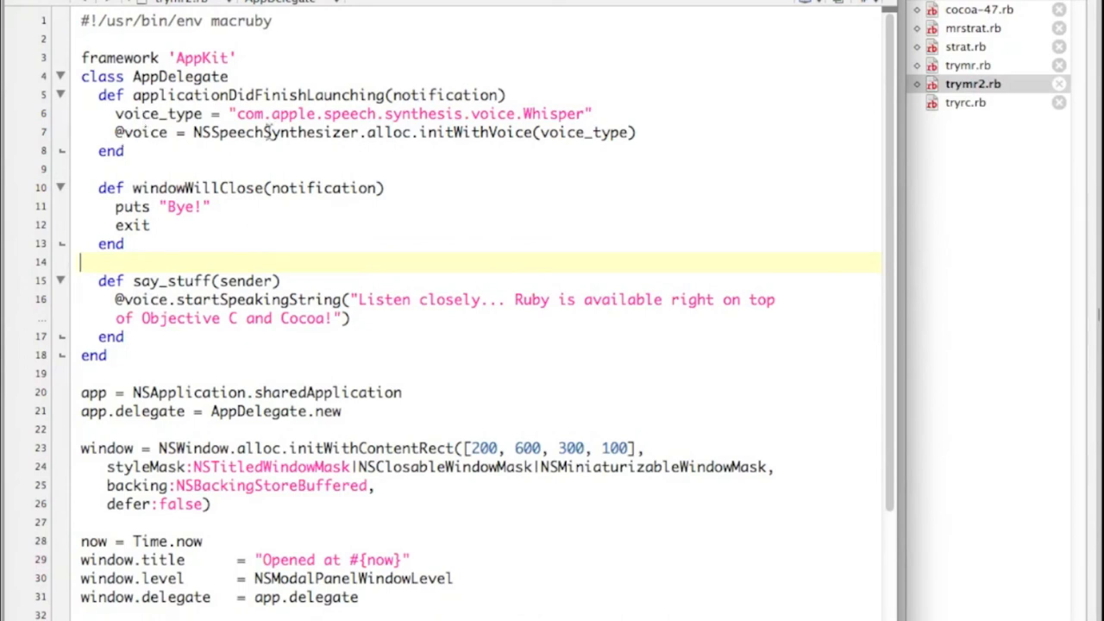
mouse_move(303, 373)
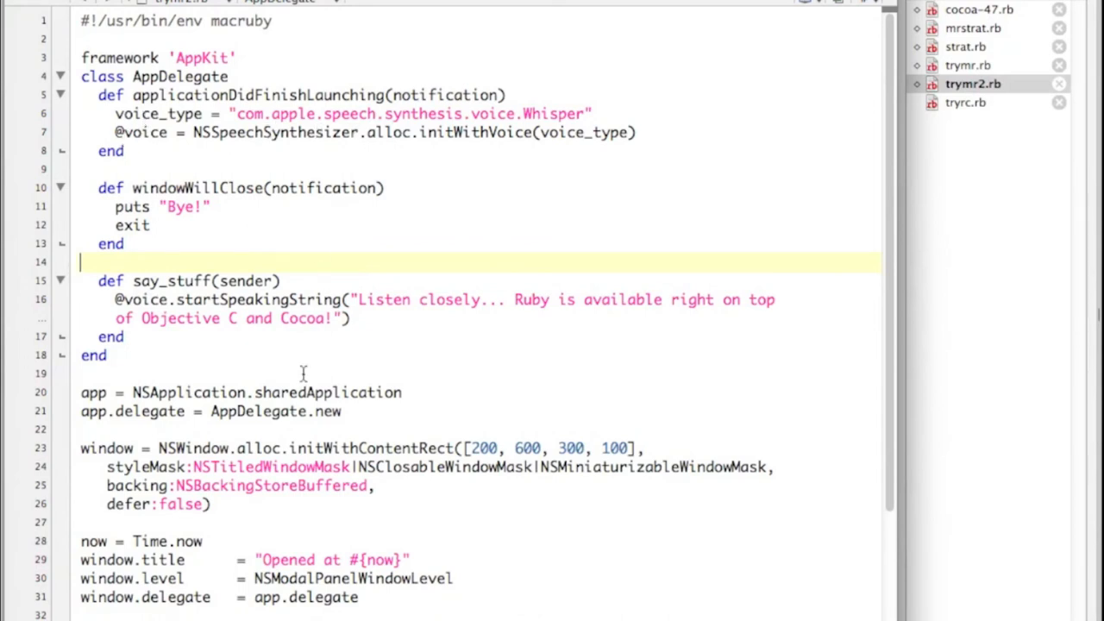
click(155, 317)
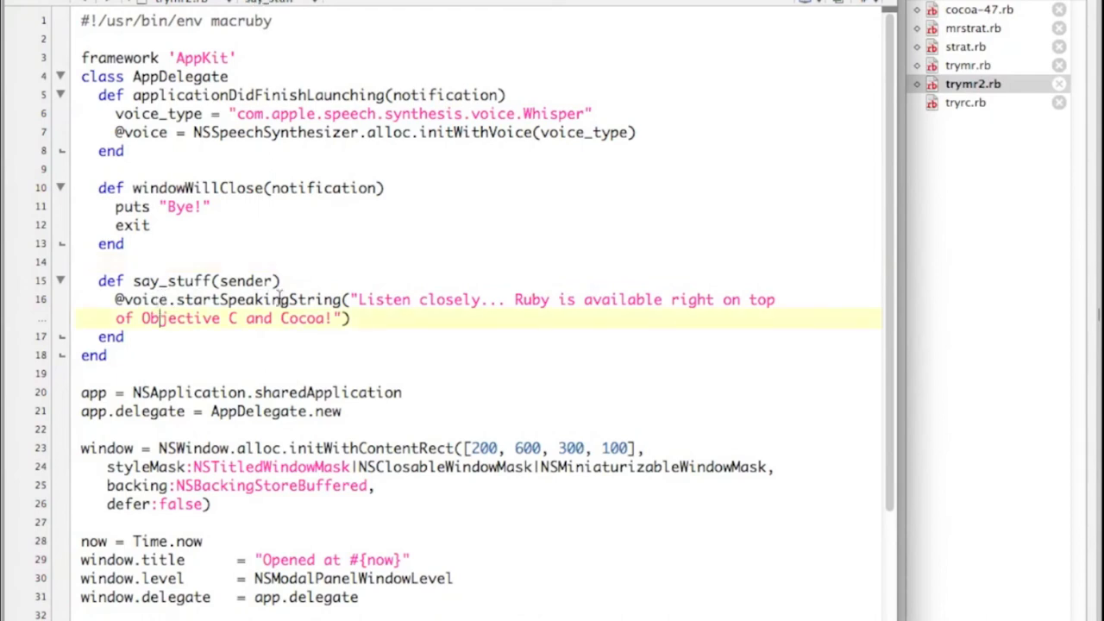
mouse_move(527, 117)
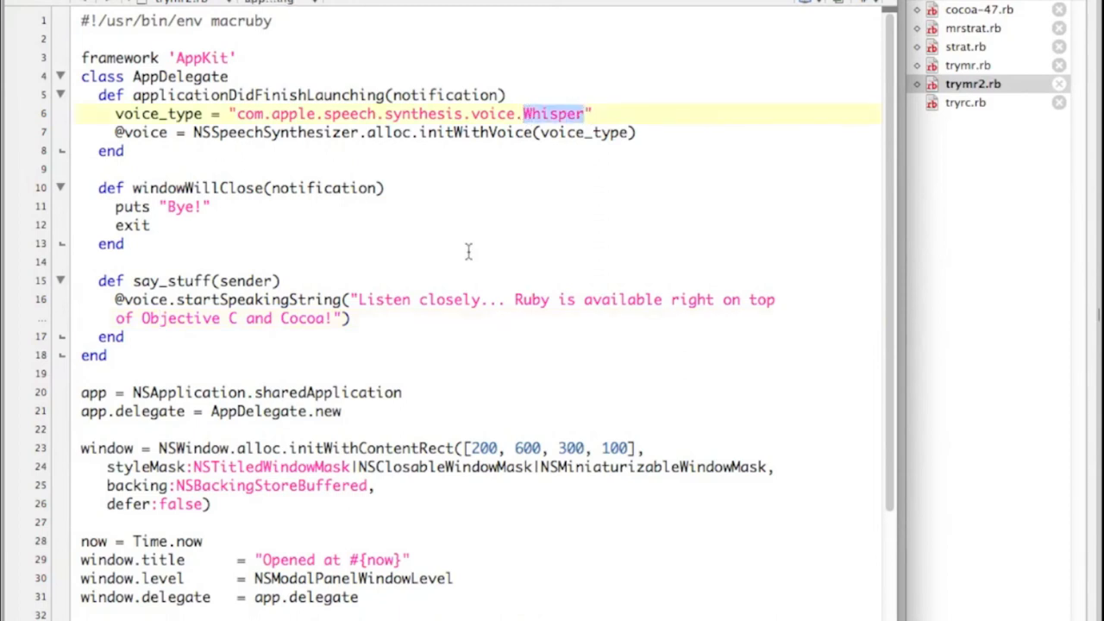
click(360, 299)
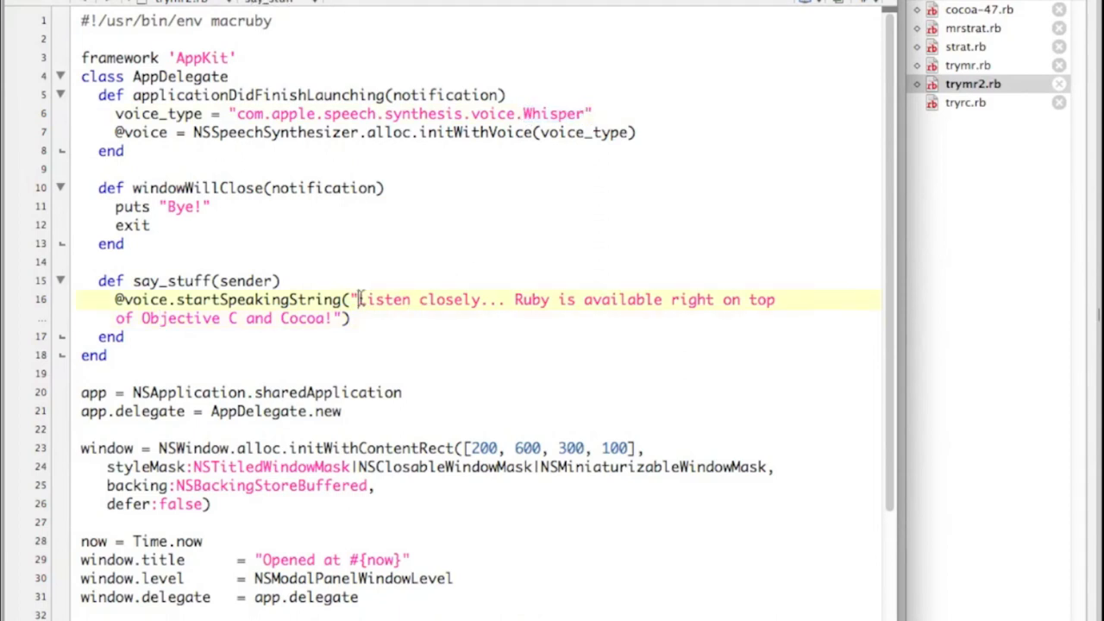
double_click(384, 299)
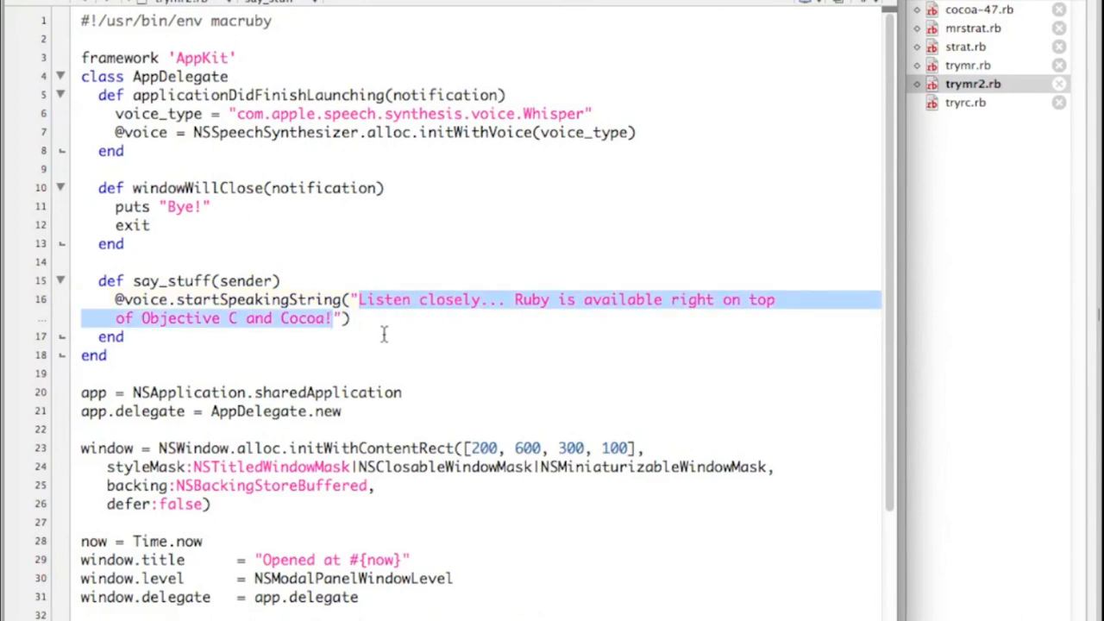
scroll(down, 3)
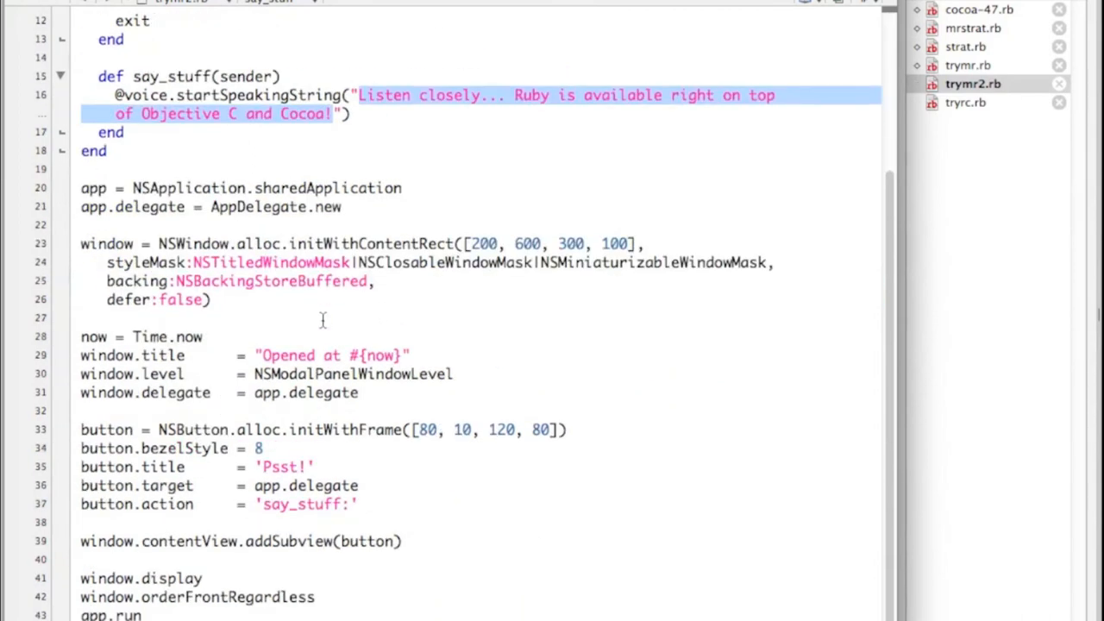
scroll(up, 3)
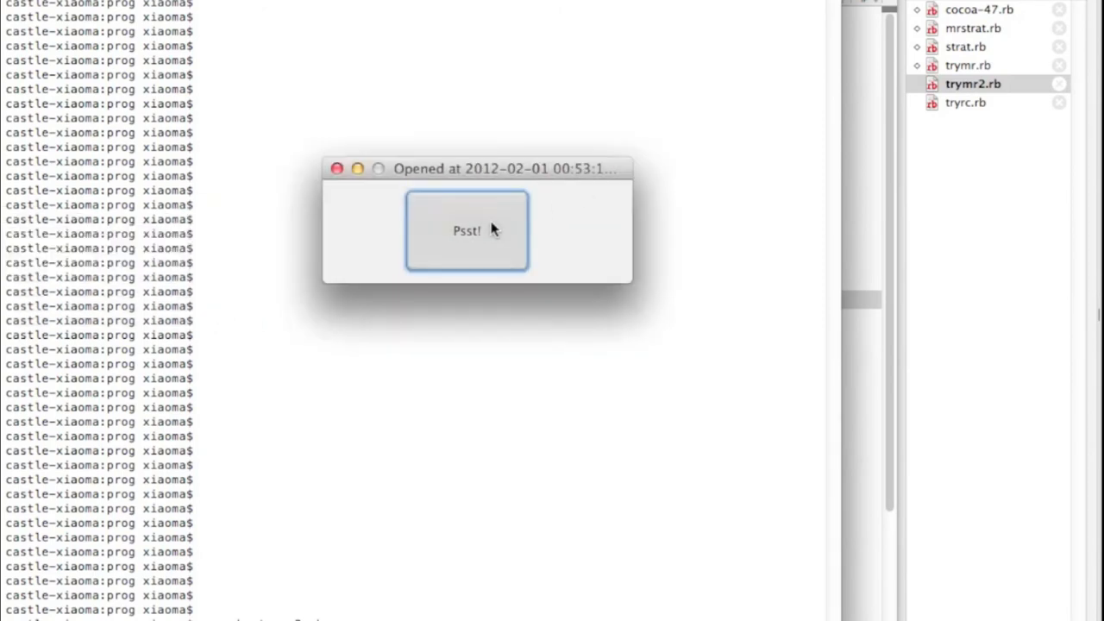
mouse_move(496, 218)
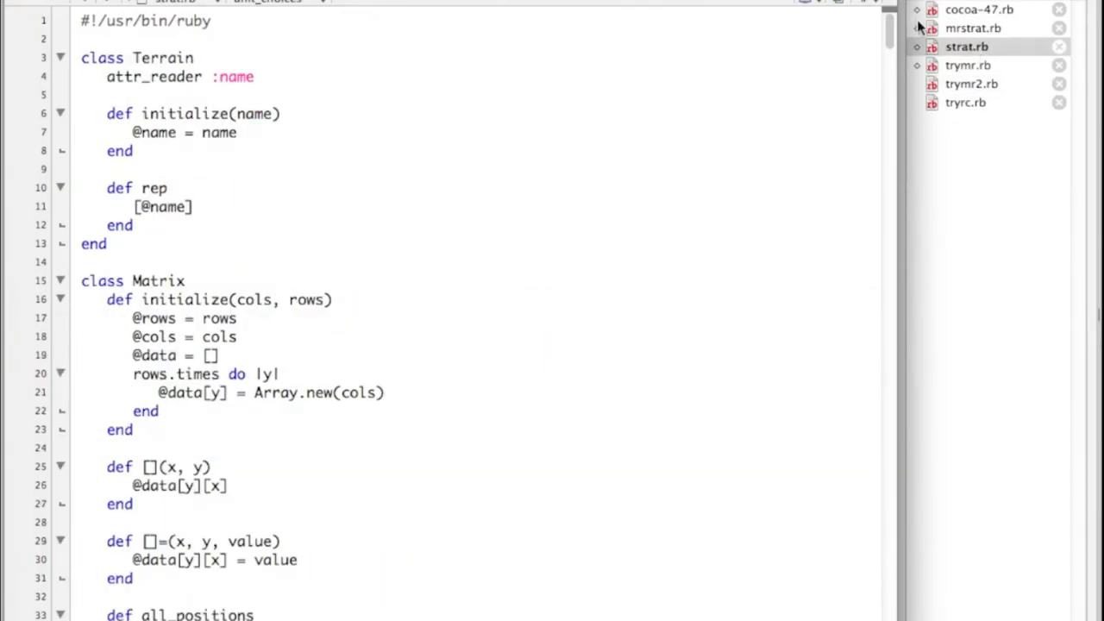
mouse_move(888, 63)
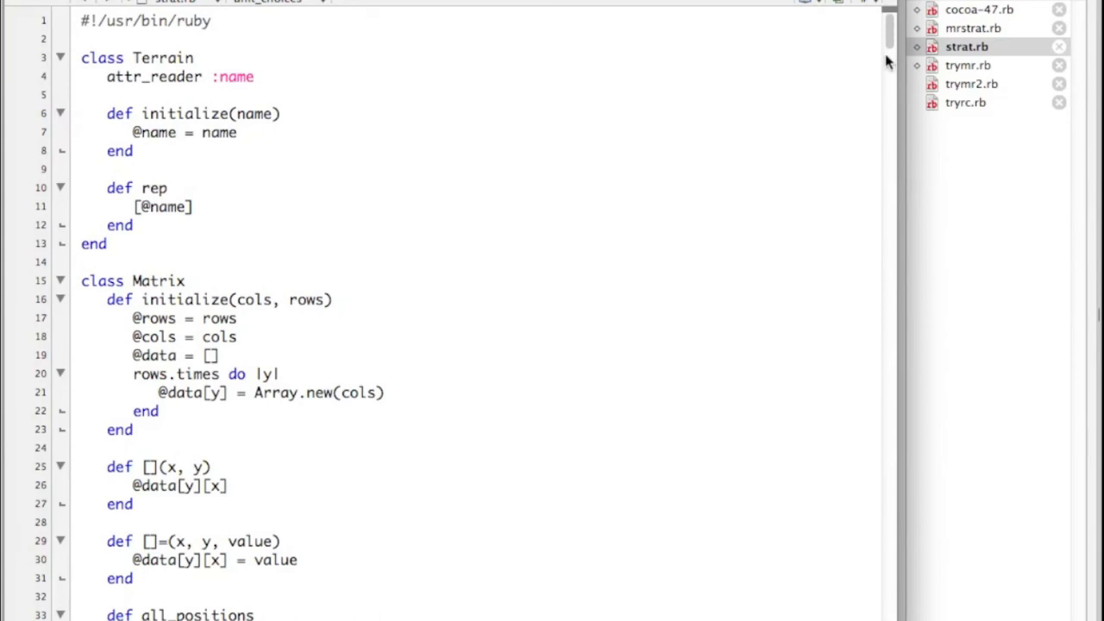
Scroll through strat.rb's unit and Action classes, then switch to mrstrat.rb
scroll(down, 3)
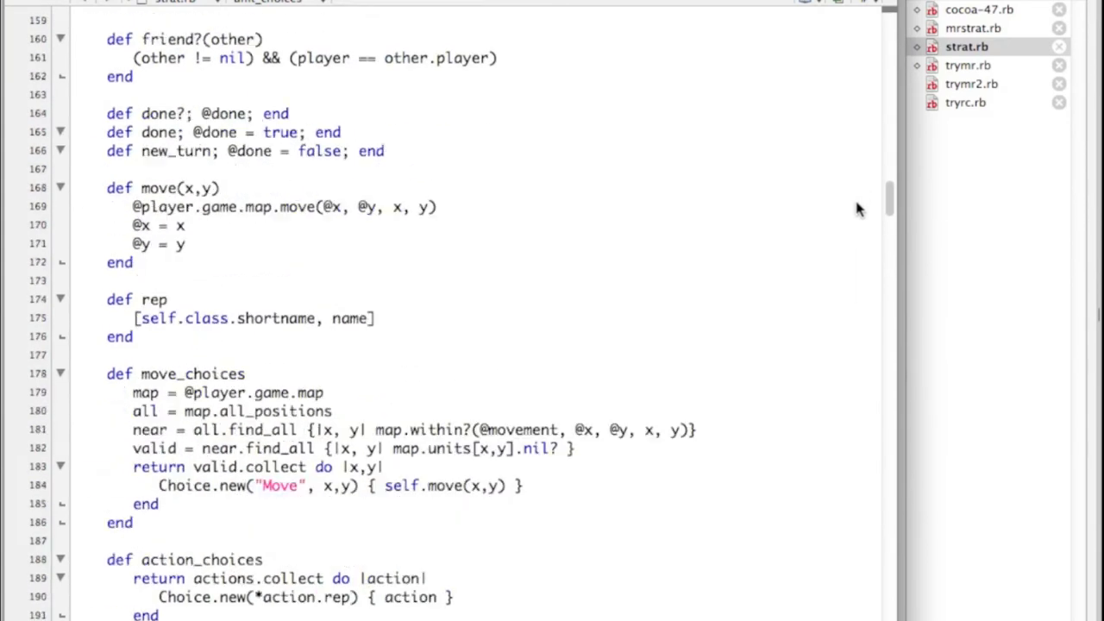
scroll(down, 3)
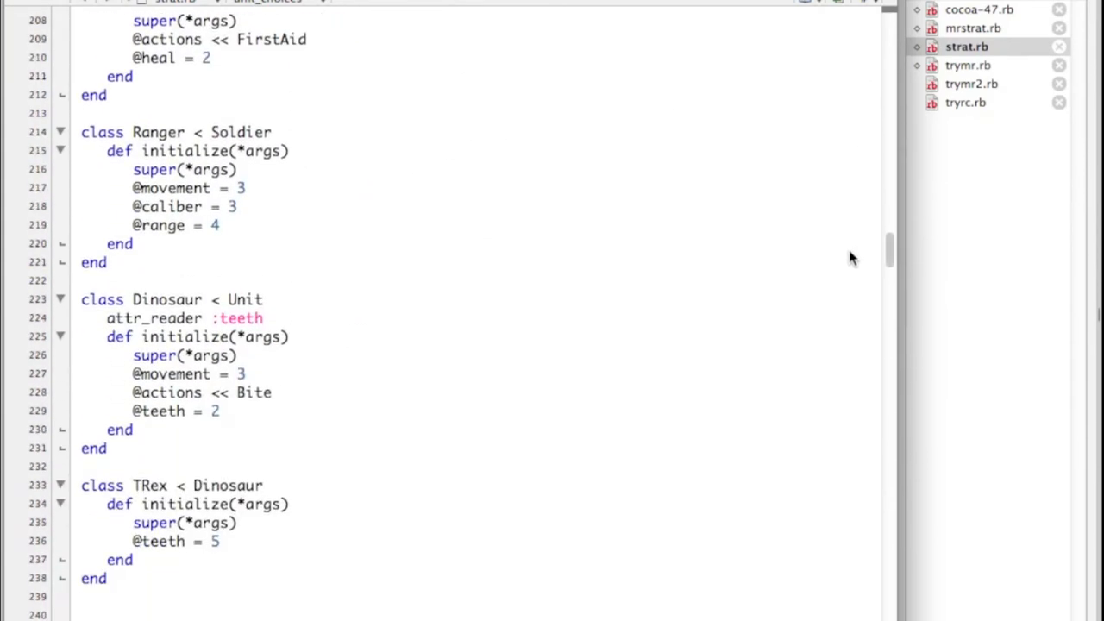
mouse_move(159, 181)
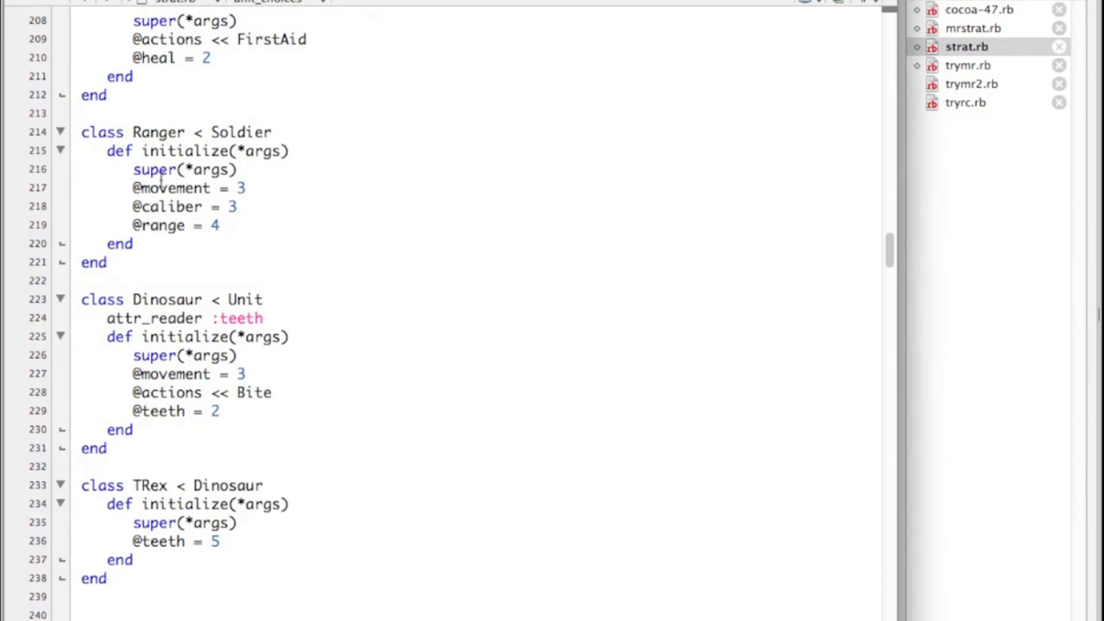
mouse_move(147, 198)
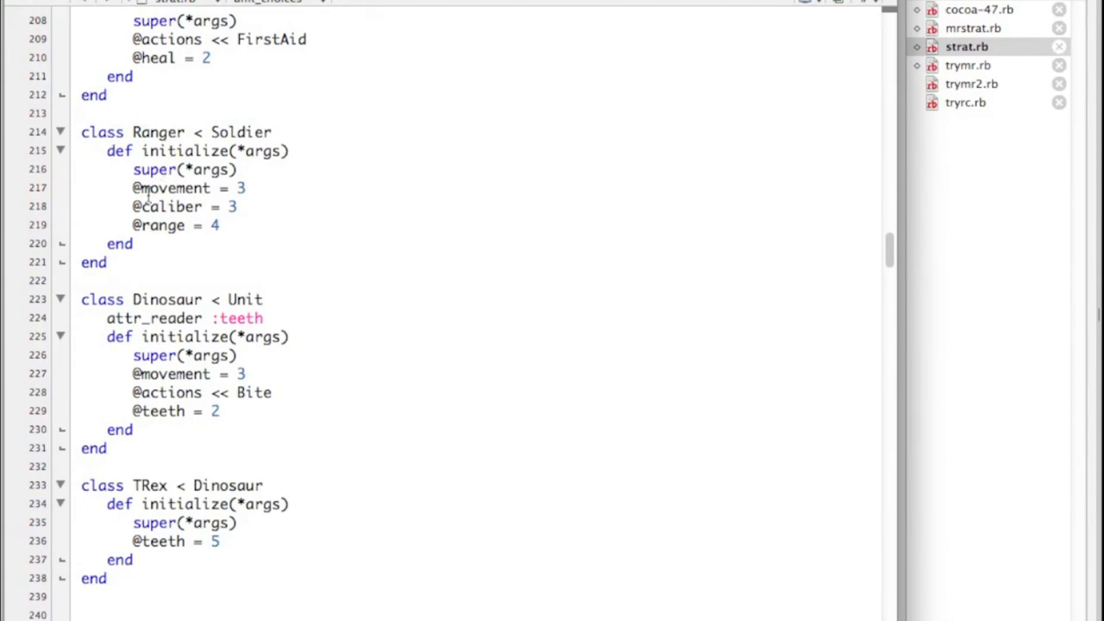
scroll(down, 3)
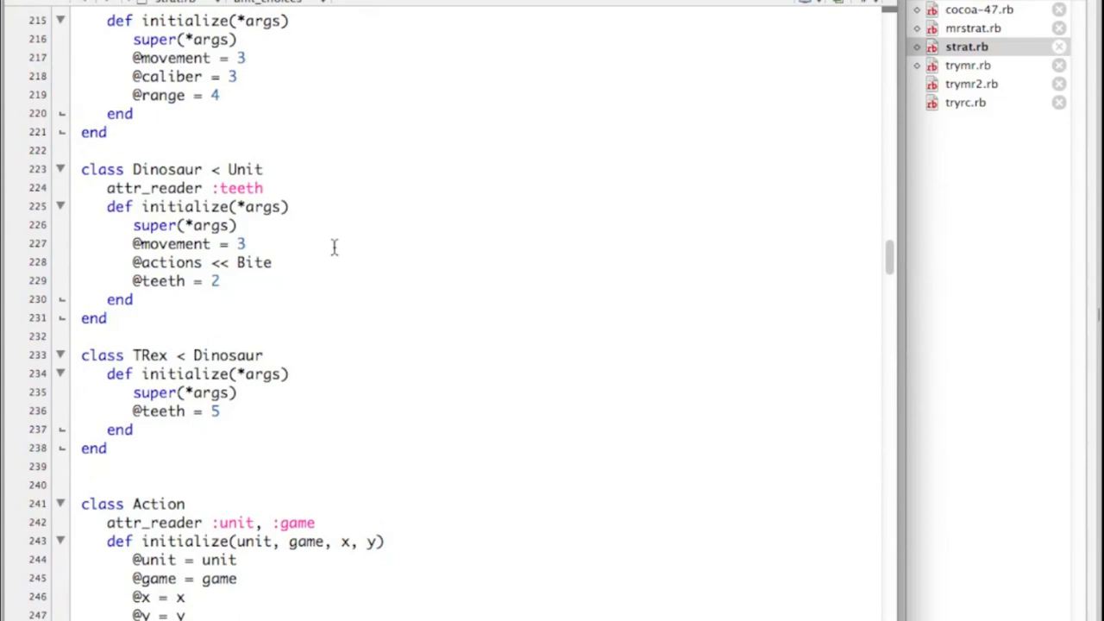
scroll(down, 3)
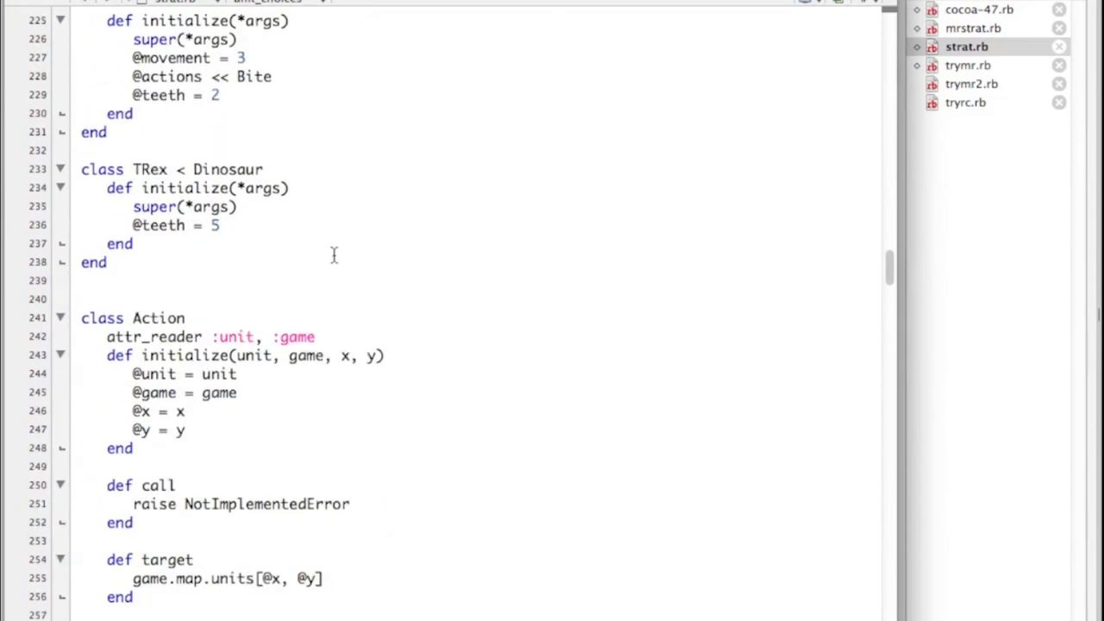
scroll(down, 3)
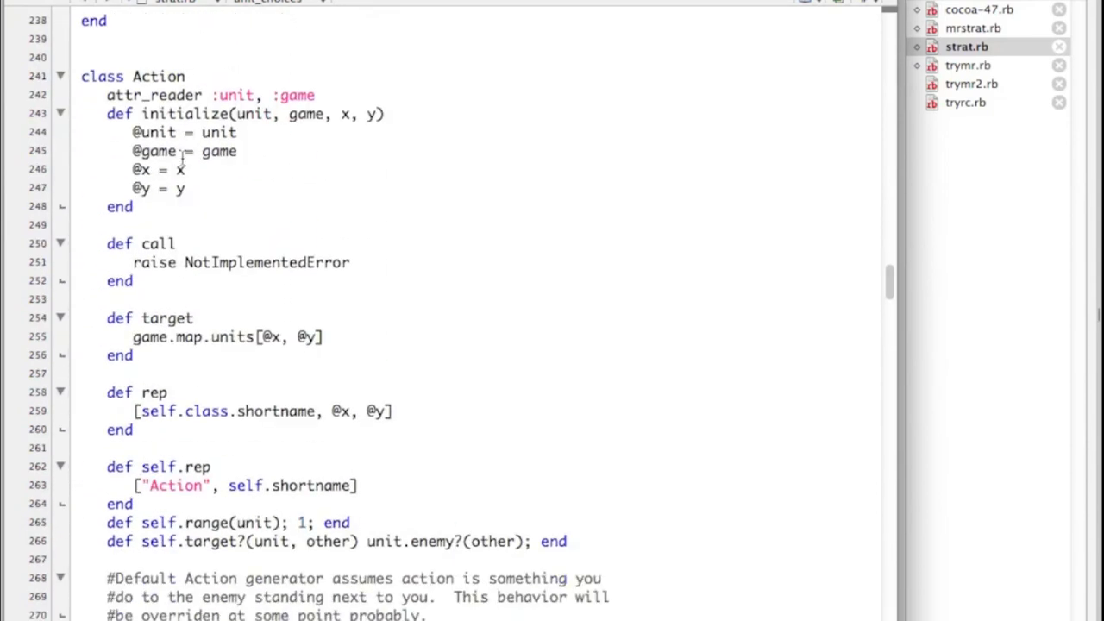
scroll(down, 3)
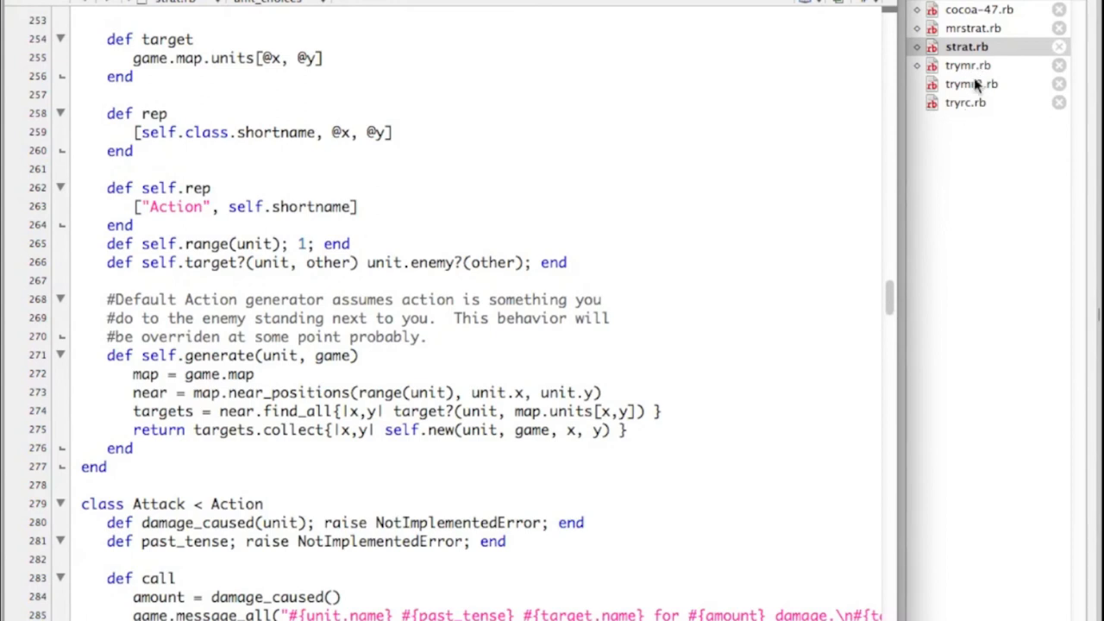
click(973, 29)
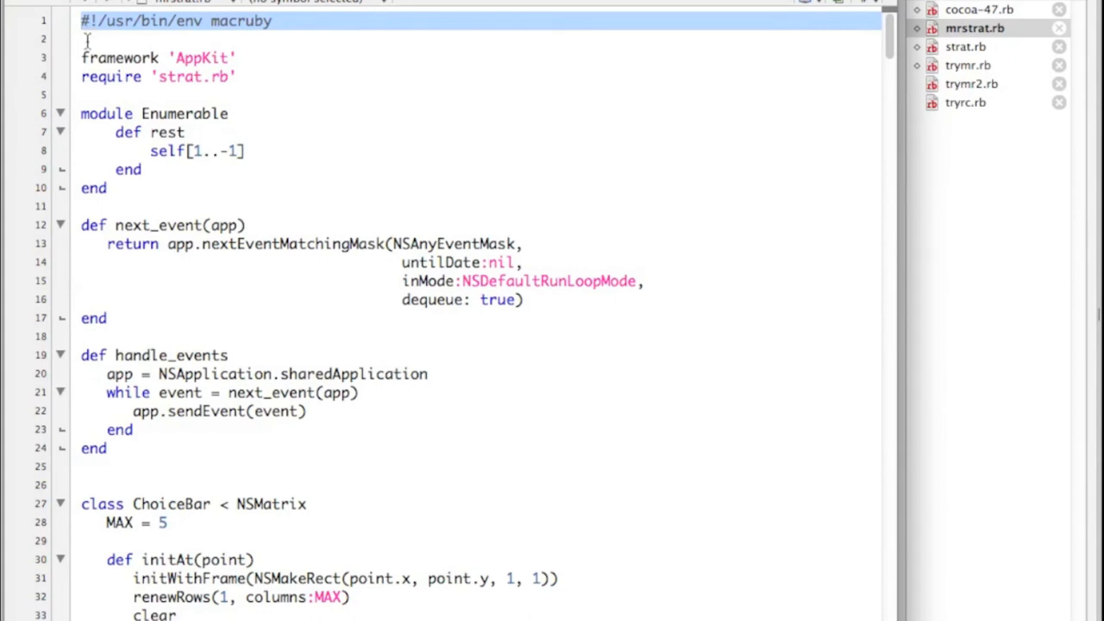
mouse_move(629, 44)
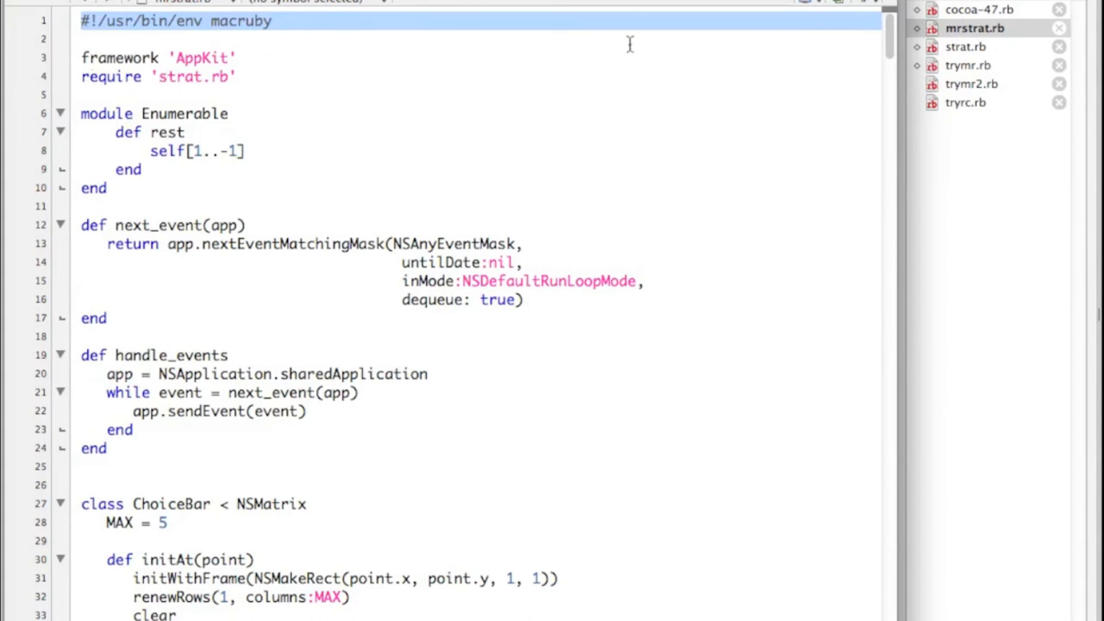
mouse_move(893, 51)
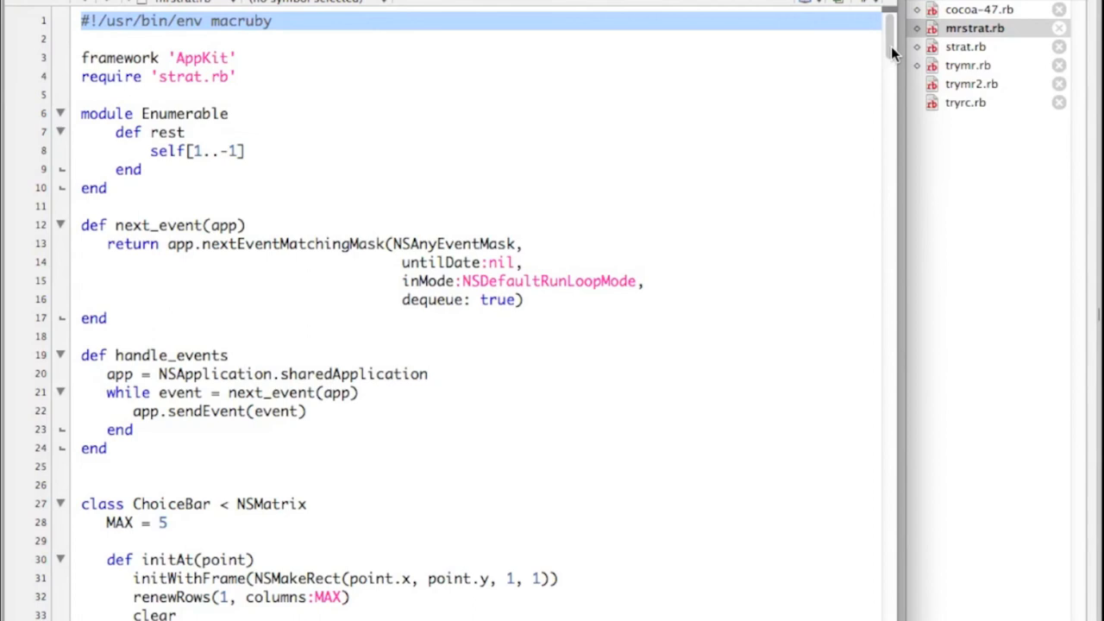
scroll(down, 3)
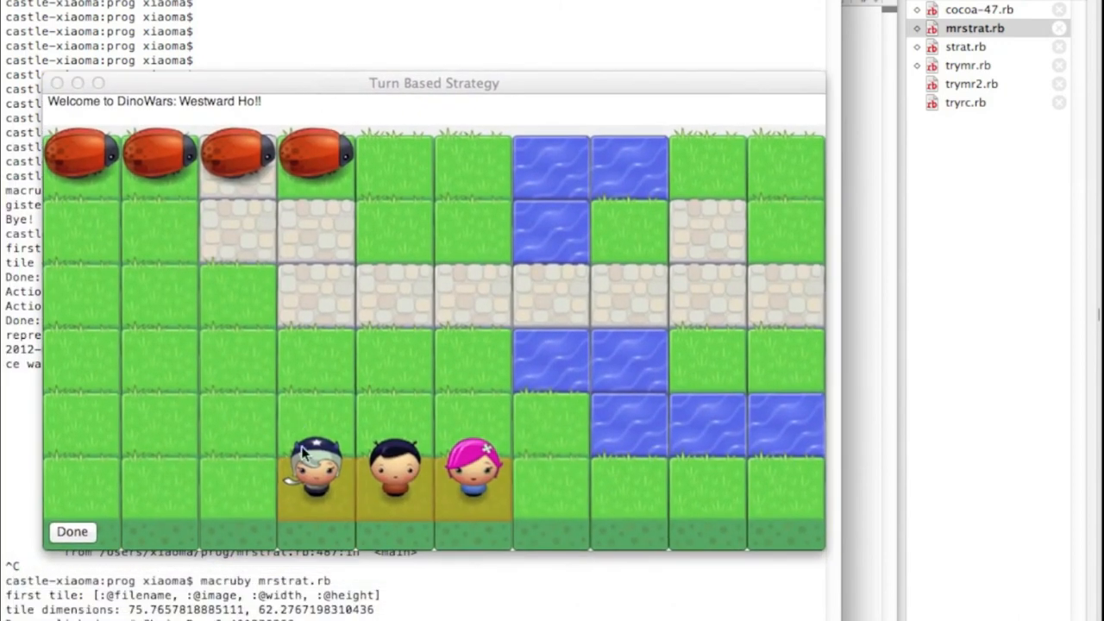
mouse_move(337, 168)
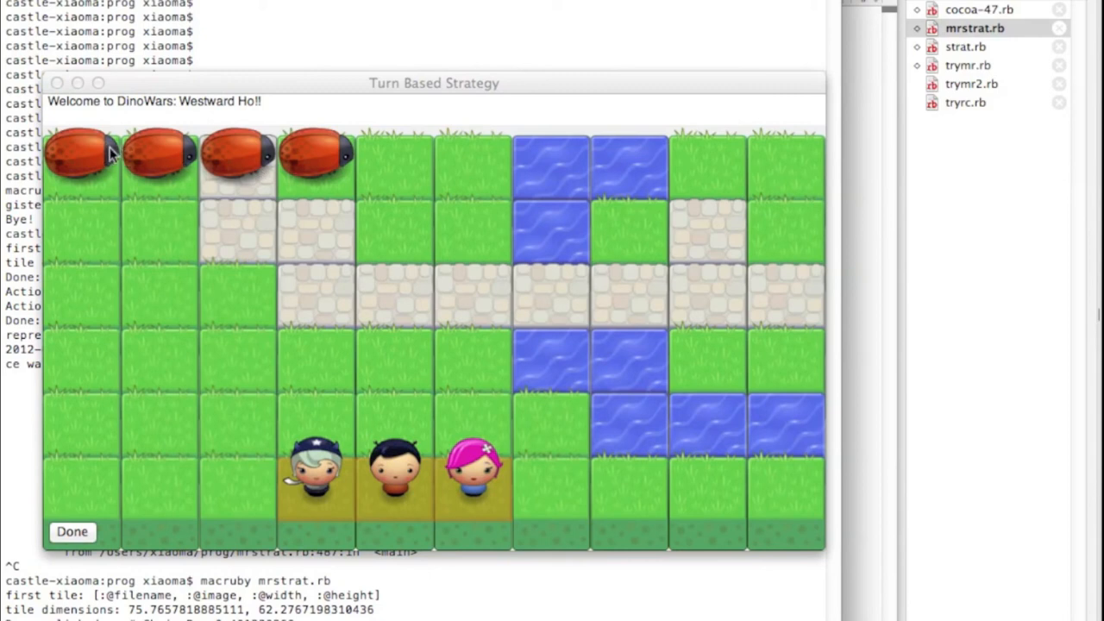
mouse_move(400, 404)
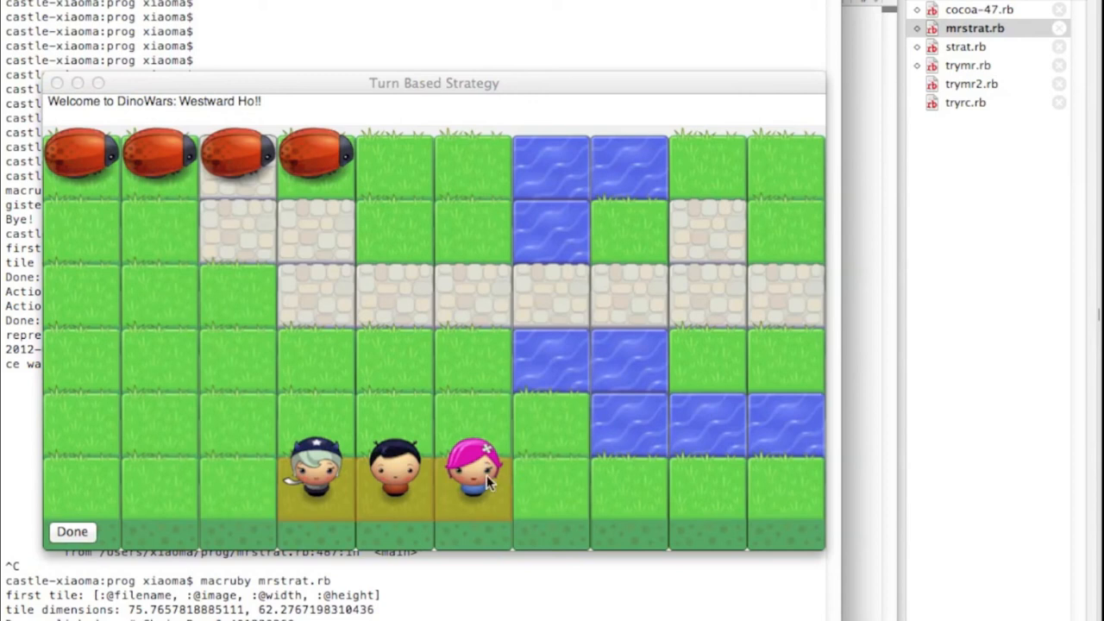
mouse_move(384, 499)
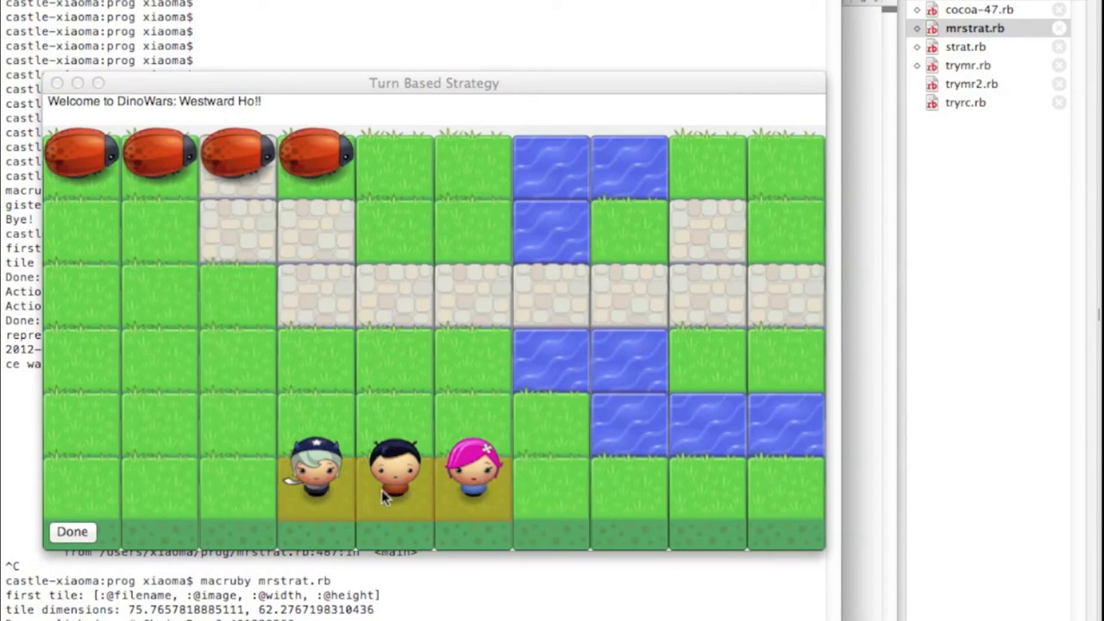
mouse_move(278, 463)
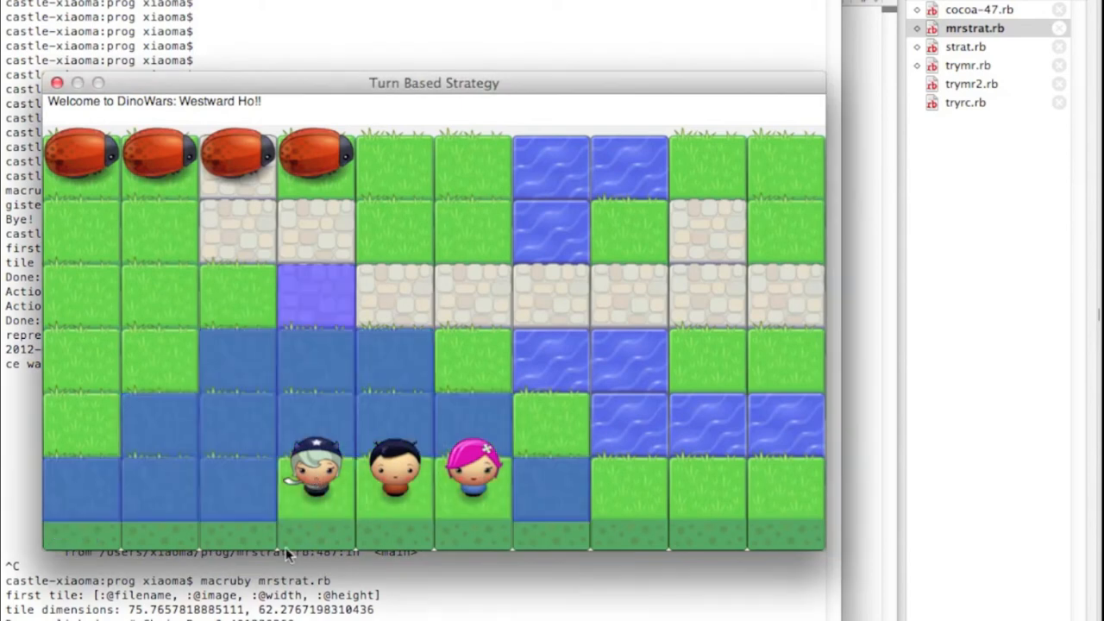
mouse_move(267, 388)
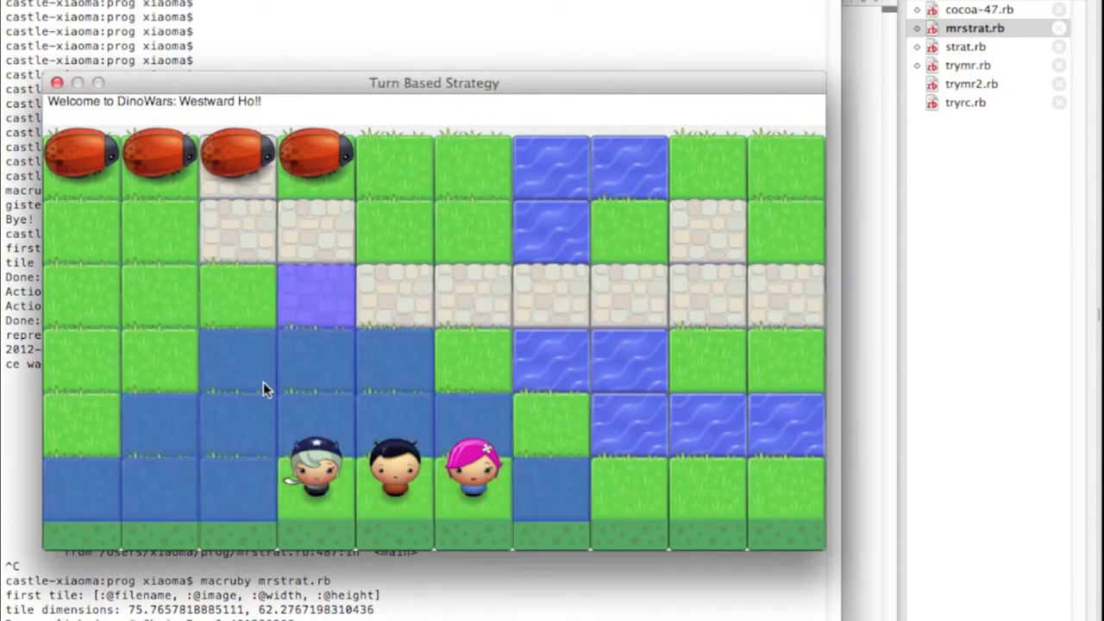
Move the star-capped soldier, shoot the top-row velociraptor, and have the medic give first aid
click(95, 531)
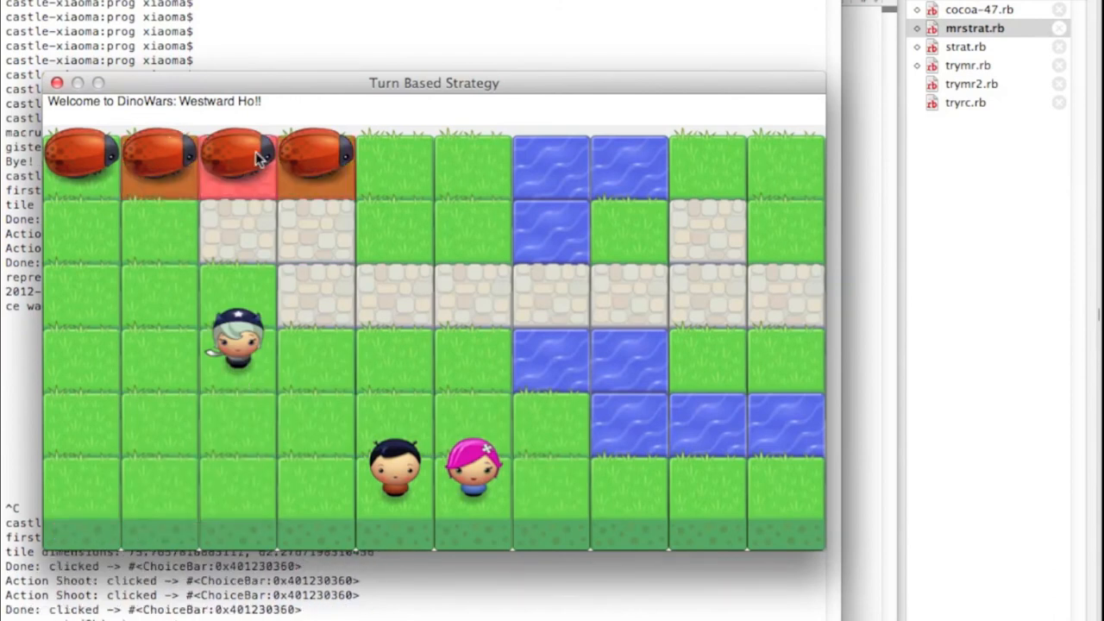
click(237, 159)
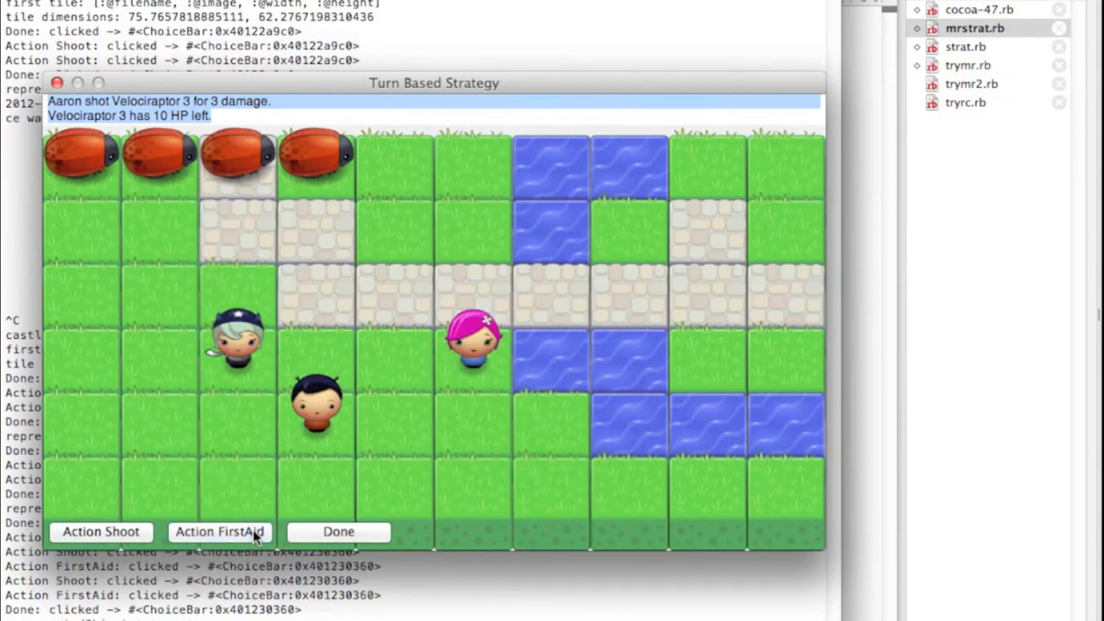
click(472, 345)
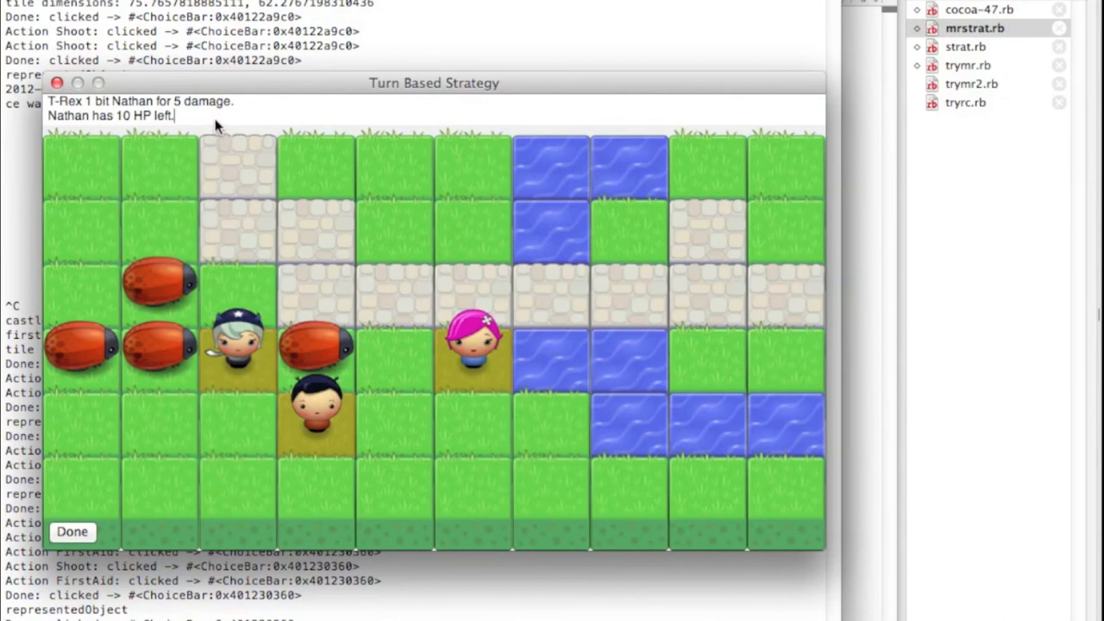
mouse_move(263, 526)
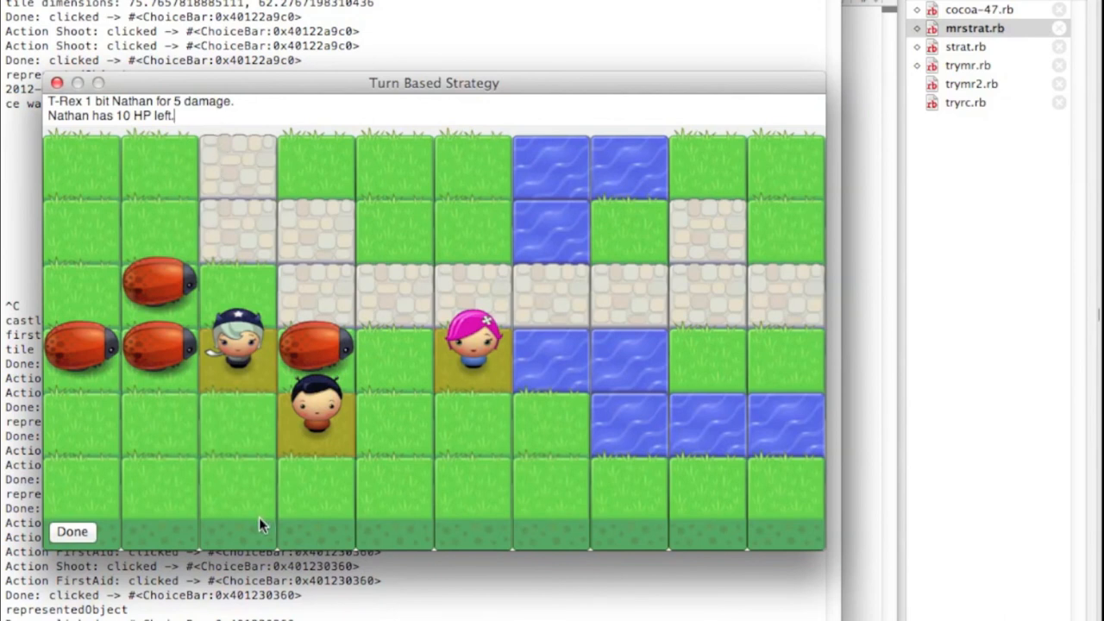
mouse_move(272, 358)
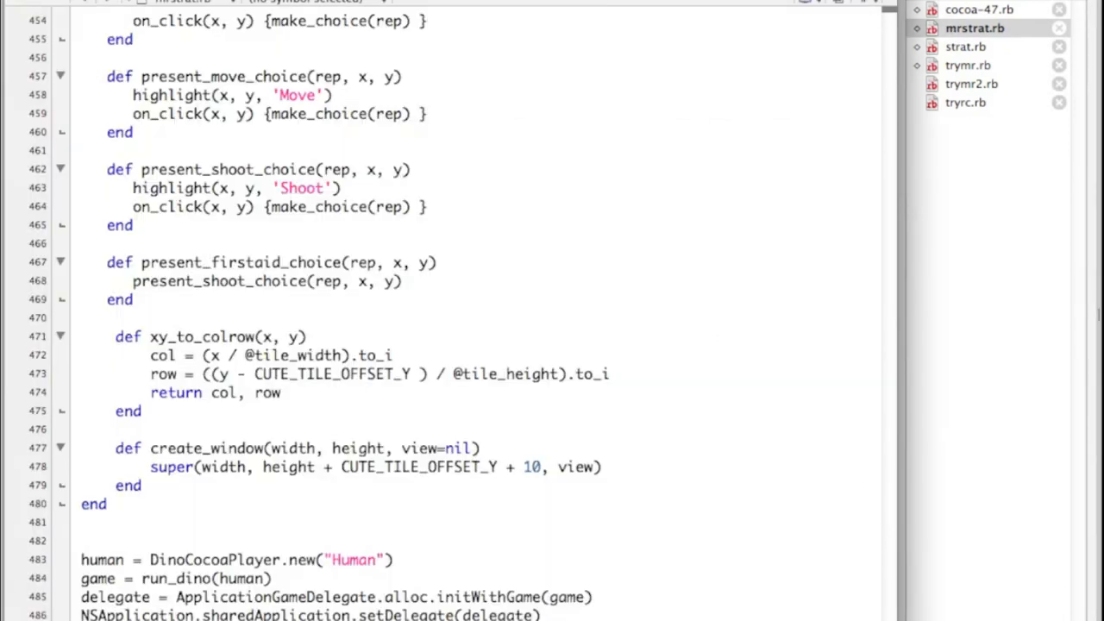
Reopen strat.rb and scroll to the Dinosaur and TRex classes
click(964, 46)
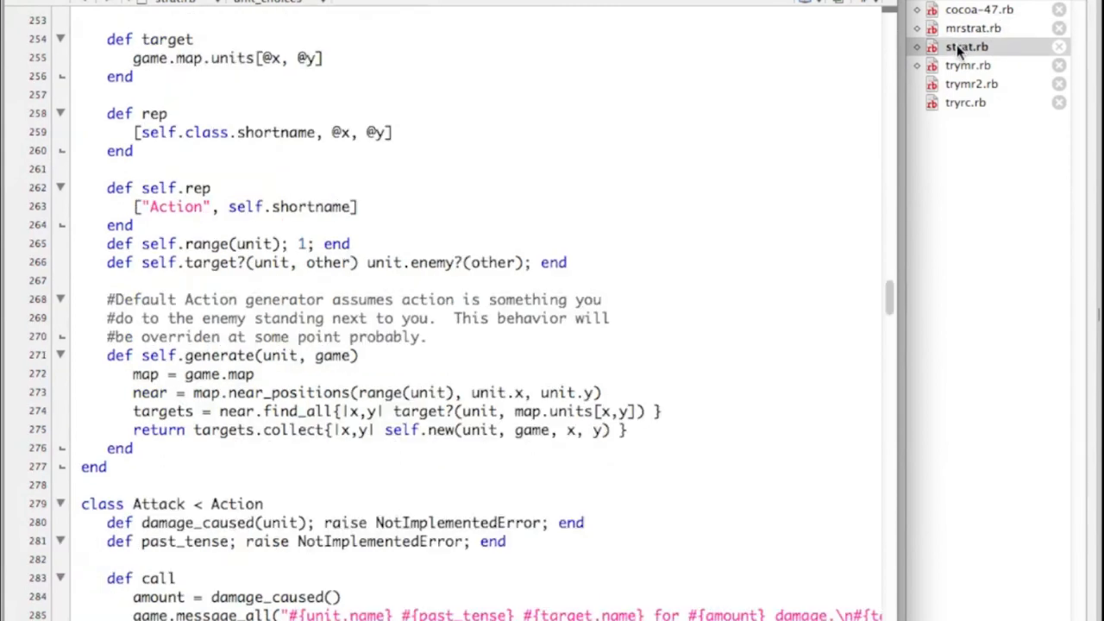
scroll(up, 3)
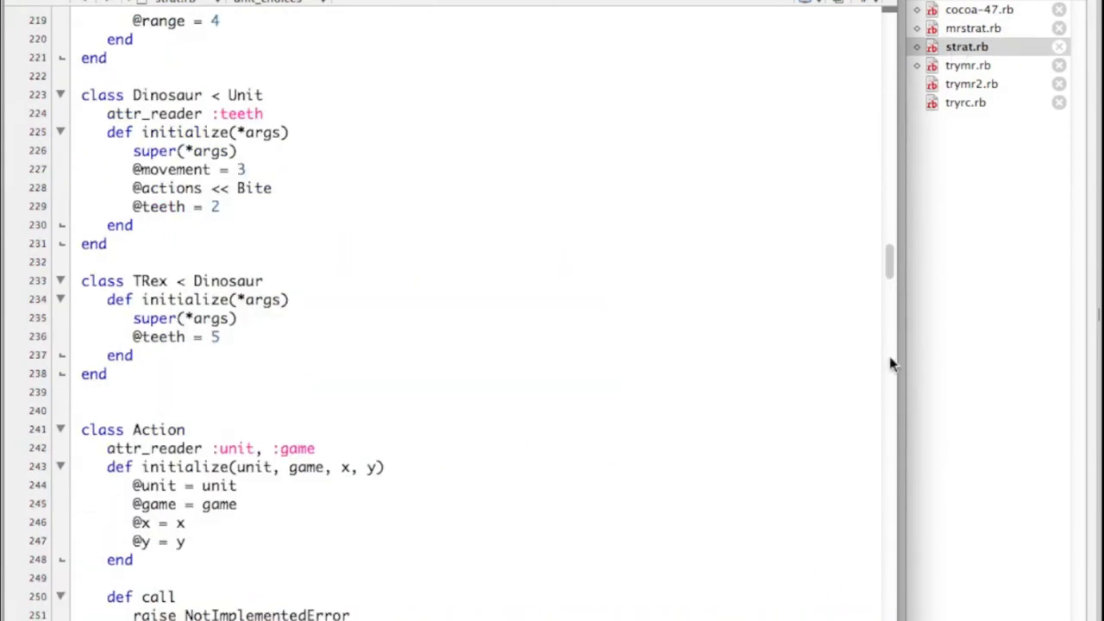